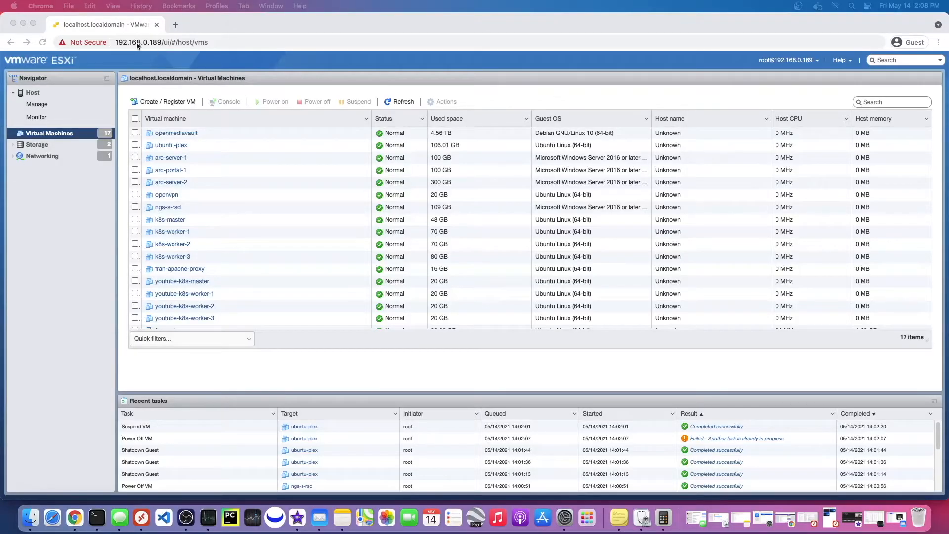
pyautogui.moveTo(174, 50)
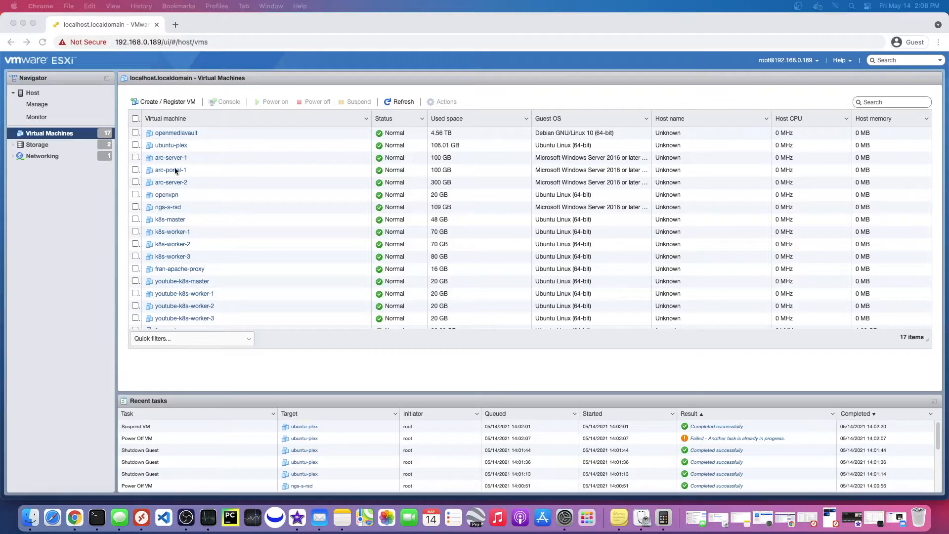
pyautogui.moveTo(119, 194)
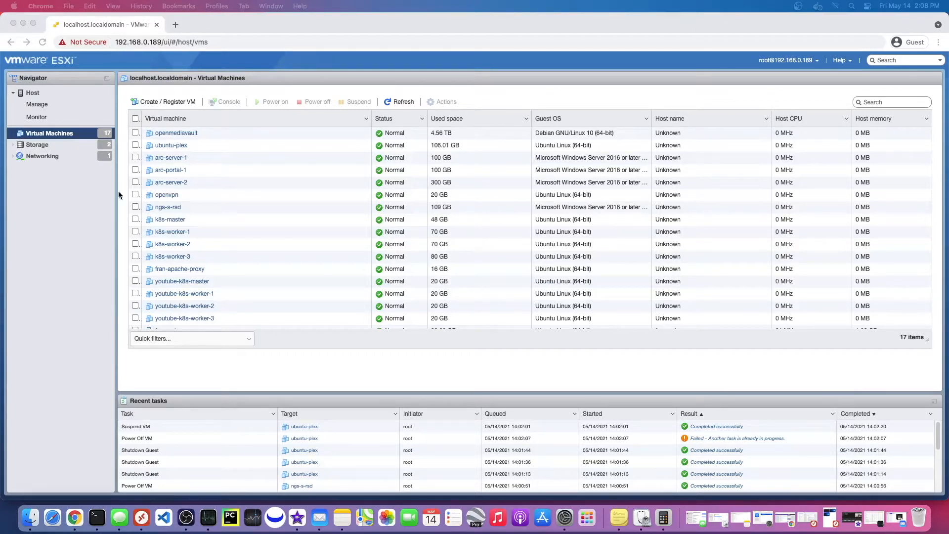
pyautogui.moveTo(145, 190)
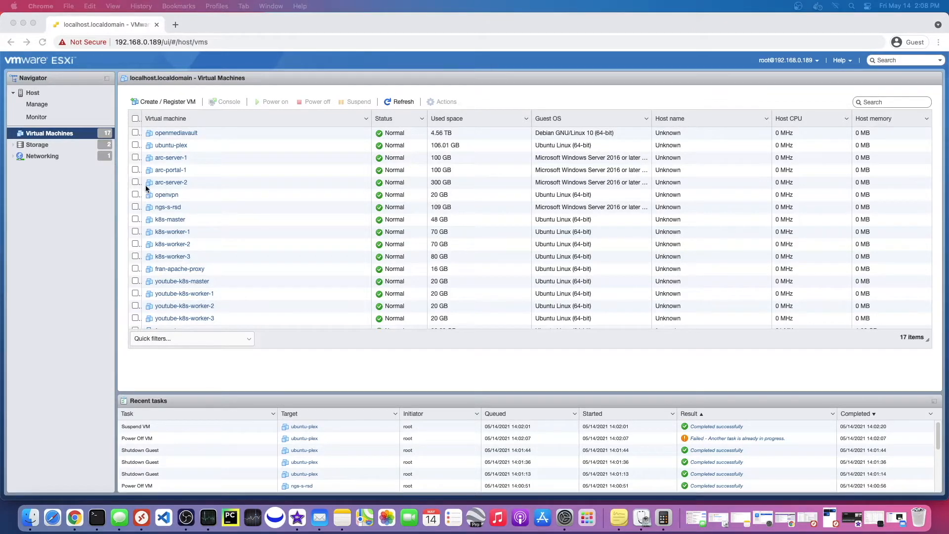
pyautogui.moveTo(333, 224)
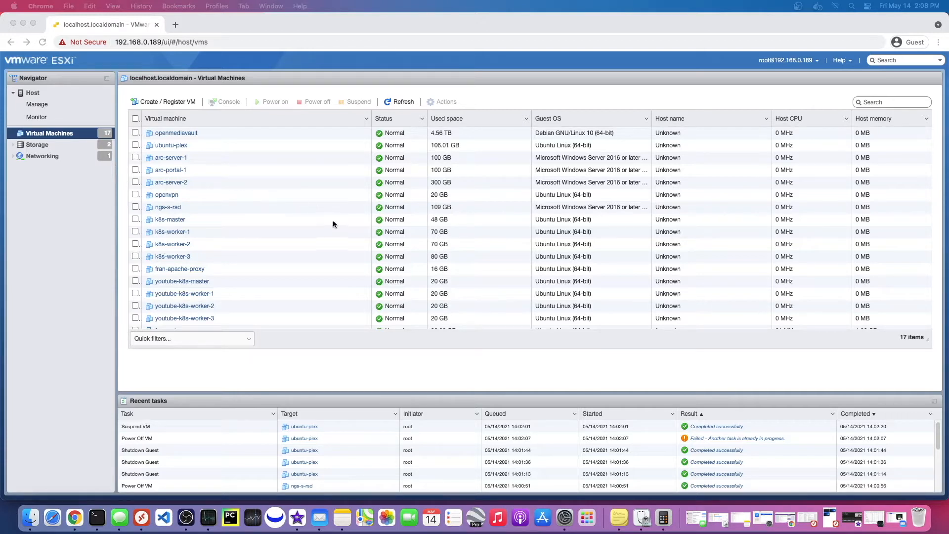
pyautogui.moveTo(62, 115)
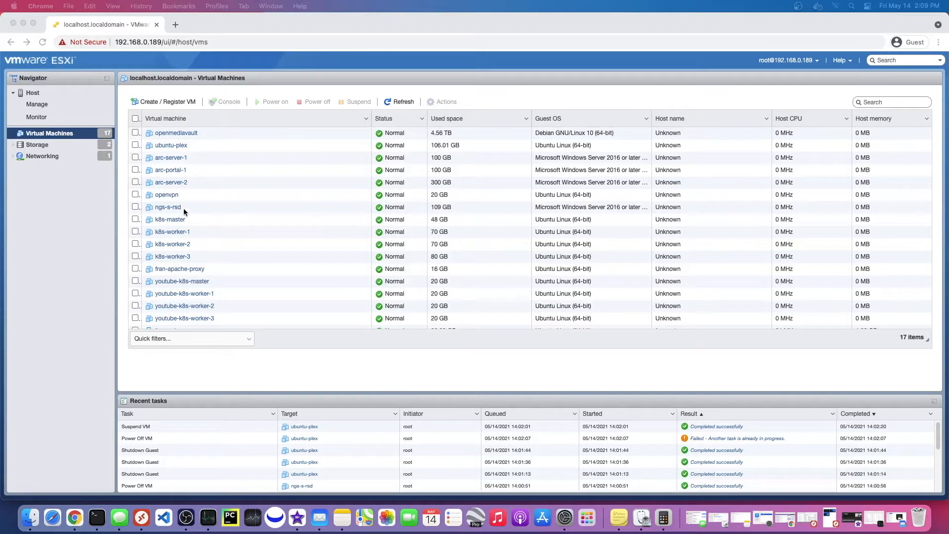
# Navigate Manage, Monitor and Host in the Navigator to show the 63.99 GB host summary
pyautogui.click(36, 105)
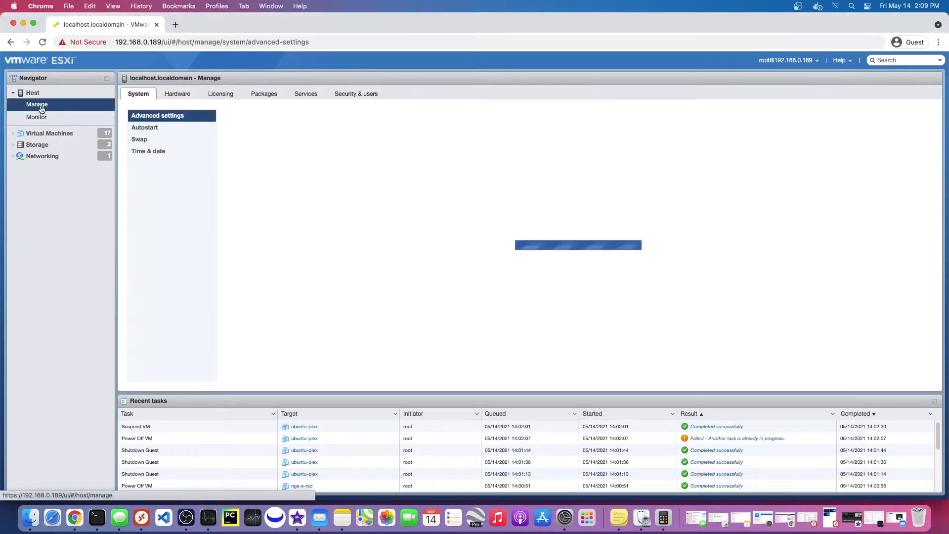
pyautogui.click(157, 116)
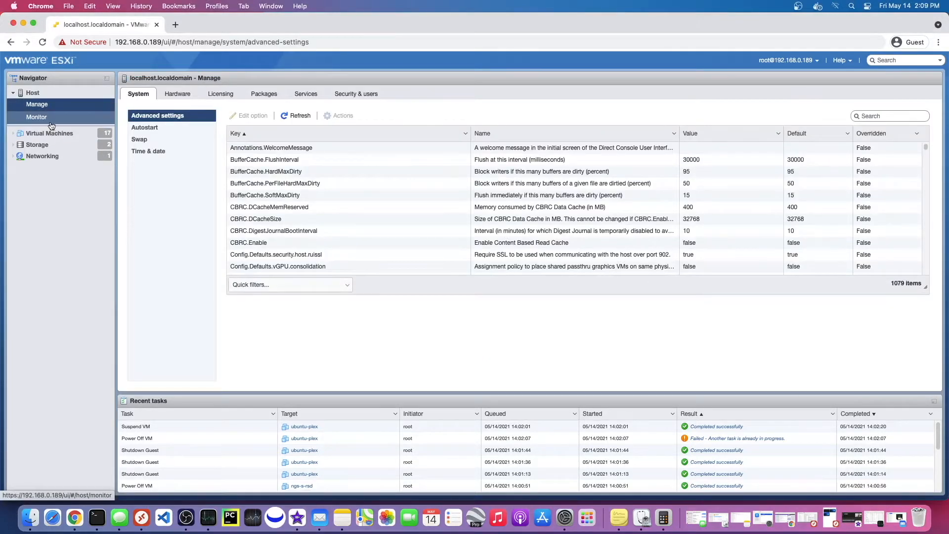
pyautogui.click(49, 132)
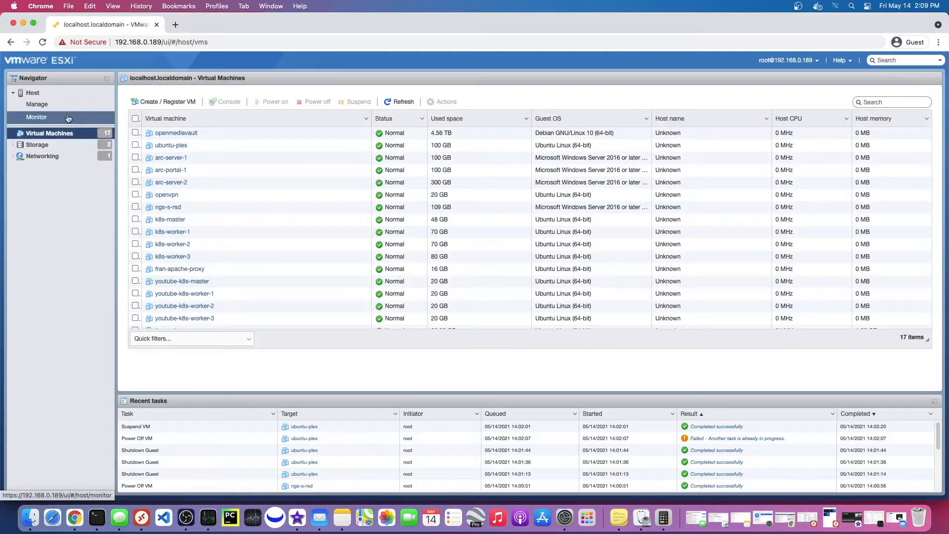
pyautogui.click(37, 104)
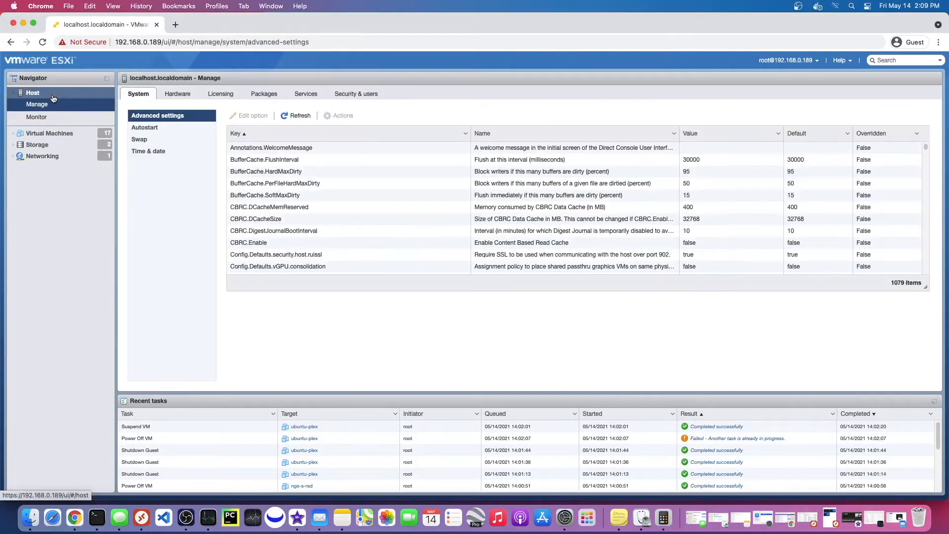
pyautogui.click(33, 92)
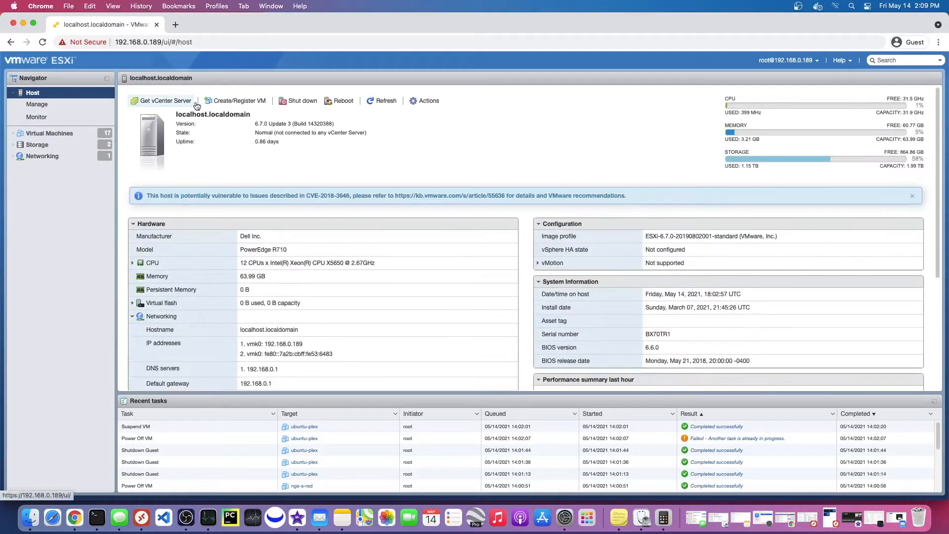
pyautogui.moveTo(426, 100)
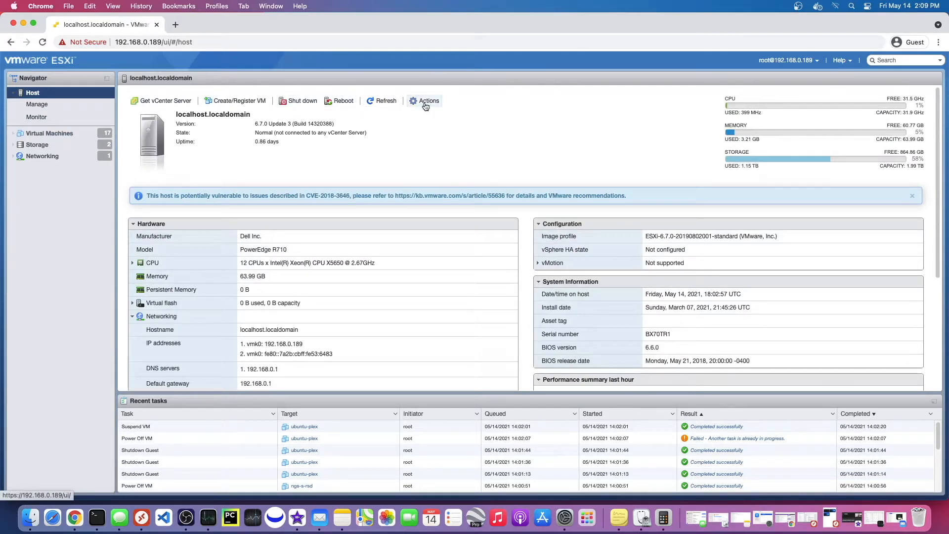
# Request maintenance mode for the host, acknowledge the delay warning, and return to Virtual Machines
pyautogui.click(425, 101)
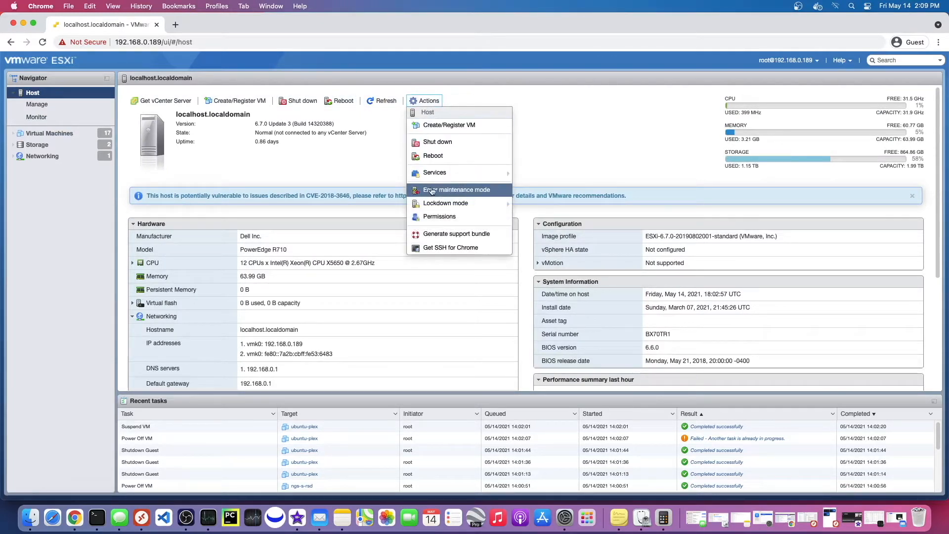
pyautogui.moveTo(247, 278)
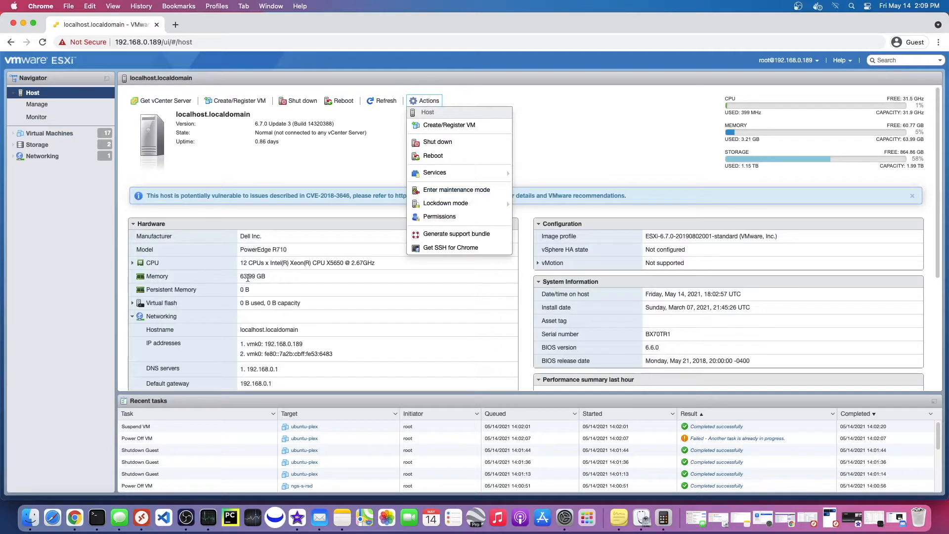
pyautogui.moveTo(265, 278)
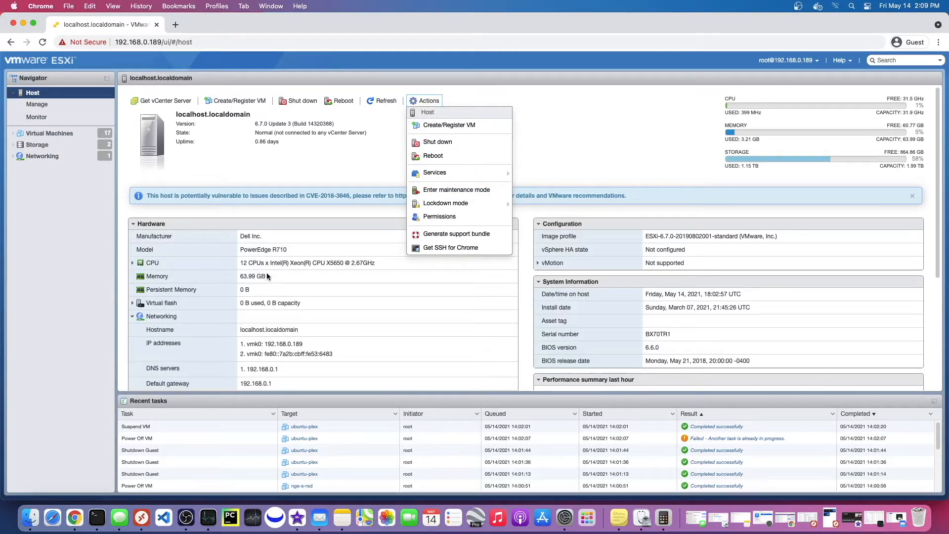
pyautogui.moveTo(261, 277)
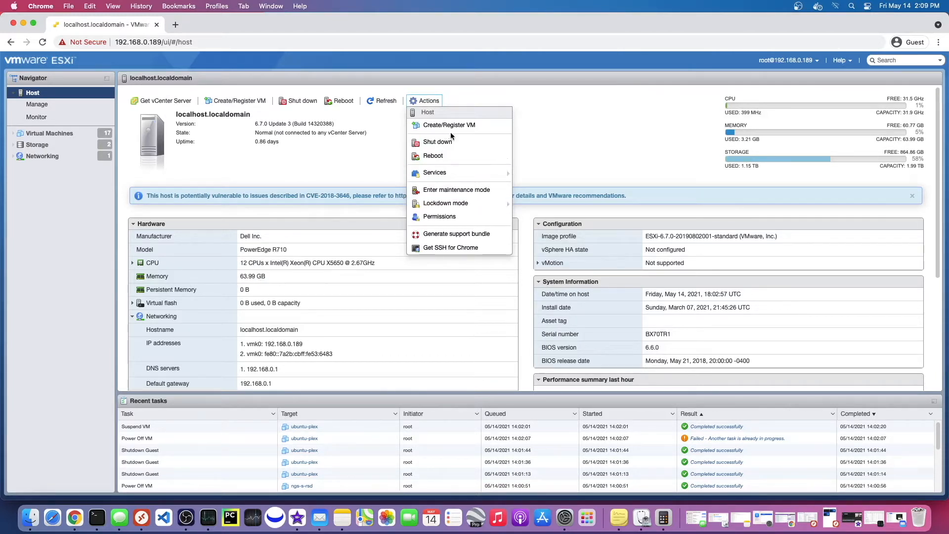
pyautogui.moveTo(456, 190)
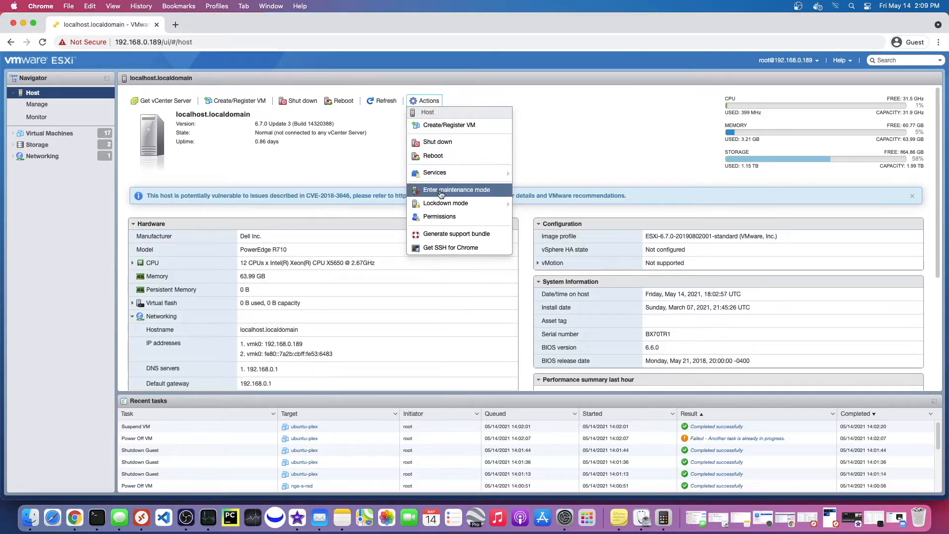
pyautogui.click(457, 189)
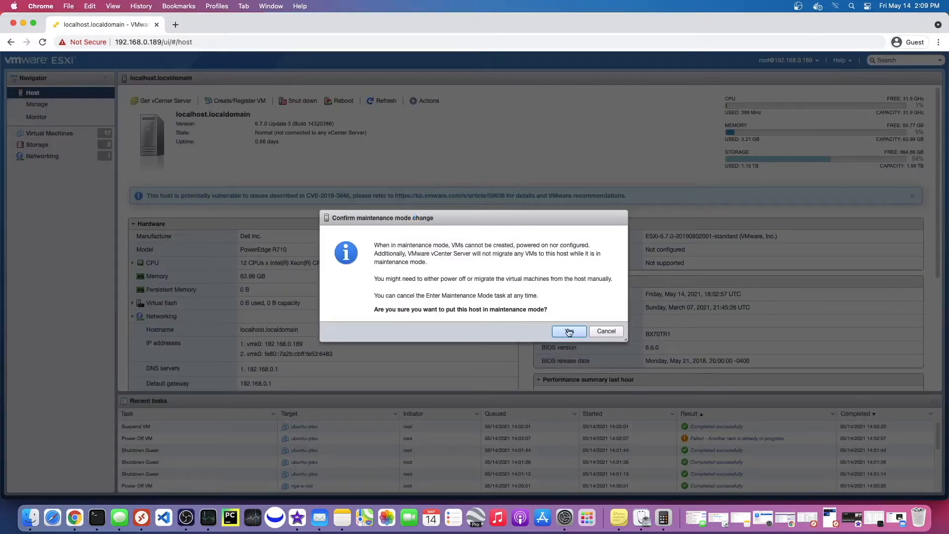
pyautogui.click(569, 331)
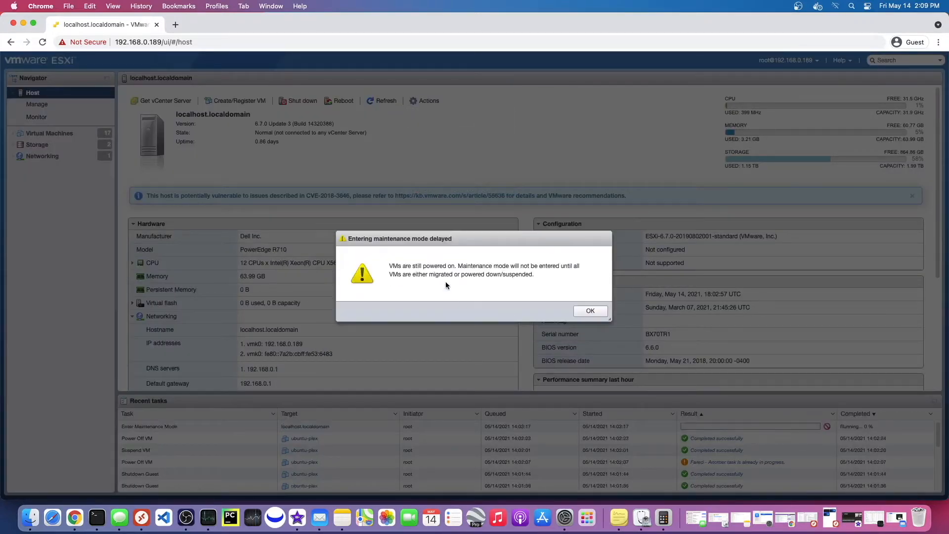
pyautogui.click(589, 311)
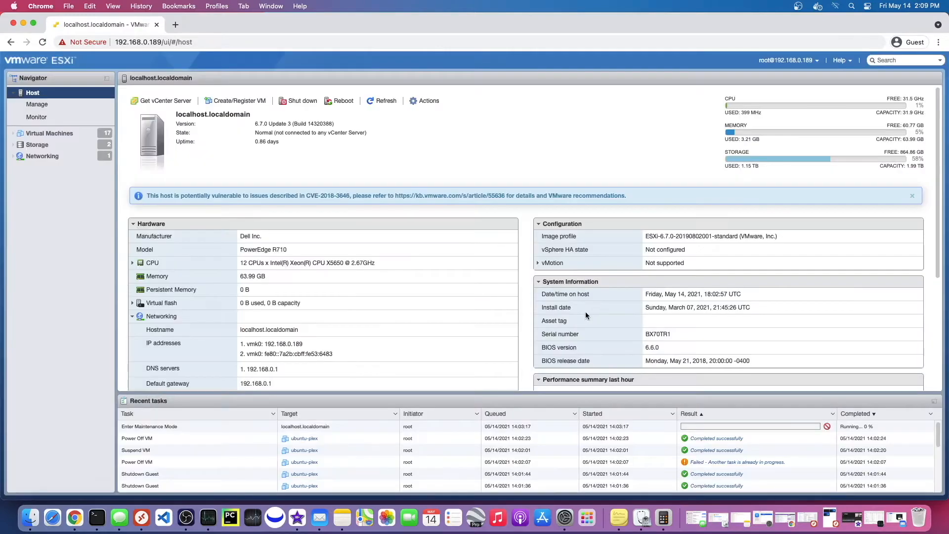
pyautogui.click(49, 133)
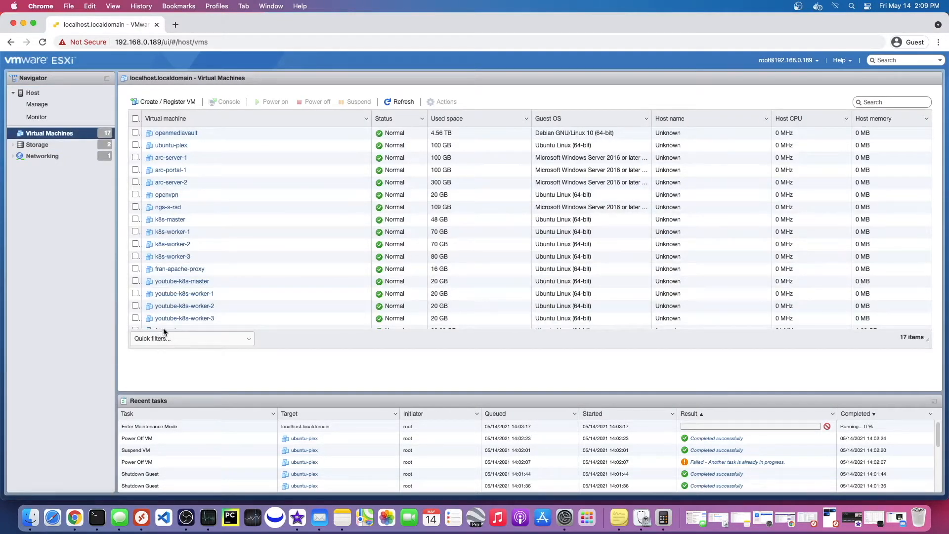
# Filter the VM list to powered-on VMs and shut down fran-nginx-proxy
pyautogui.click(136, 245)
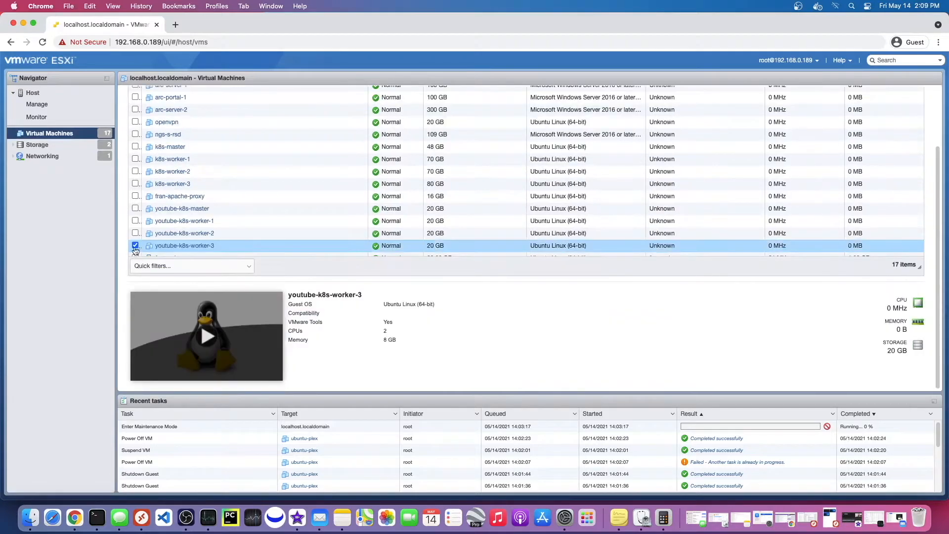
pyautogui.click(190, 267)
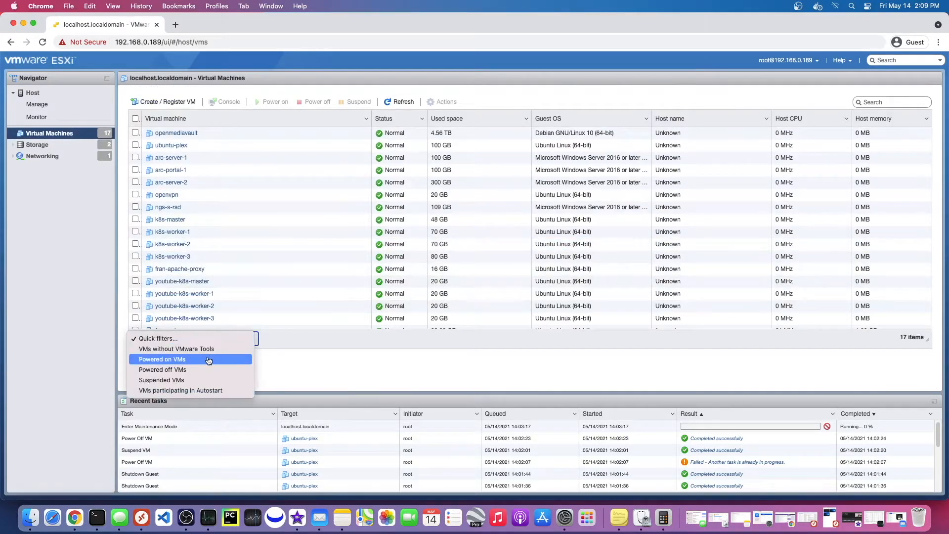
pyautogui.click(161, 359)
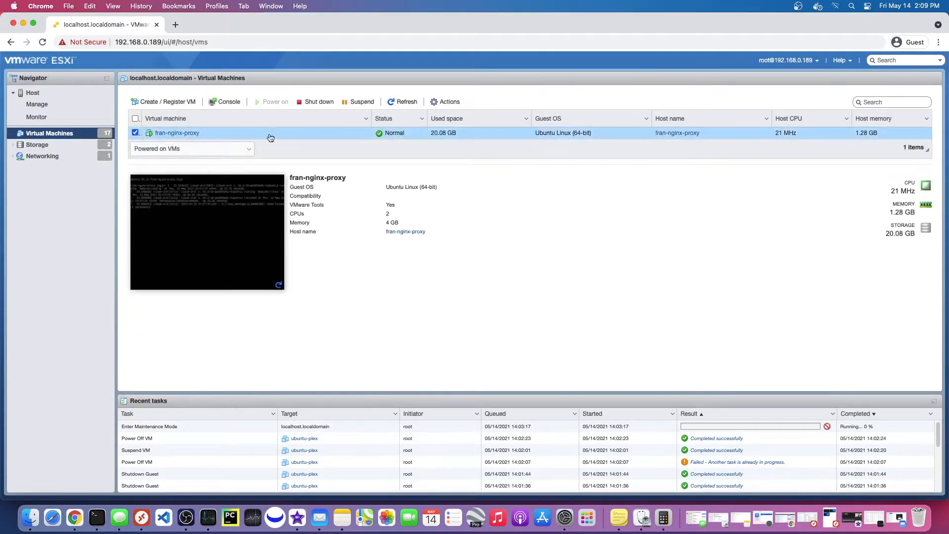
pyautogui.click(318, 101)
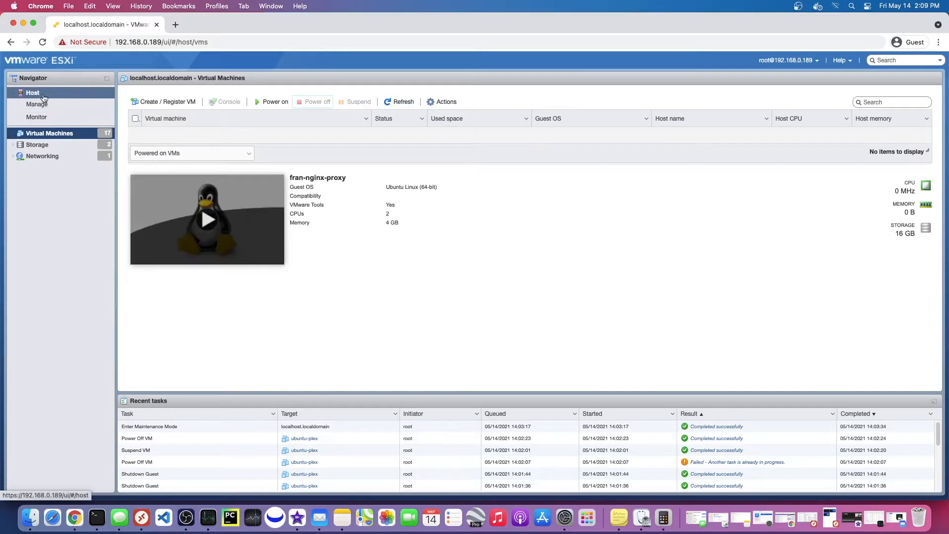
# Shut down the ESXi host from the host's Actions menu and confirm
pyautogui.click(33, 92)
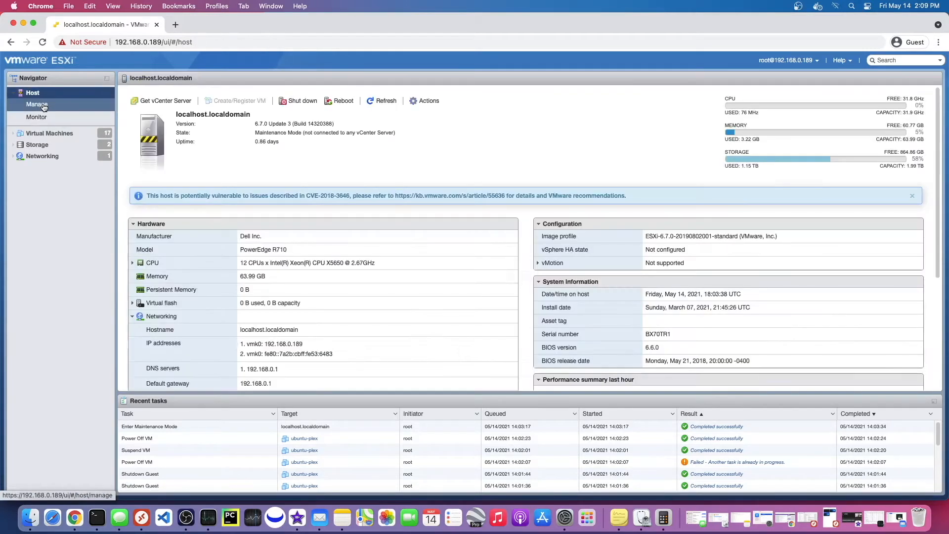
pyautogui.click(429, 100)
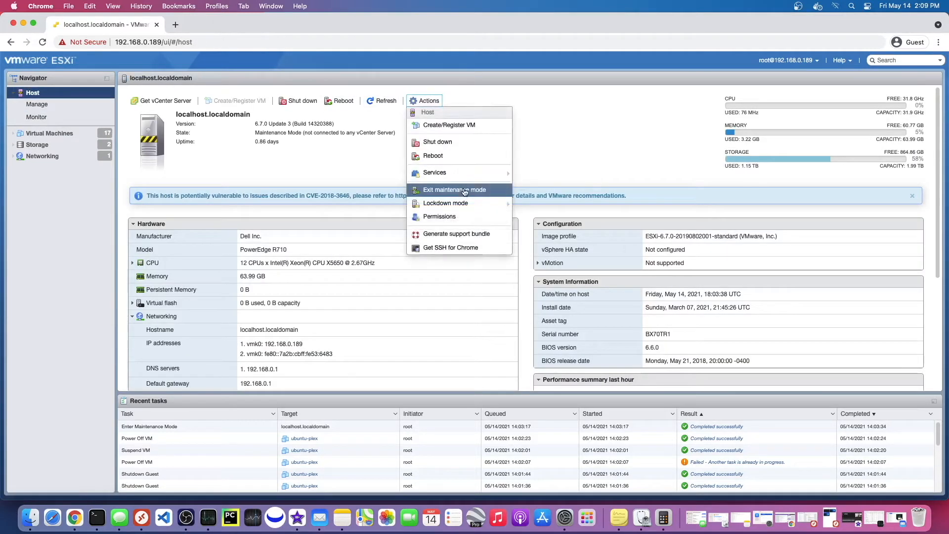
pyautogui.moveTo(442, 156)
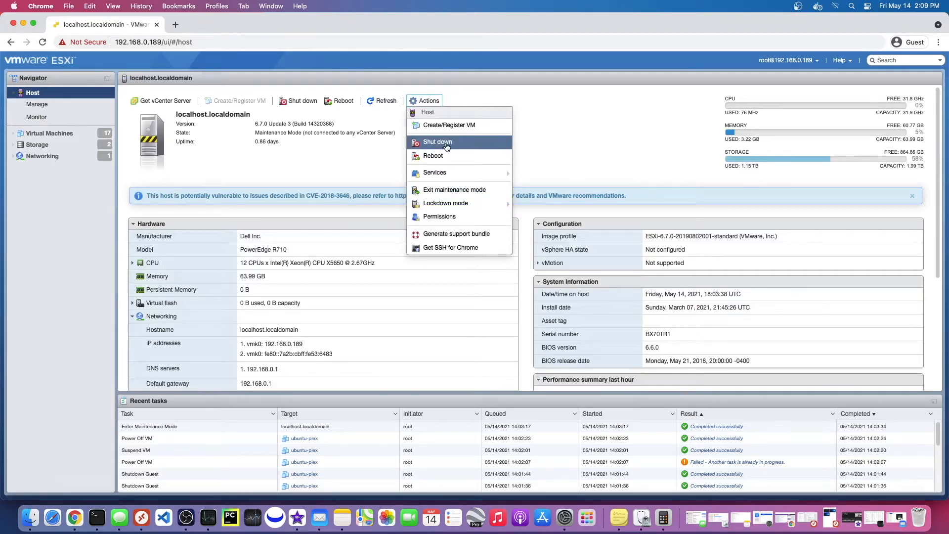
pyautogui.click(436, 142)
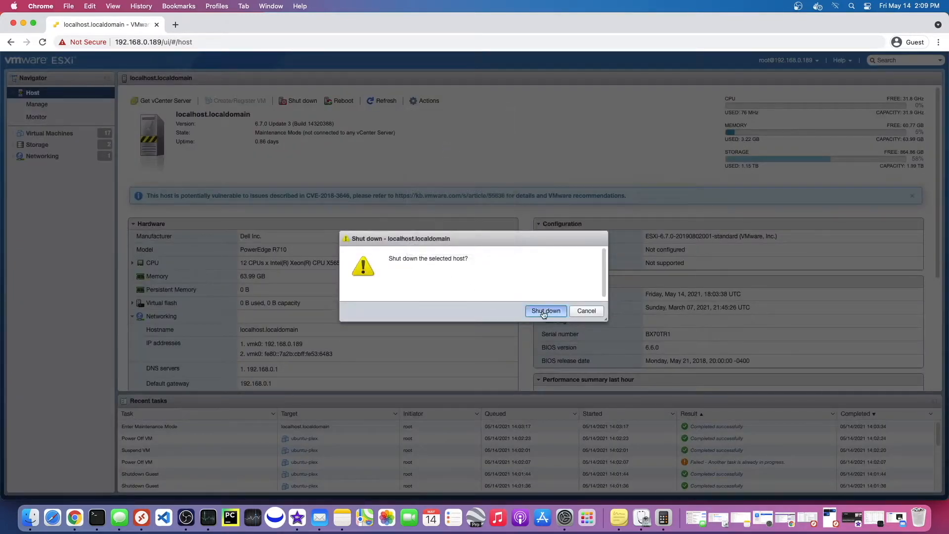
pyautogui.click(545, 311)
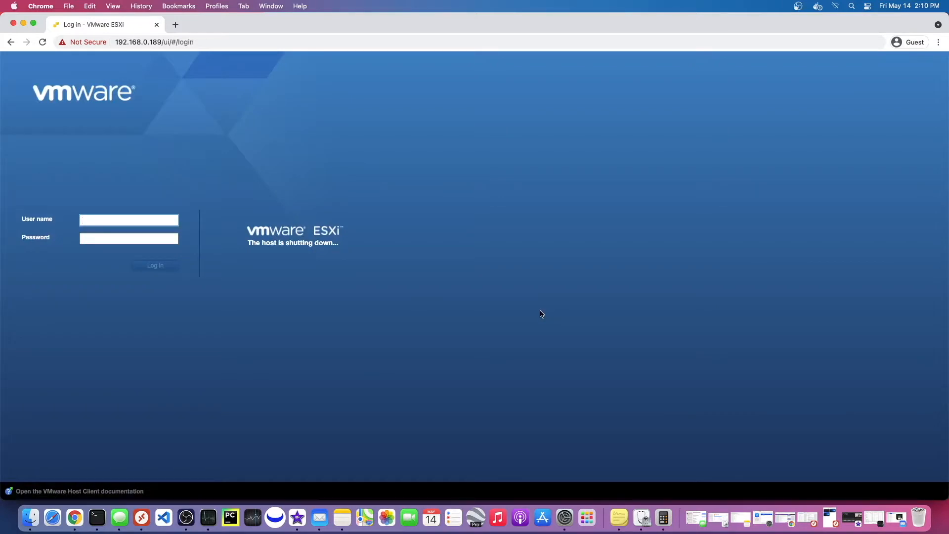
pyautogui.moveTo(434, 235)
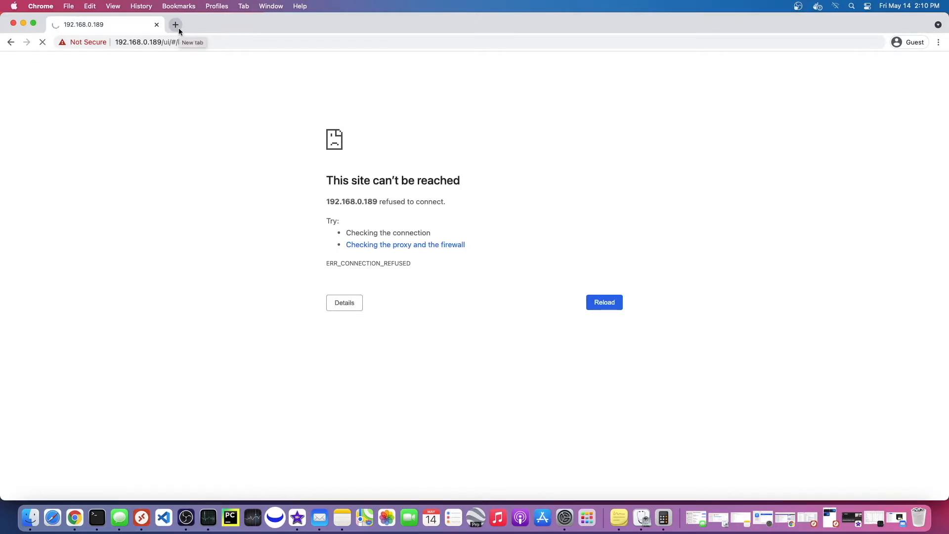
# Open a blank Chrome tab, then return to the refused 192.168.0.189 tab
pyautogui.click(175, 24)
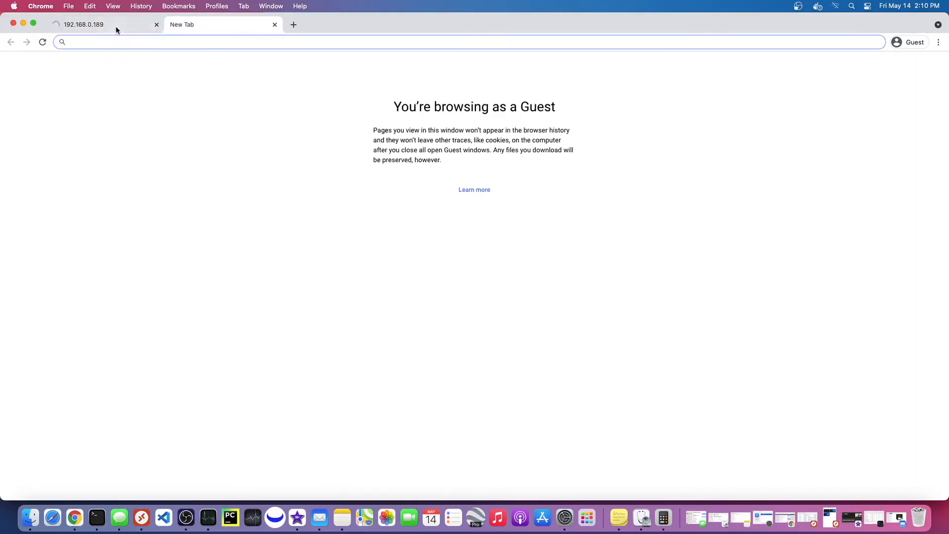
pyautogui.click(82, 24)
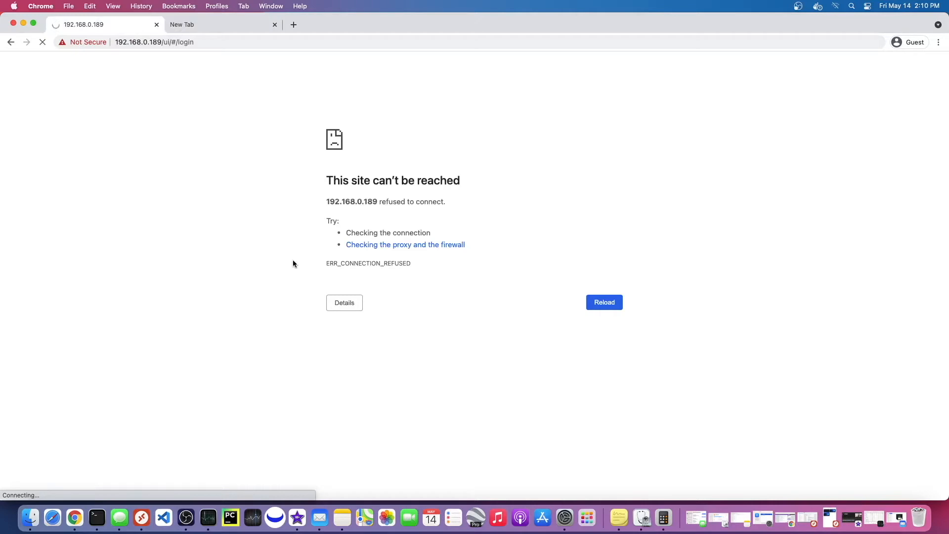
pyautogui.moveTo(916, 313)
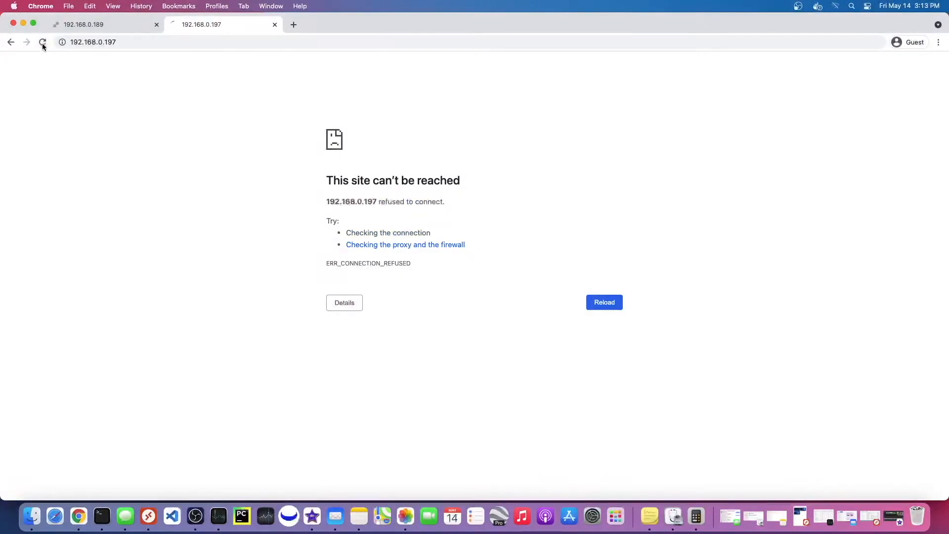
# Log in to iDRAC6 at 192.168.0.197 as root, retrying after the first failed attempt
pyautogui.click(43, 42)
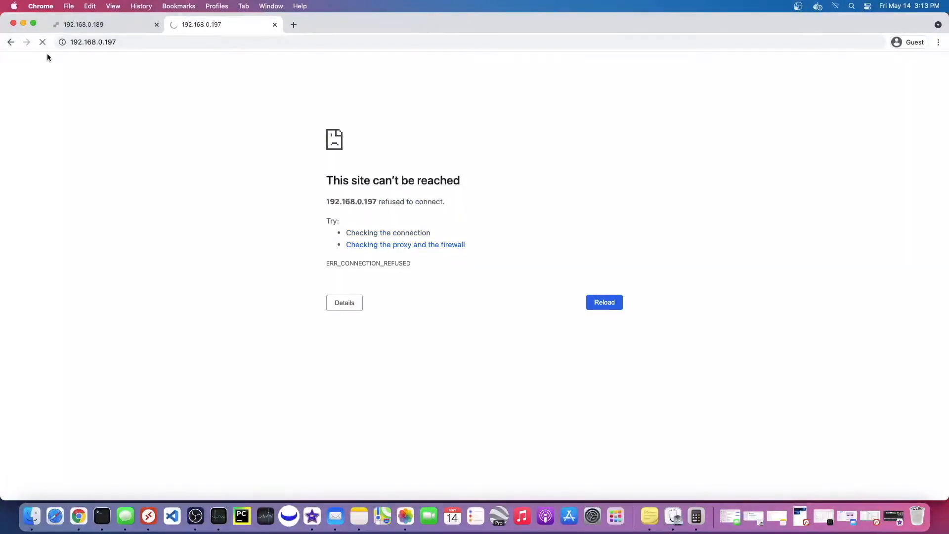
pyautogui.click(604, 302)
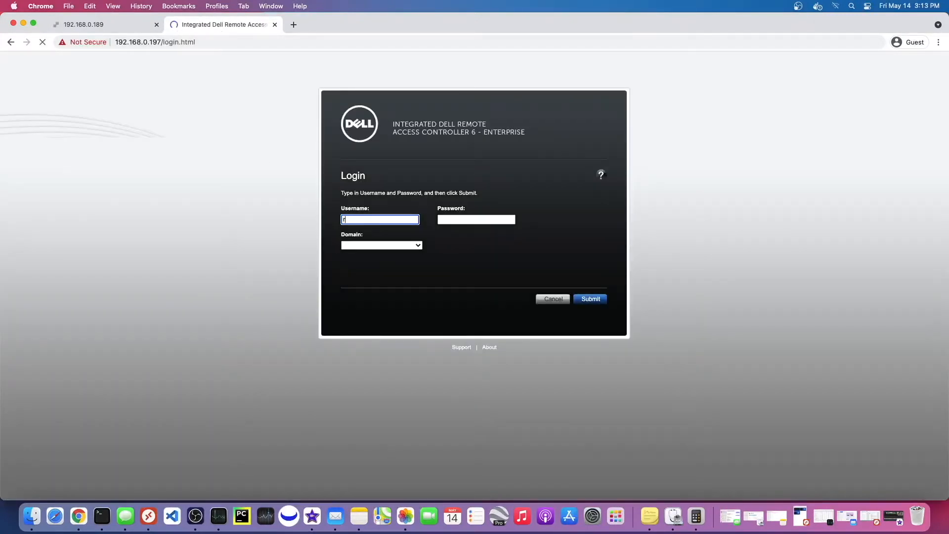
pyautogui.click(589, 299)
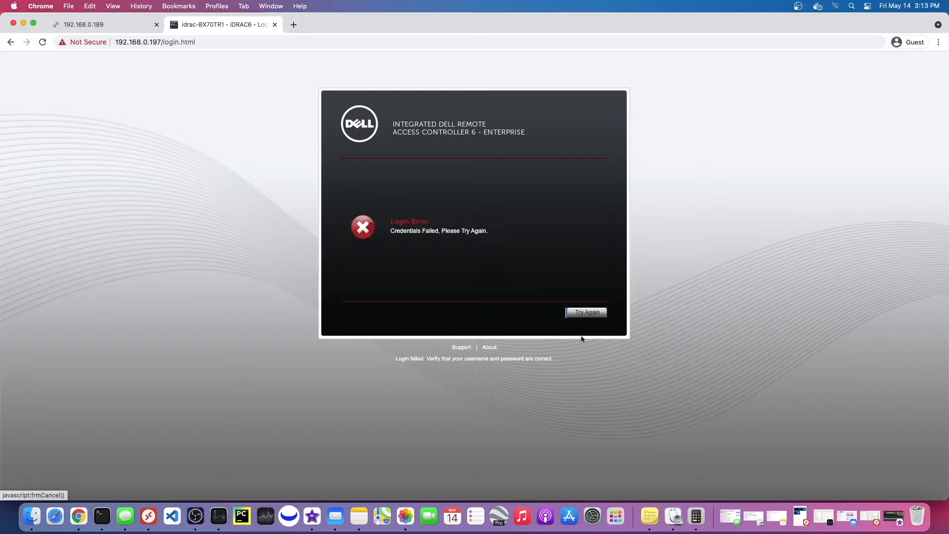
pyautogui.click(585, 312)
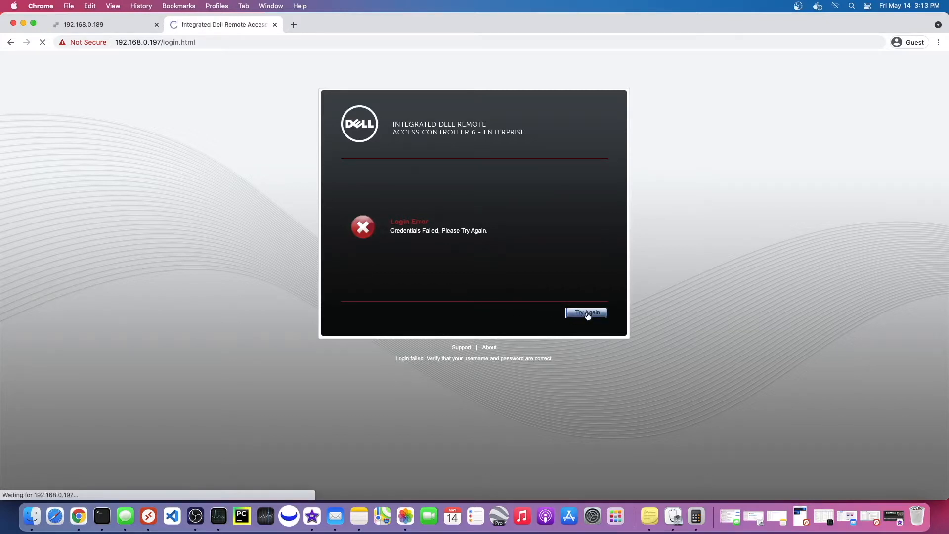
pyautogui.click(585, 313)
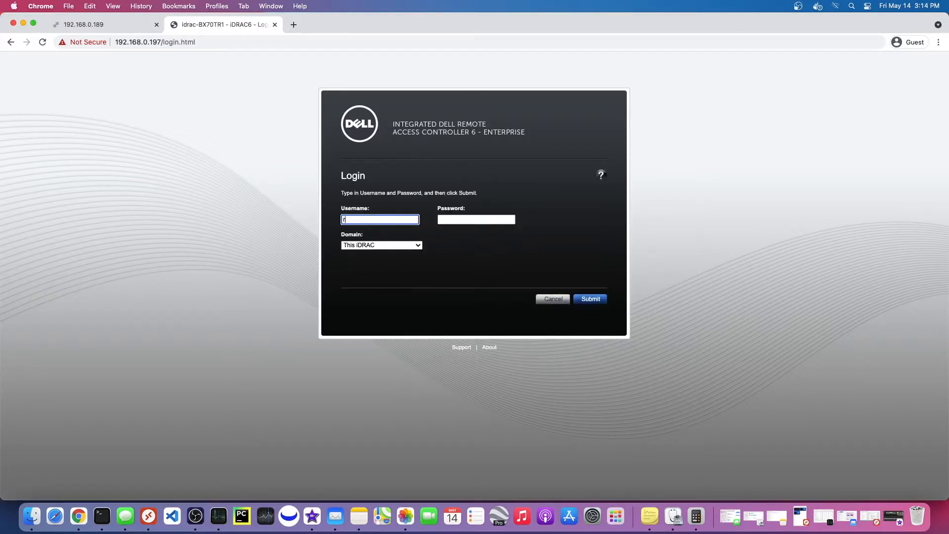
pyautogui.click(588, 299)
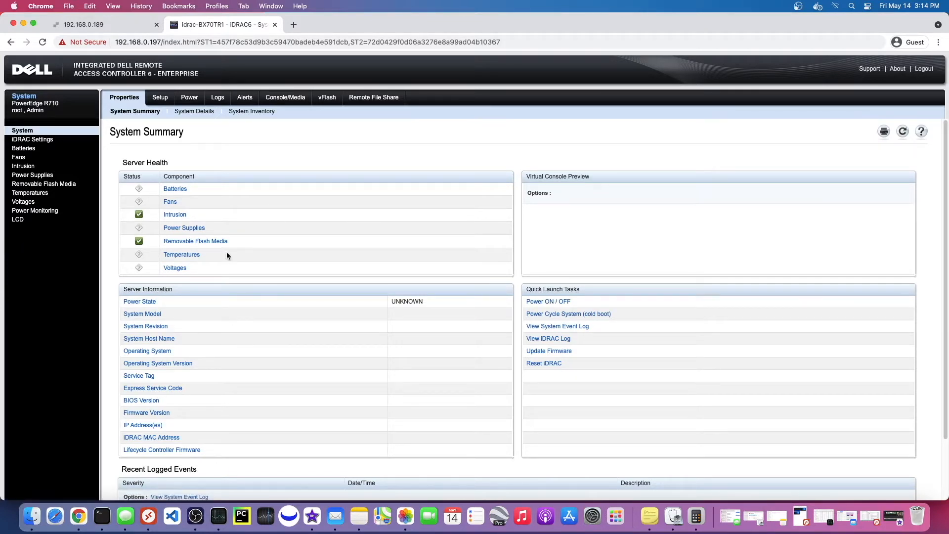
# Scroll the System Summary showing power ON, host va1-esxi6501 and a Power Supplies warning
pyautogui.scroll(-3)
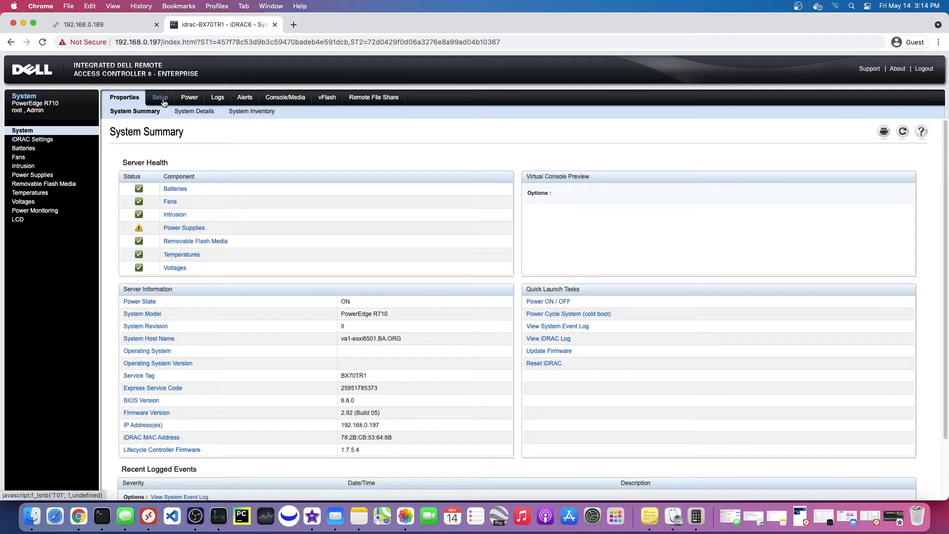
pyautogui.moveTo(189, 114)
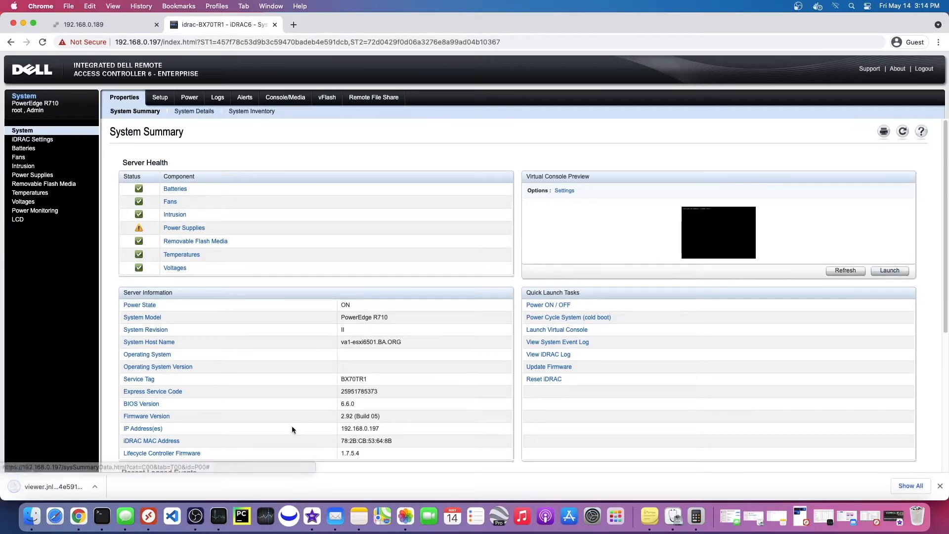
pyautogui.moveTo(569, 213)
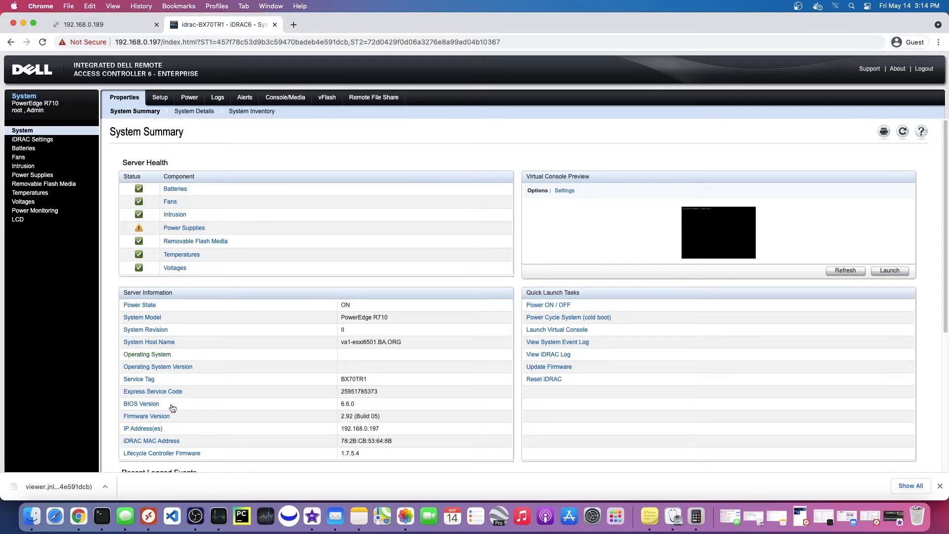
pyautogui.moveTo(101, 516)
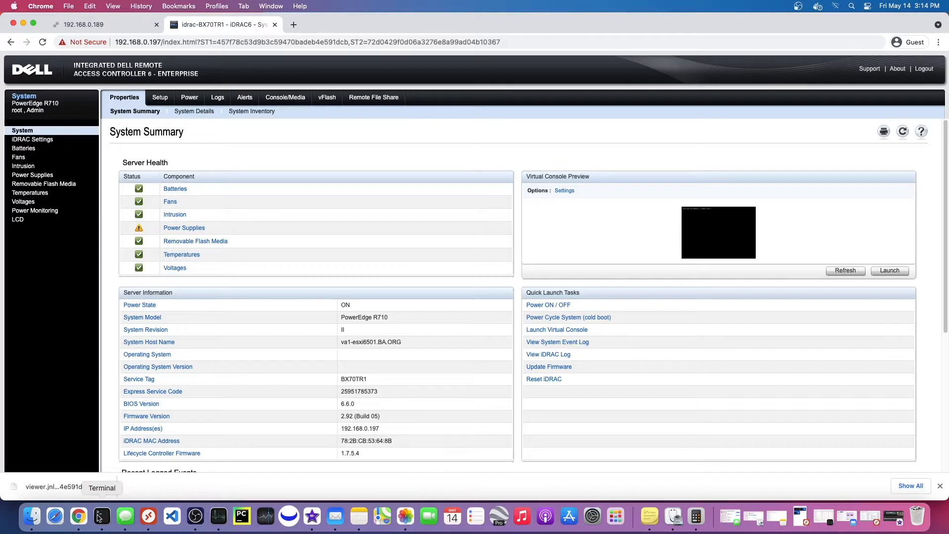
# Run javaws on the downloaded viewer.jnlp from a Terminal window
pyautogui.click(101, 516)
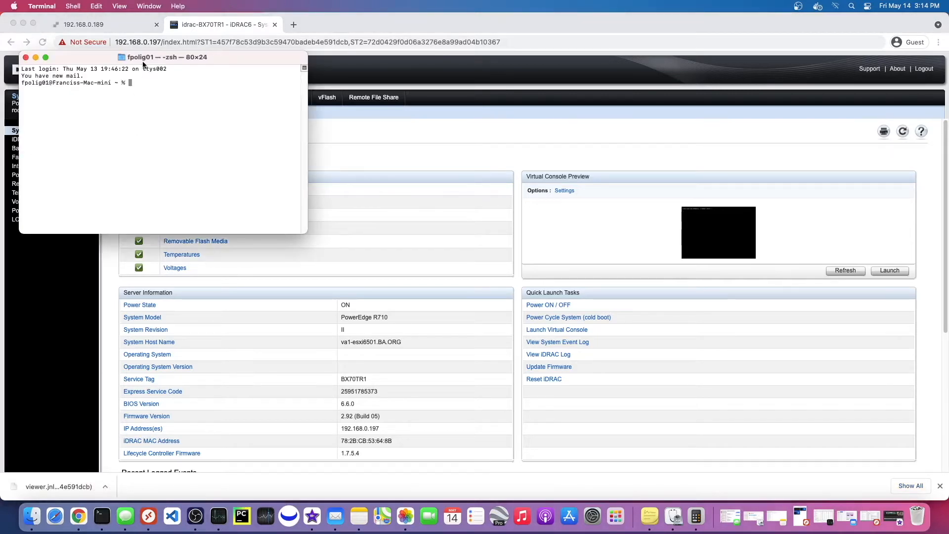
pyautogui.write('javavc')
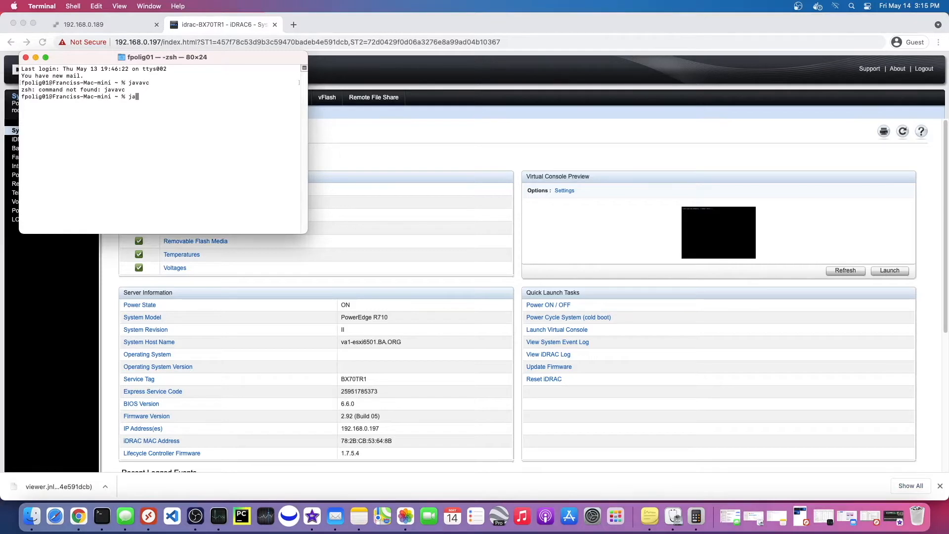
pyautogui.write('va')
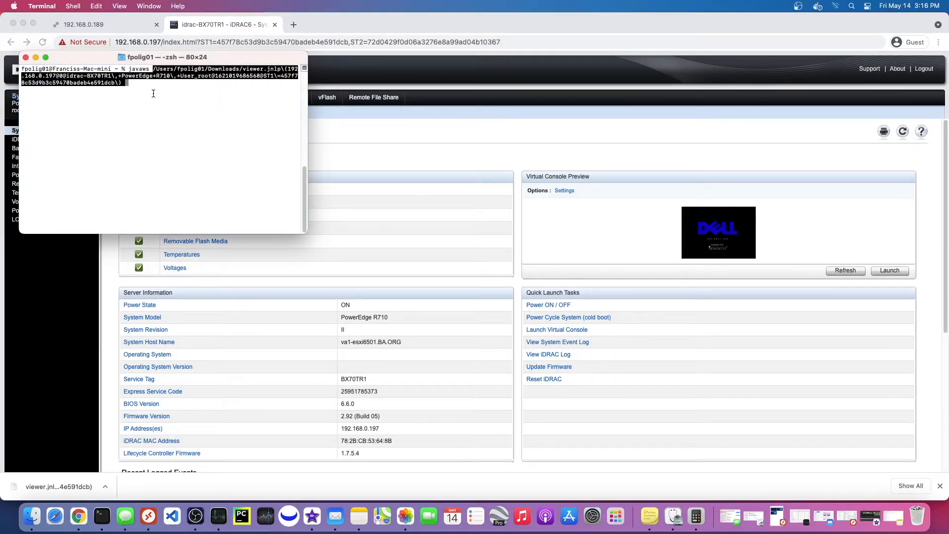
pyautogui.press('Return')
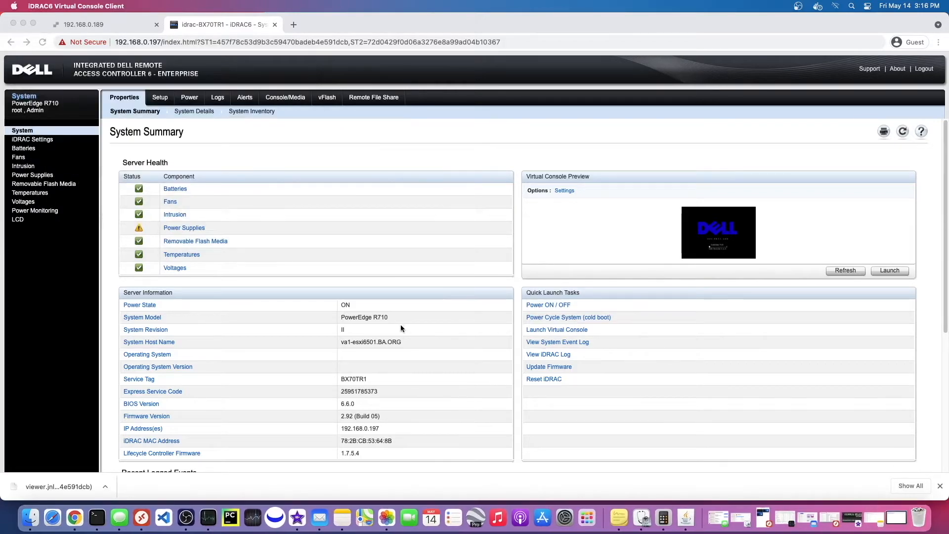
# Accept the certificate and risk prompts, run the viewer, and dismiss the KVM Native Library notice
pyautogui.click(890, 270)
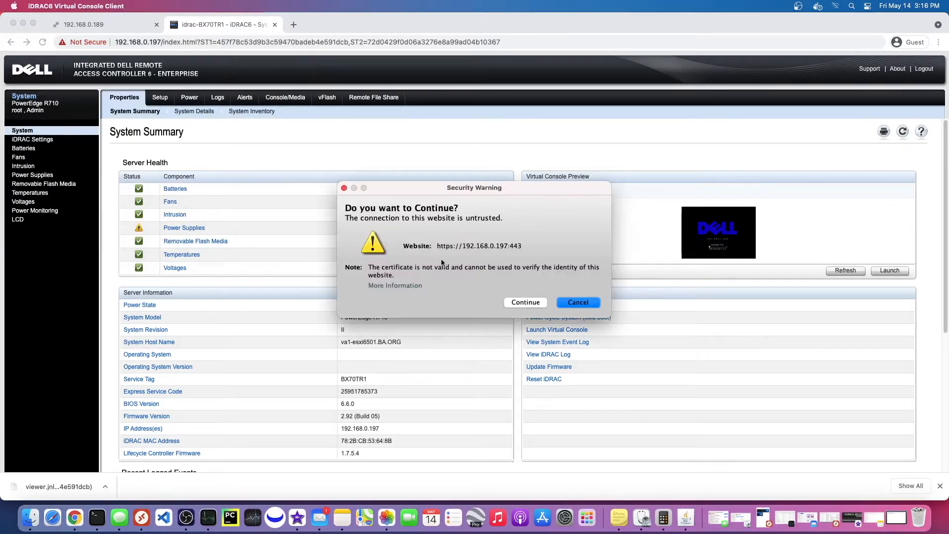
pyautogui.moveTo(485, 263)
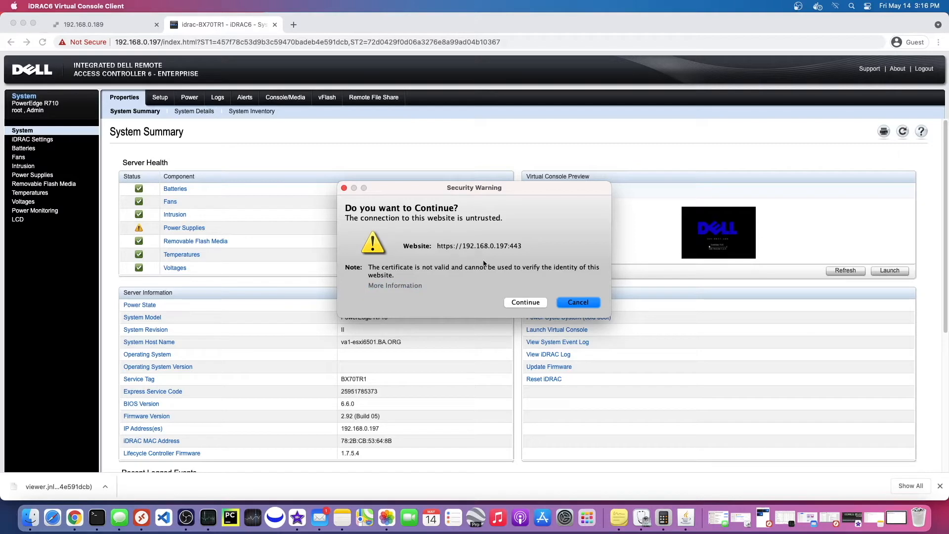
pyautogui.moveTo(493, 267)
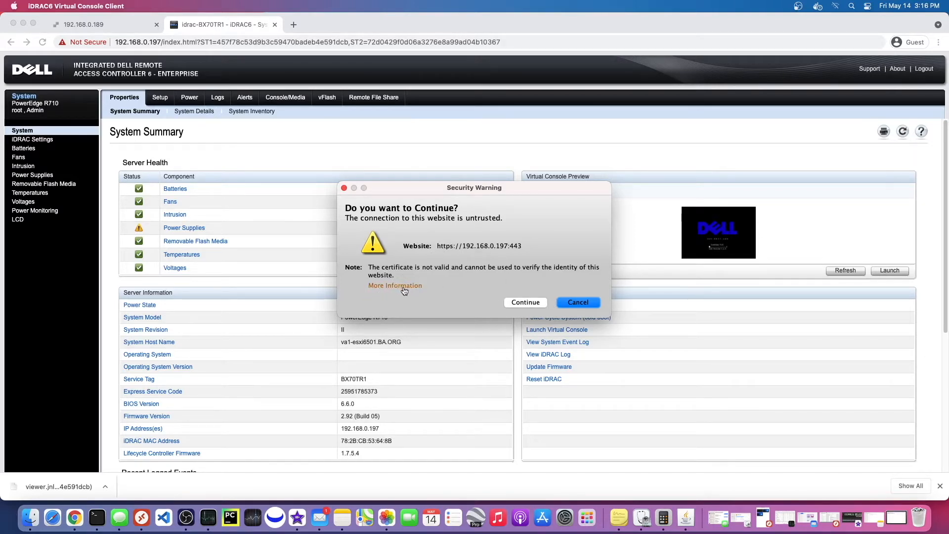
pyautogui.click(577, 303)
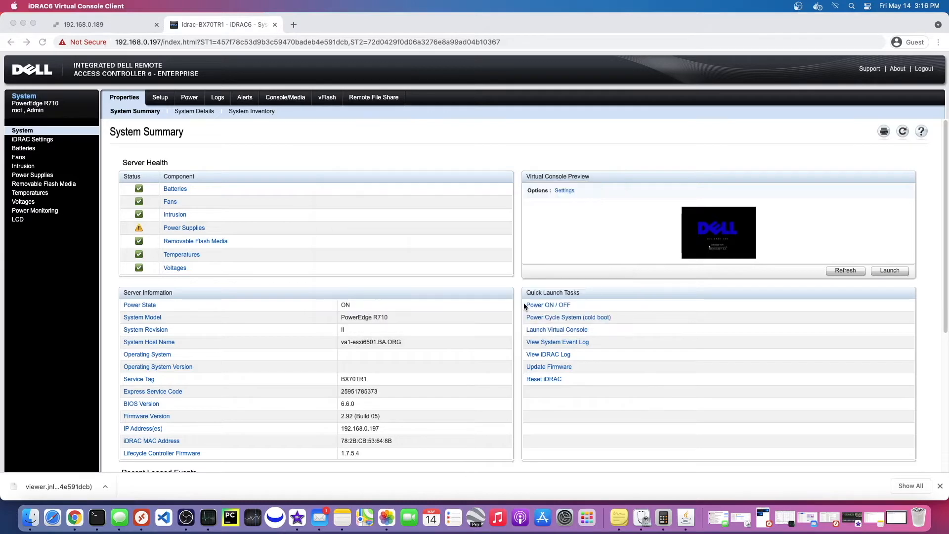
pyautogui.click(556, 330)
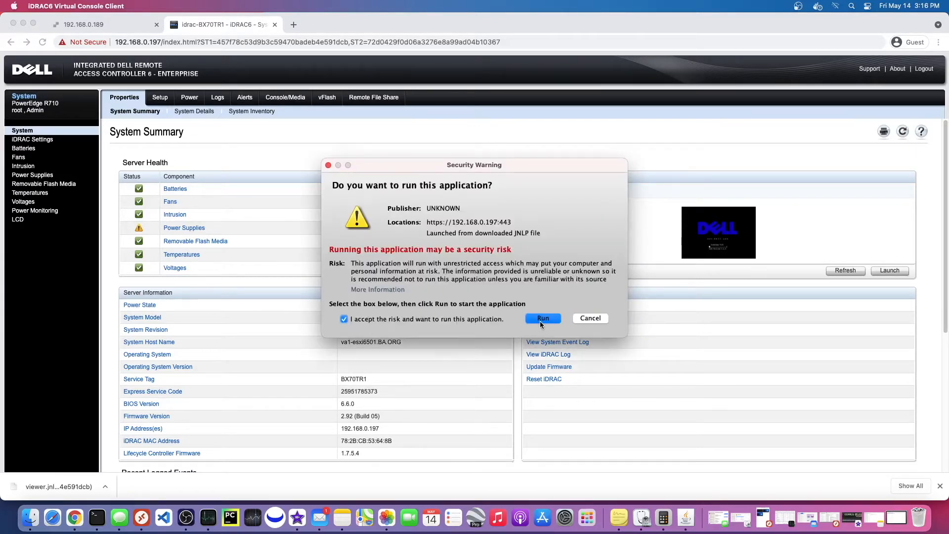
pyautogui.click(542, 318)
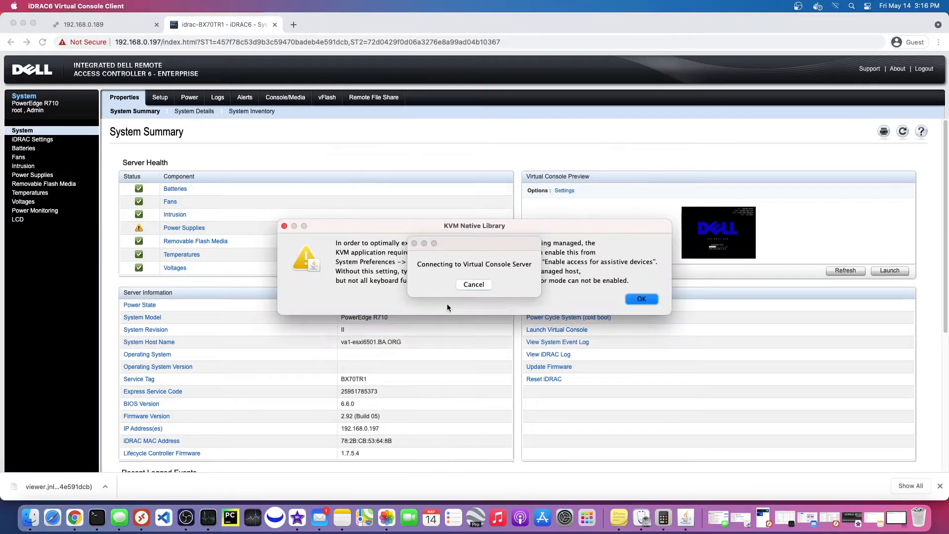
pyautogui.click(641, 299)
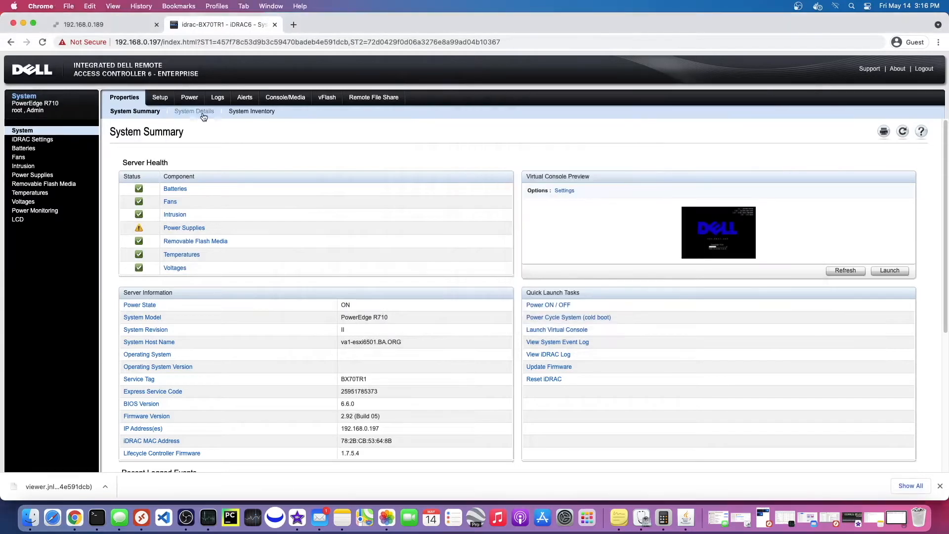
# Open System Details and scroll through the chassis and remote access controller details
pyautogui.click(192, 111)
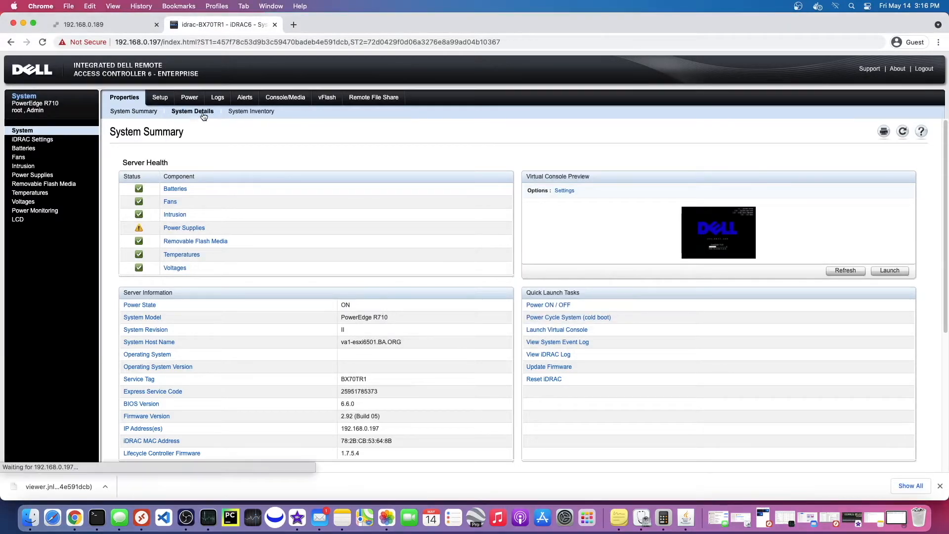
pyautogui.click(192, 111)
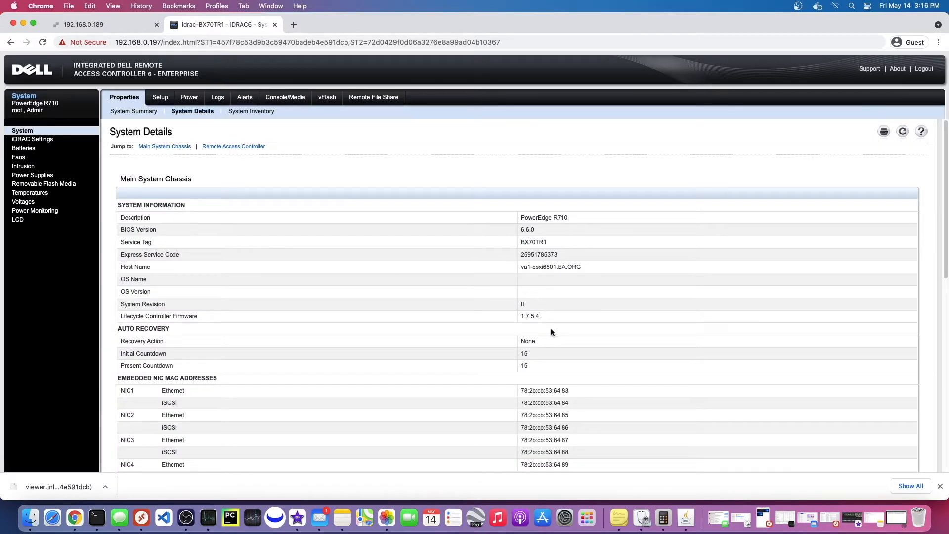
pyautogui.scroll(-3)
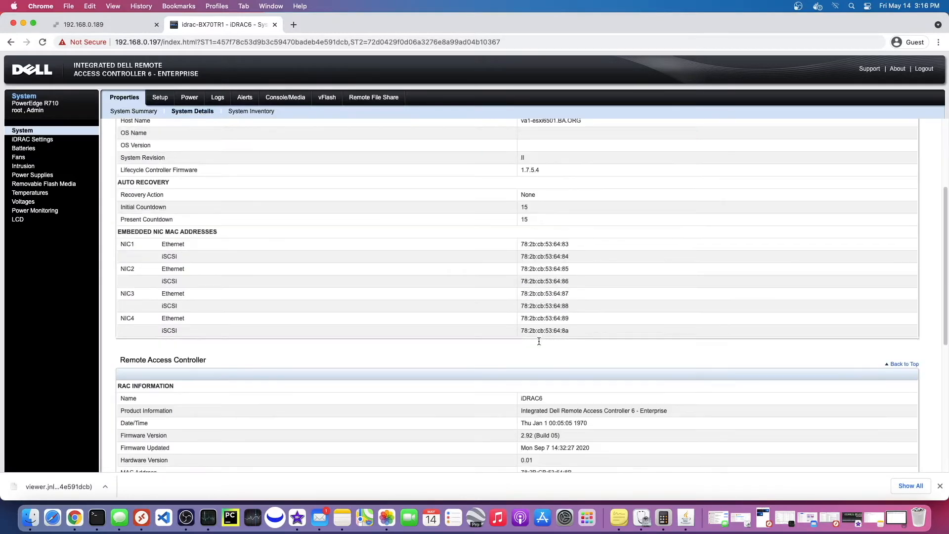
pyautogui.scroll(-3)
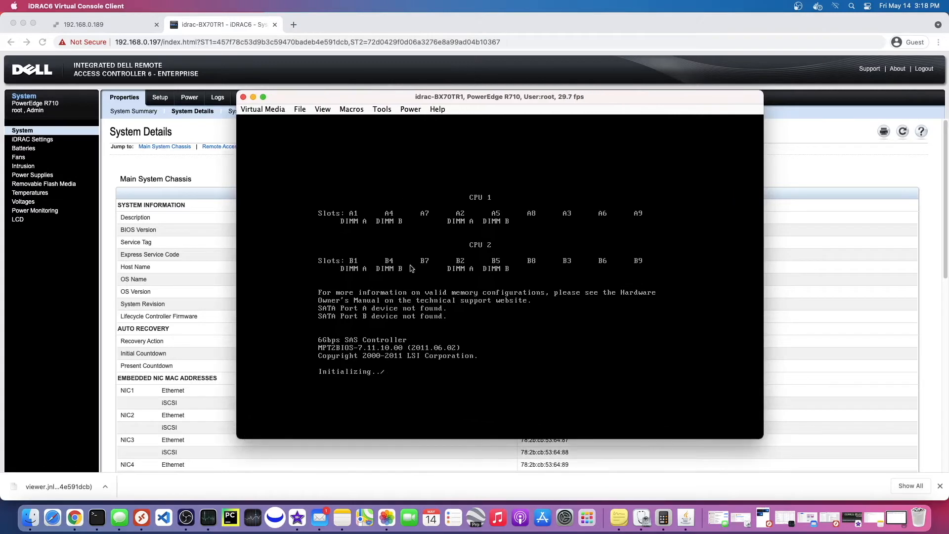
pyautogui.moveTo(364, 286)
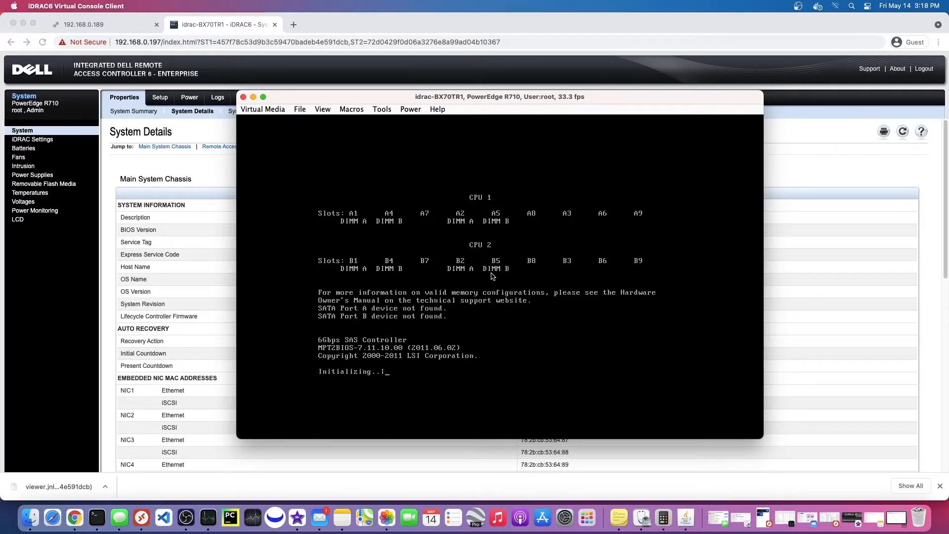
pyautogui.moveTo(527, 286)
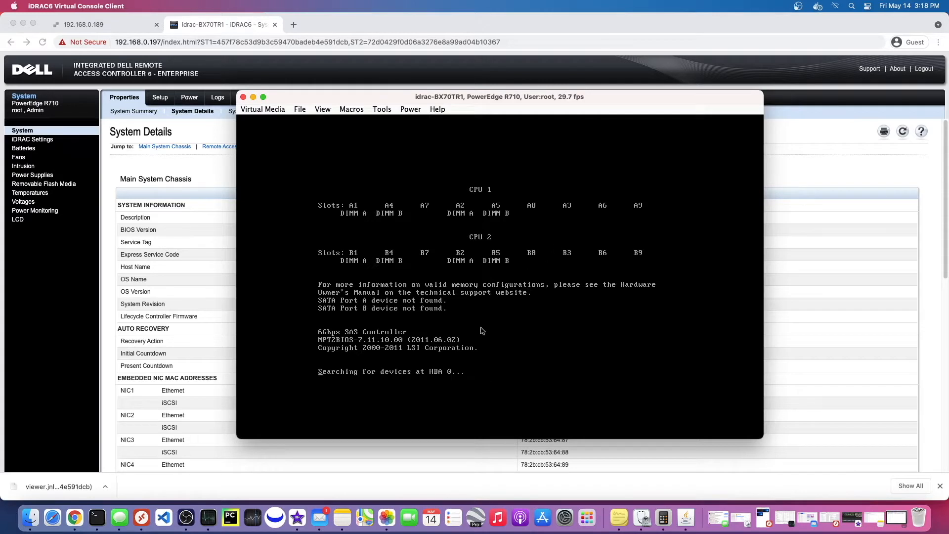
# Watch the R710 POST list the replaced DDR3 DIMM messages for sockets A1 through B7
pyautogui.moveTo(498, 97); pyautogui.dragTo(485, 81)
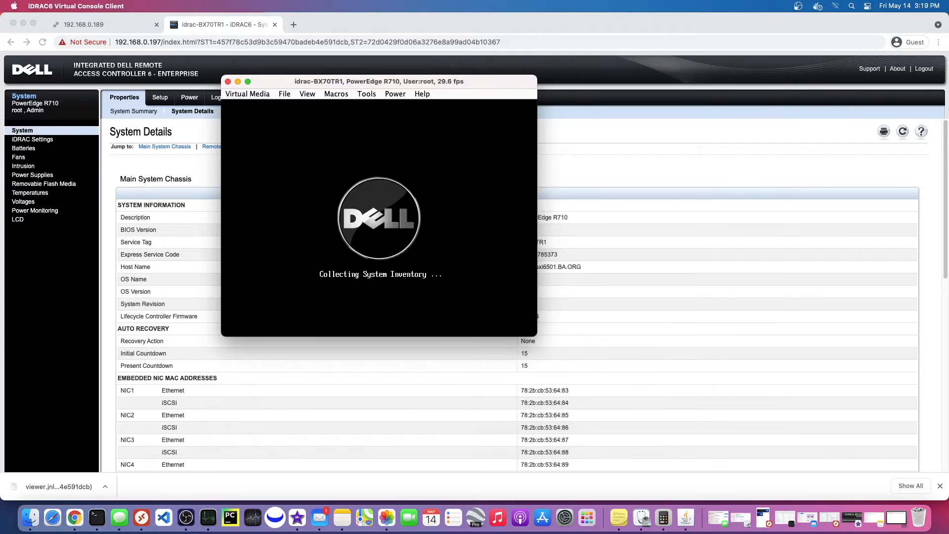
pyautogui.moveTo(378, 81); pyautogui.dragTo(437, 99)
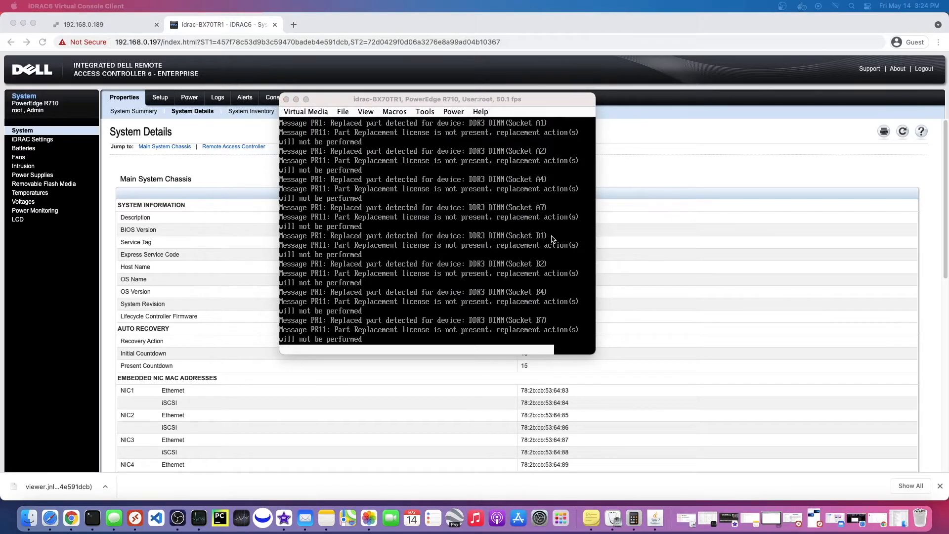
pyautogui.moveTo(435, 316)
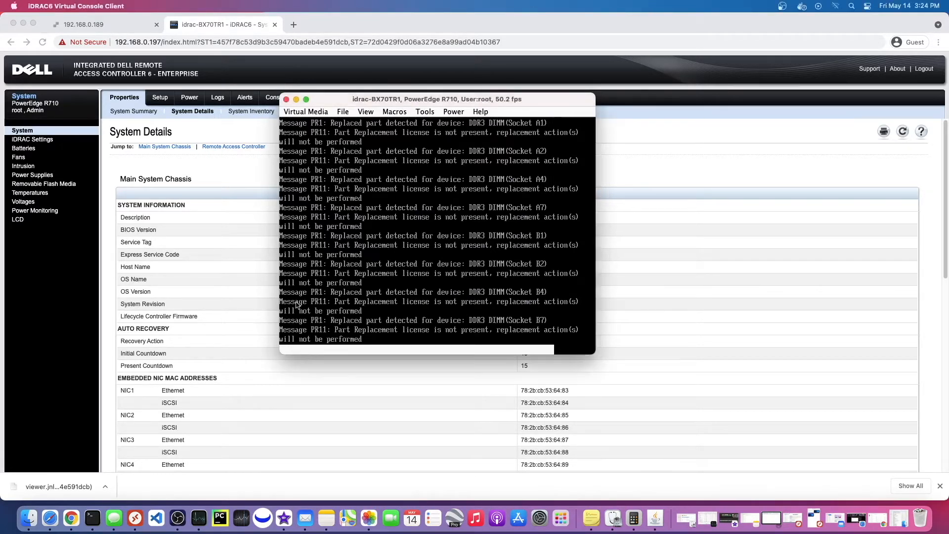
pyautogui.moveTo(344, 238)
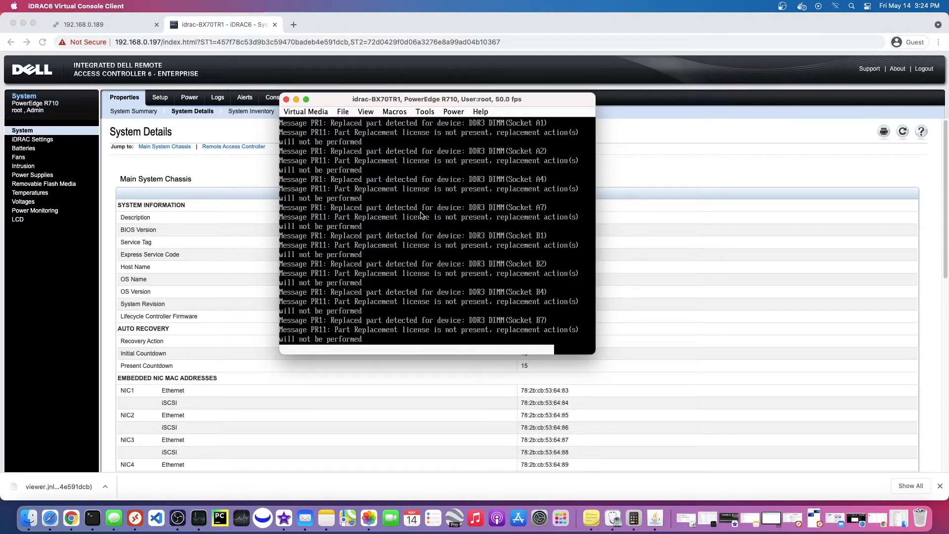
pyautogui.moveTo(525, 248)
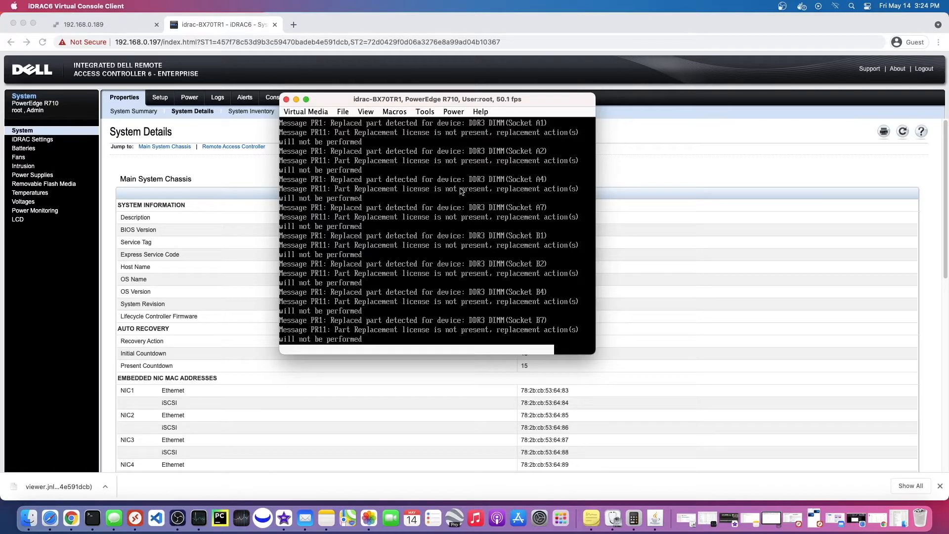
pyautogui.moveTo(405, 198)
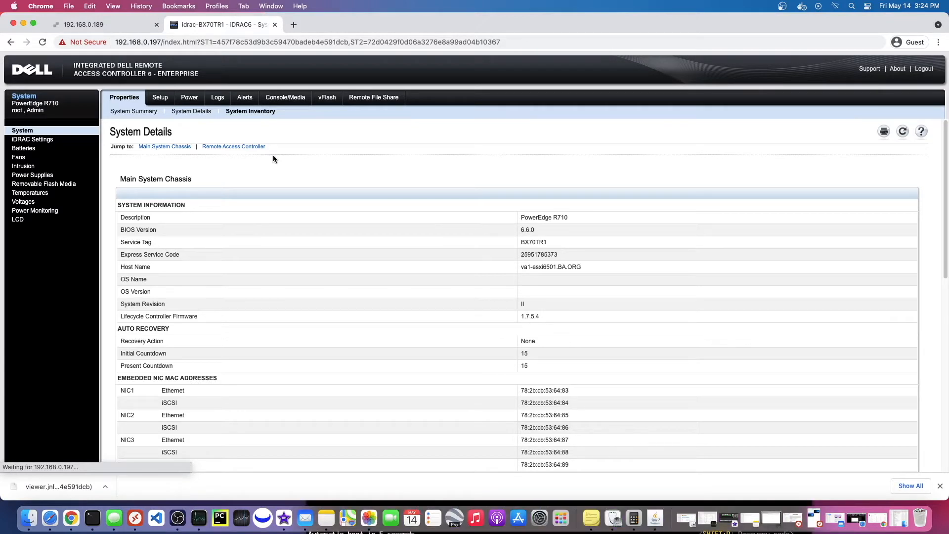
pyautogui.moveTo(345, 497)
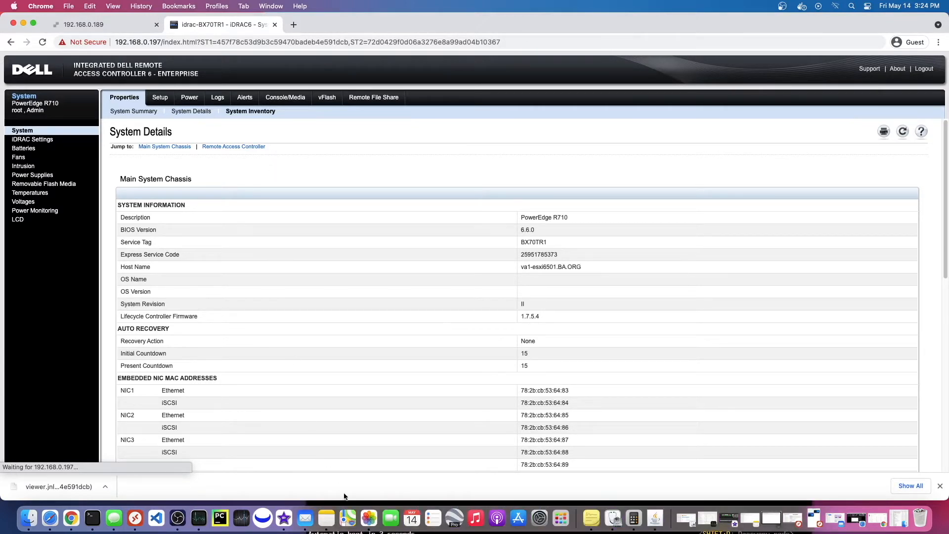
pyautogui.moveTo(685, 519)
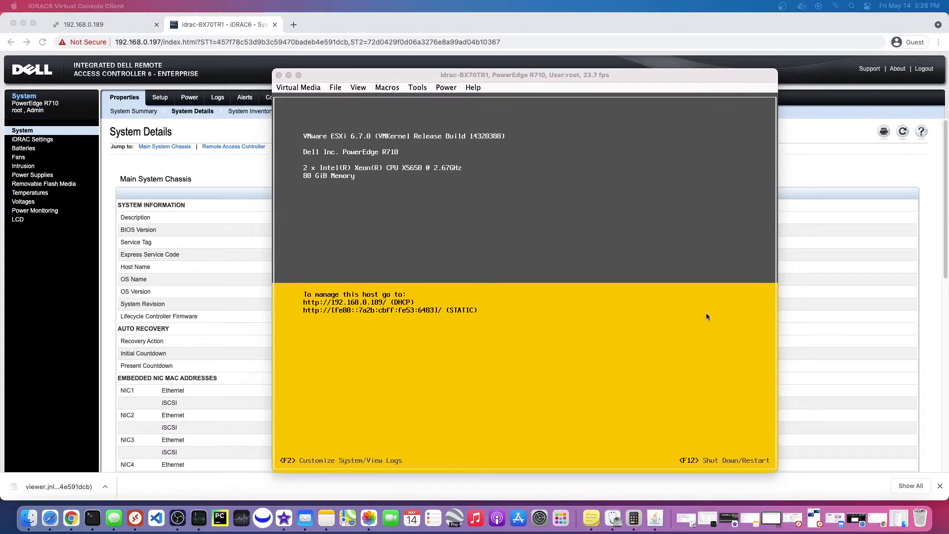
# Log in to the 192.168.0.189 ESXi host as root and select the 79.99 GB memory value
pyautogui.click(82, 24)
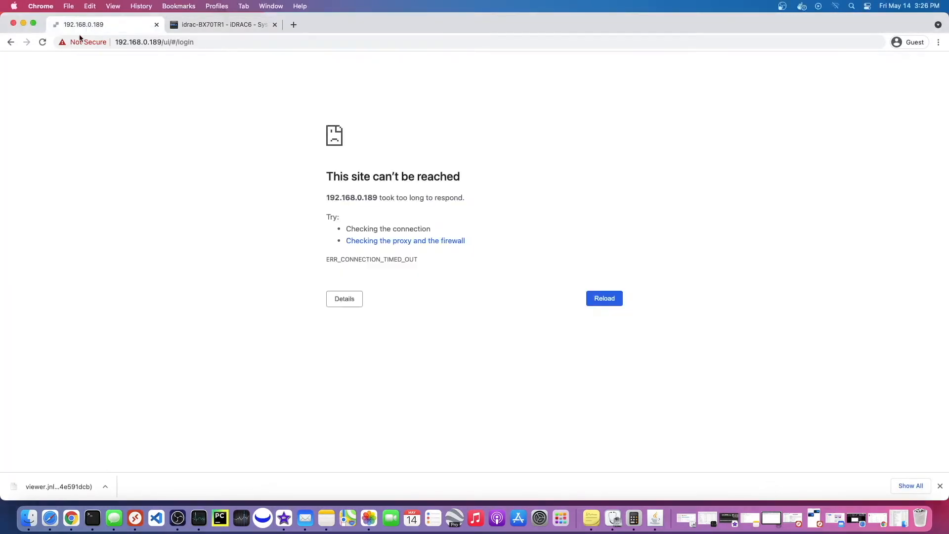
pyautogui.click(604, 298)
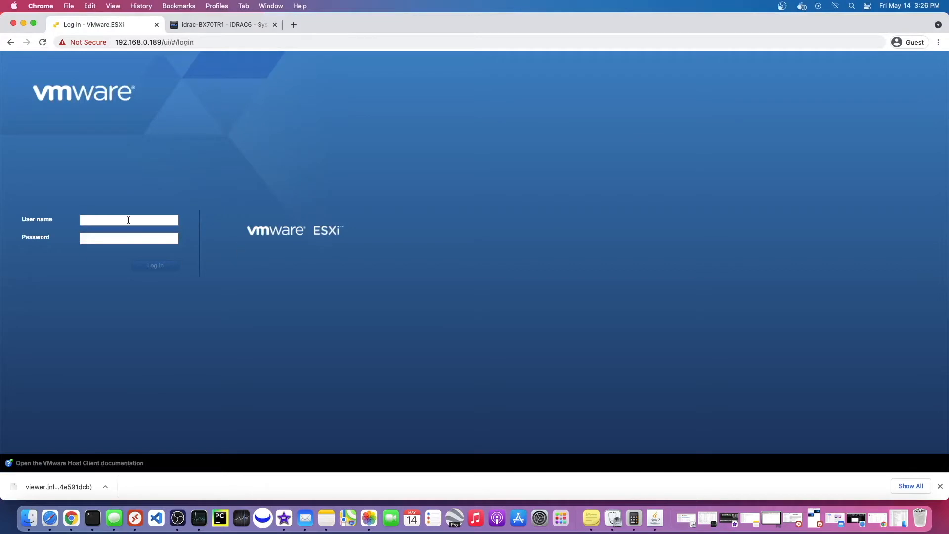
pyautogui.write('root')
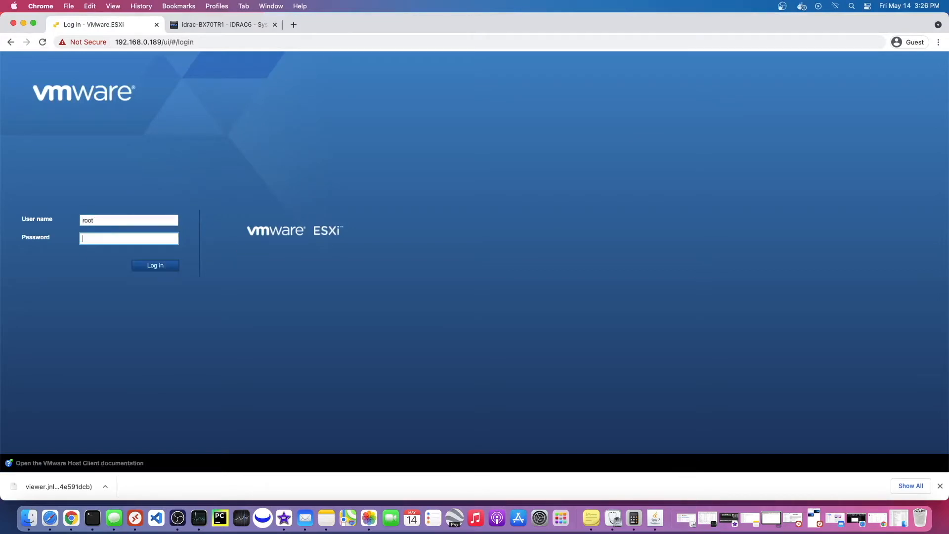
pyautogui.click(155, 265)
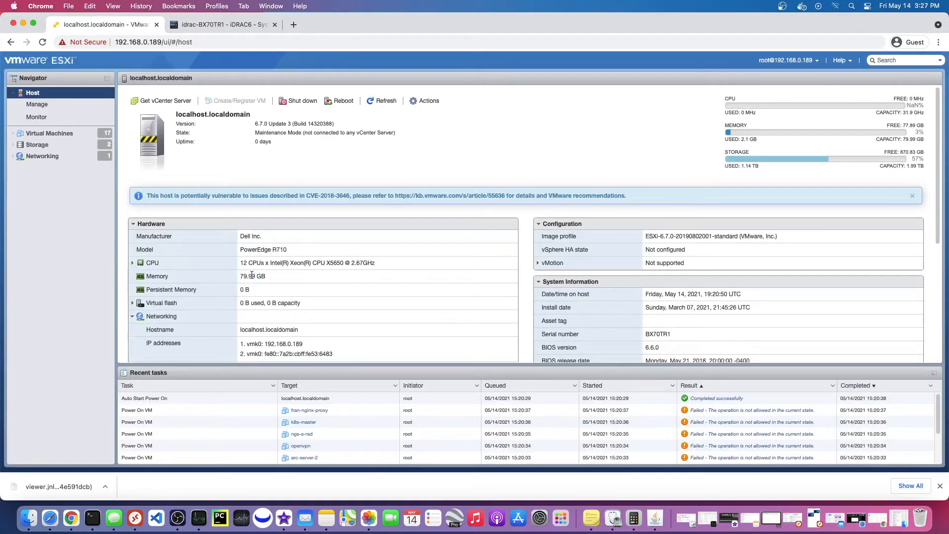
pyautogui.doubleClick(254, 275)
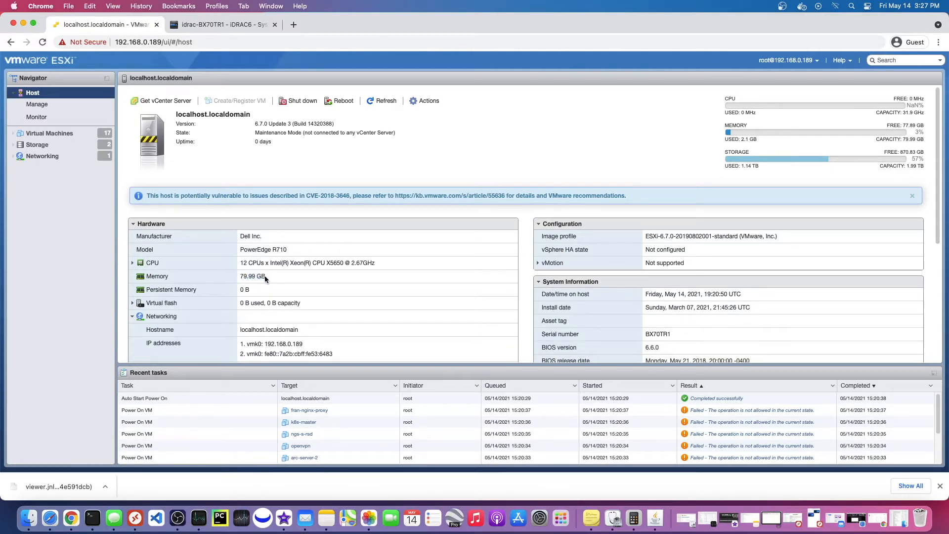
pyautogui.doubleClick(252, 276)
pyautogui.write('d')
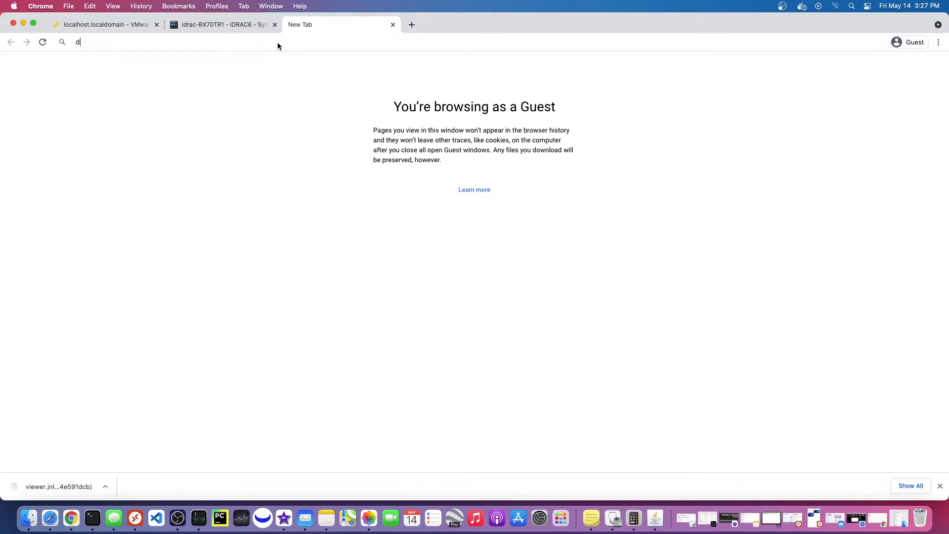
# Search for the Dell R710 Hardware Owner's Manual PDF and scroll through its contents
pyautogui.write('ell r71')
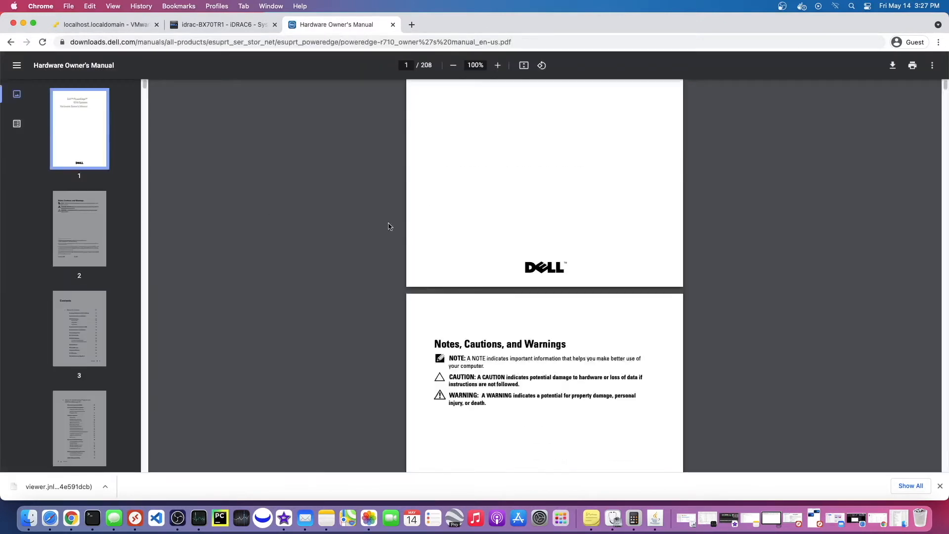
pyautogui.click(79, 329)
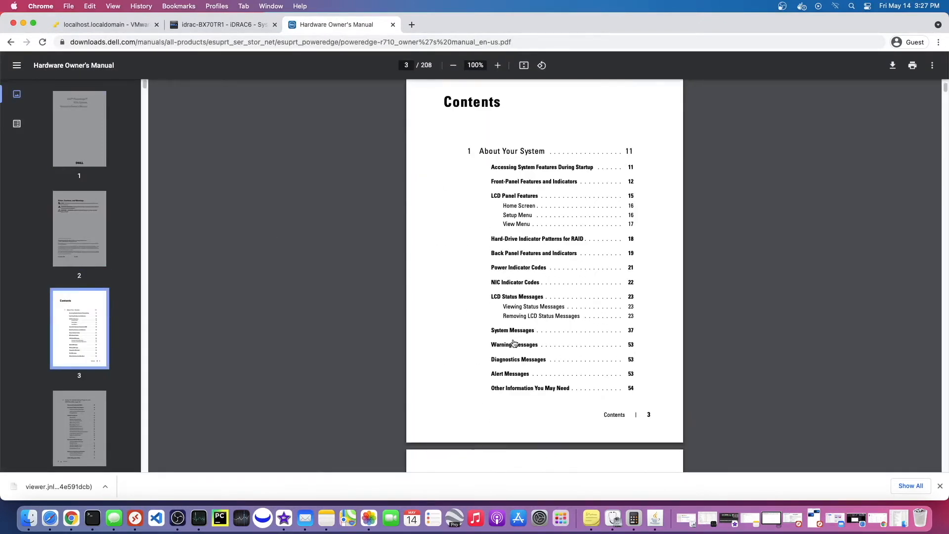
pyautogui.scroll(-3)
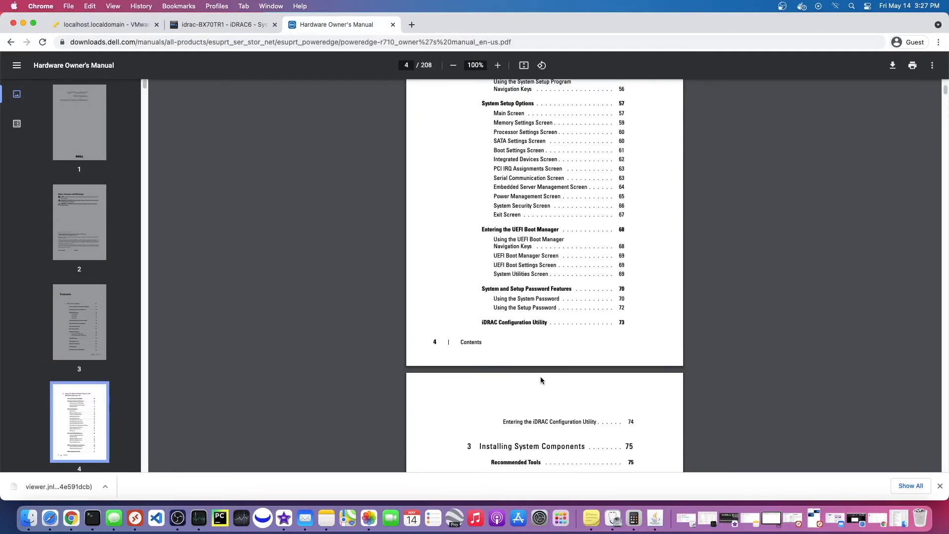
pyautogui.scroll(-3)
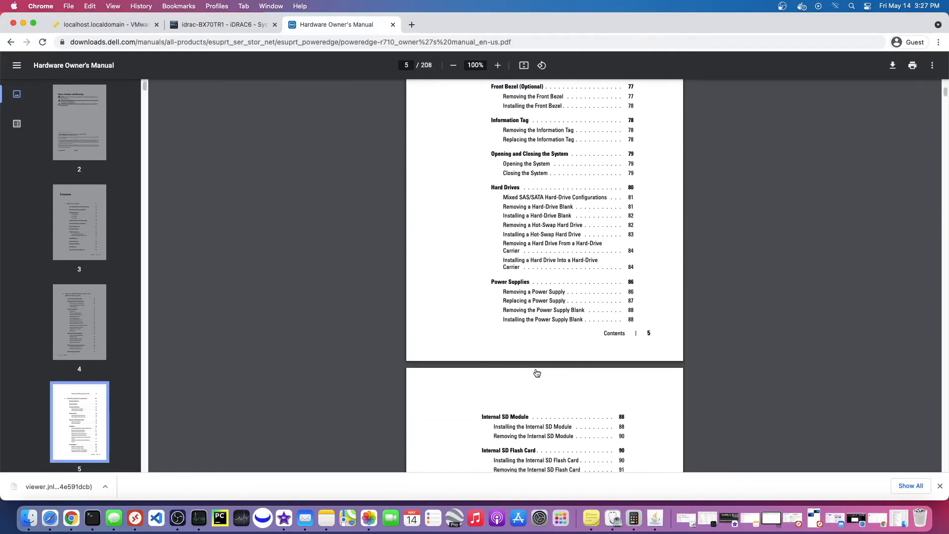
pyautogui.scroll(-3)
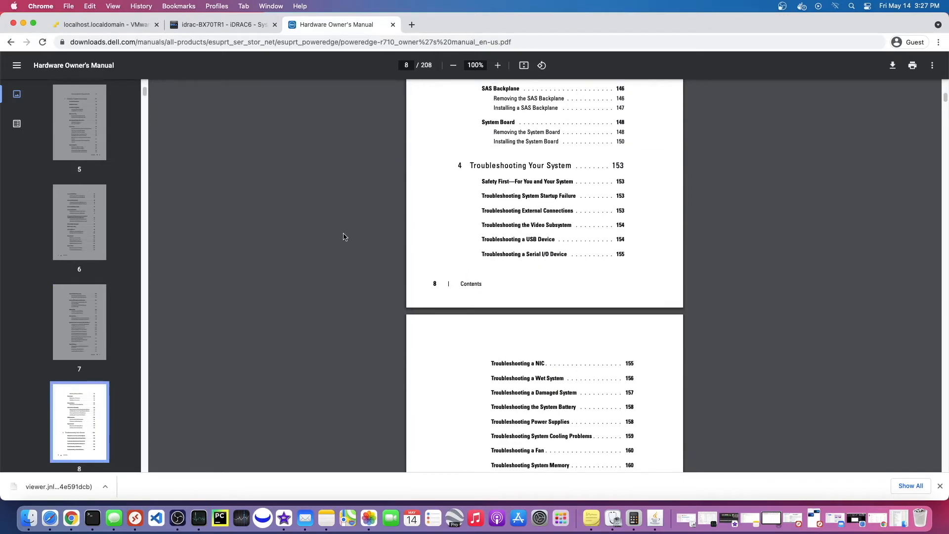
# Find 'memory' in the manual to reach the System Memory section on page 129
pyautogui.write('memory')
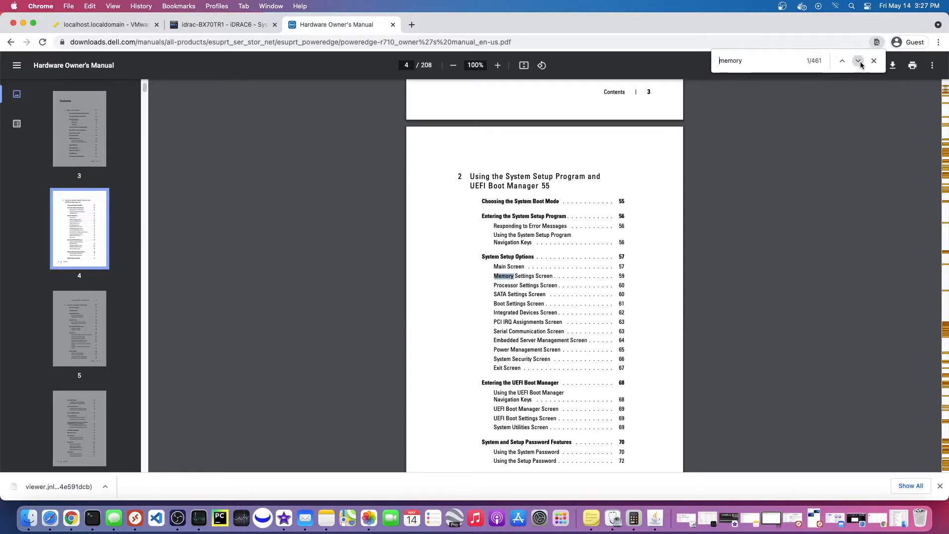
pyautogui.click(857, 60)
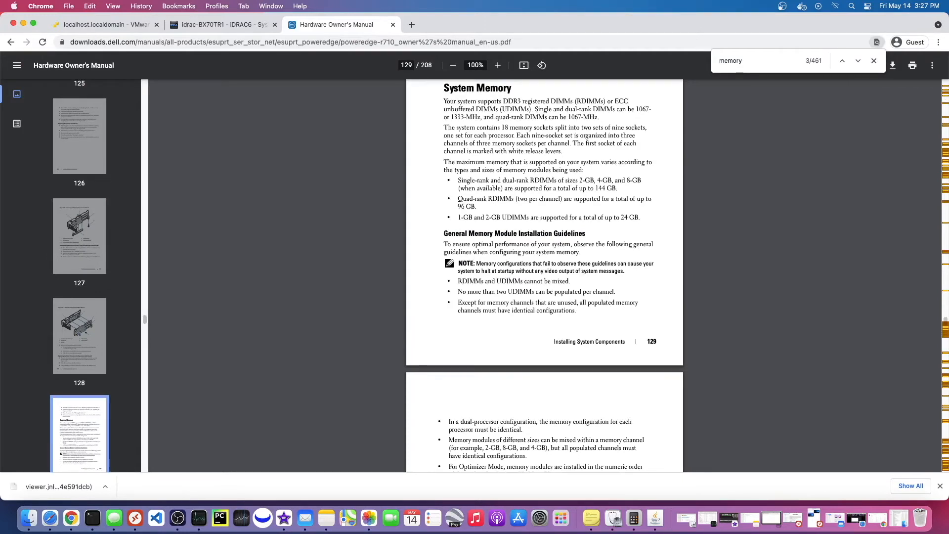
pyautogui.click(221, 25)
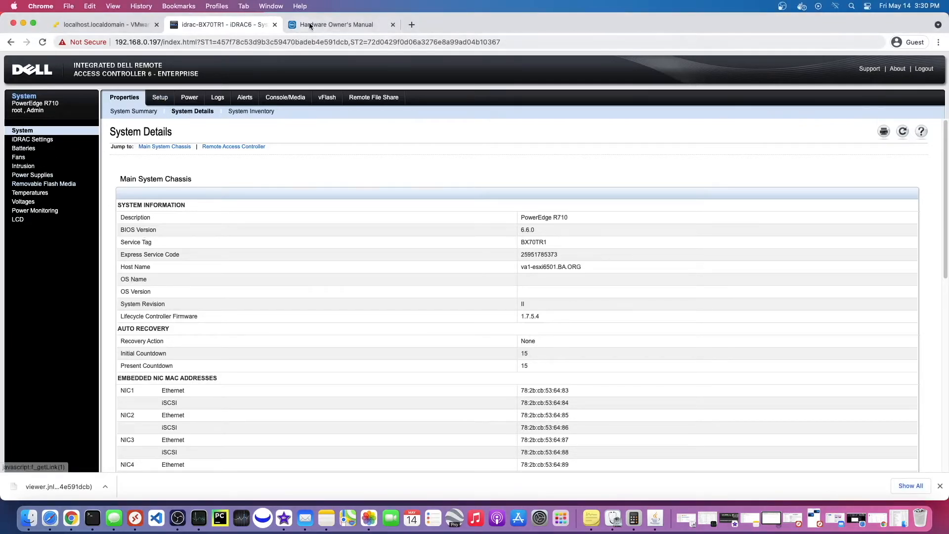
# Return to the iDRAC6 System Summary and launch the Virtual Console via Quick Launch Tasks
pyautogui.click(336, 24)
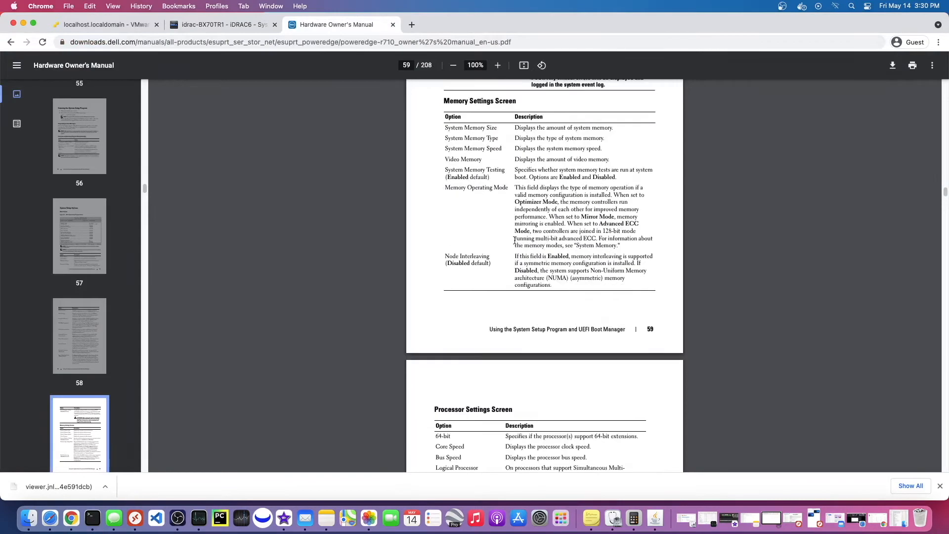
pyautogui.click(221, 25)
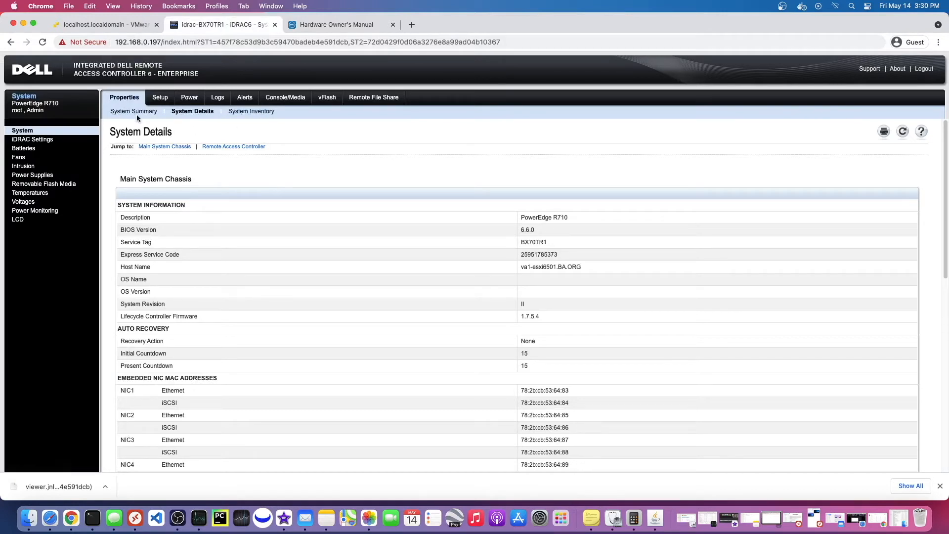
pyautogui.click(135, 110)
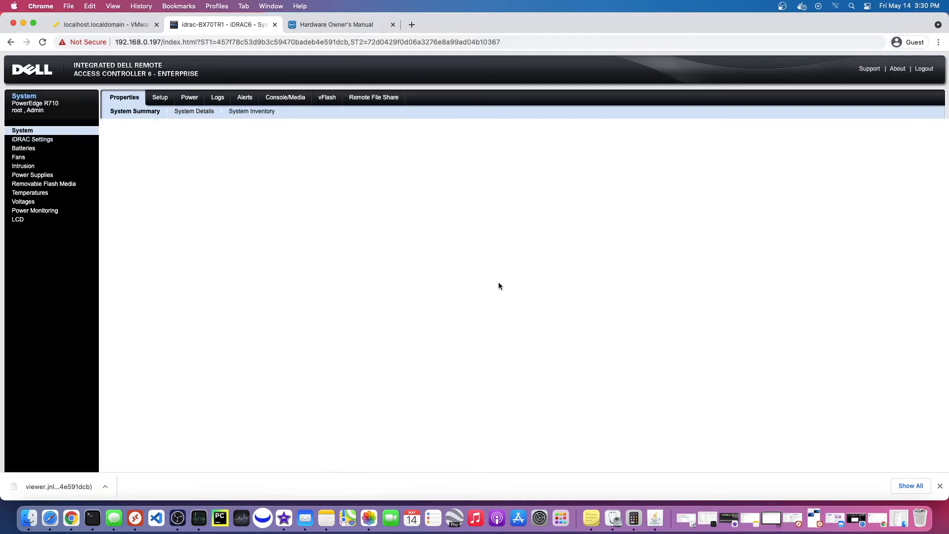
pyautogui.moveTo(496, 281)
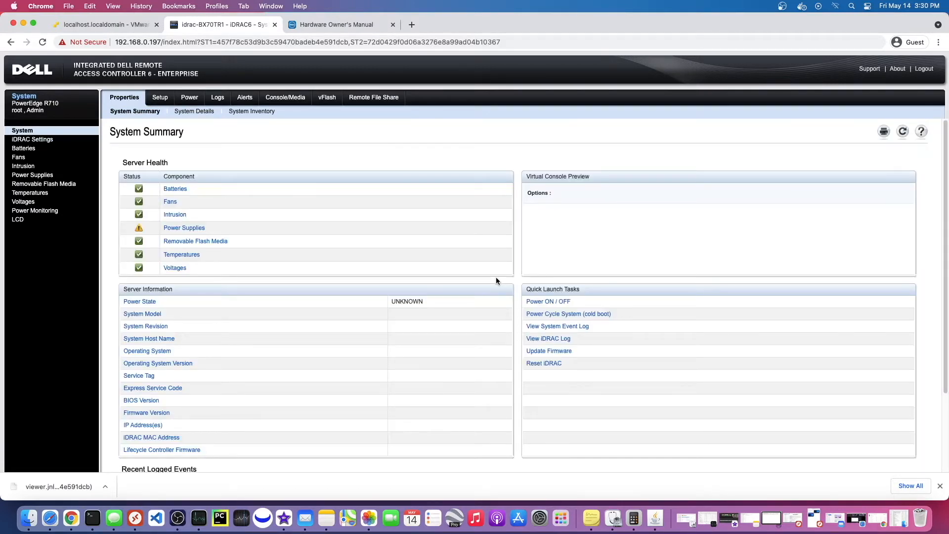
pyautogui.moveTo(548, 302)
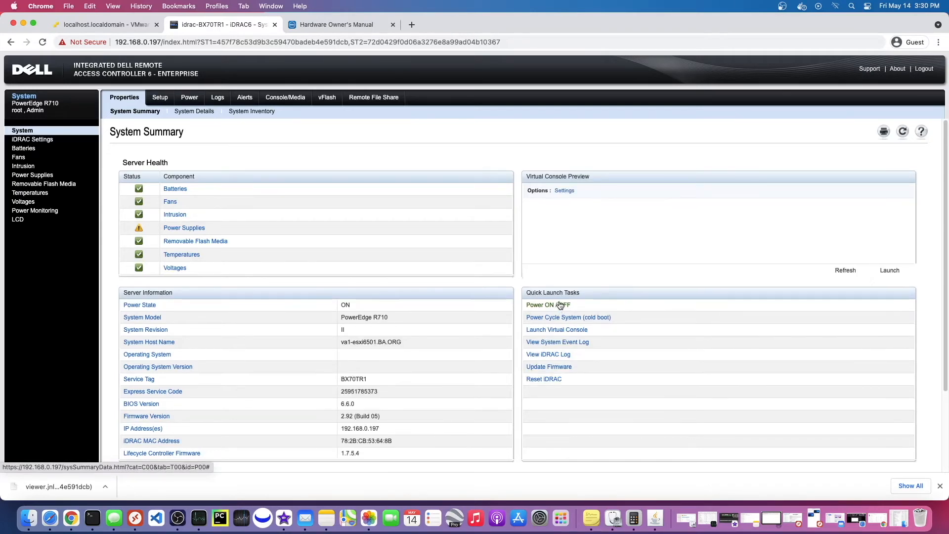
pyautogui.click(548, 304)
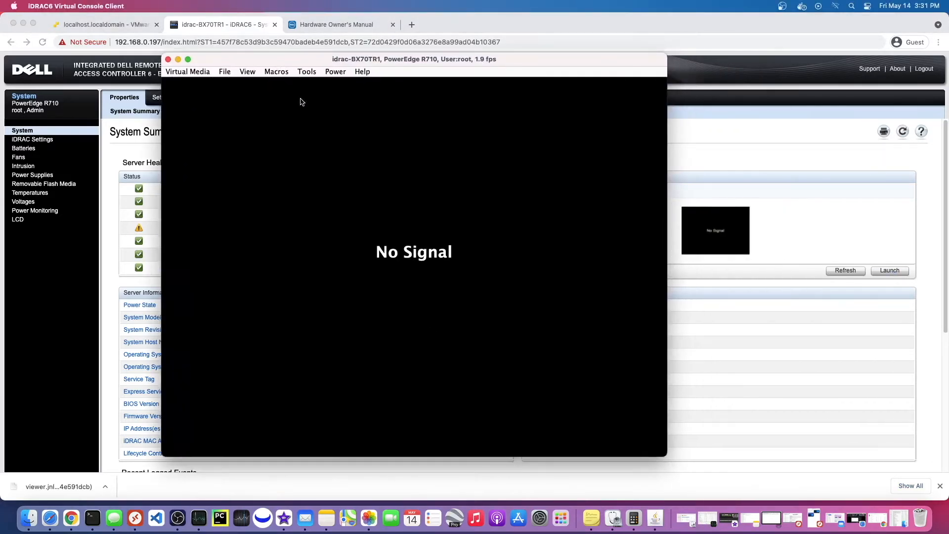
pyautogui.moveTo(316, 125)
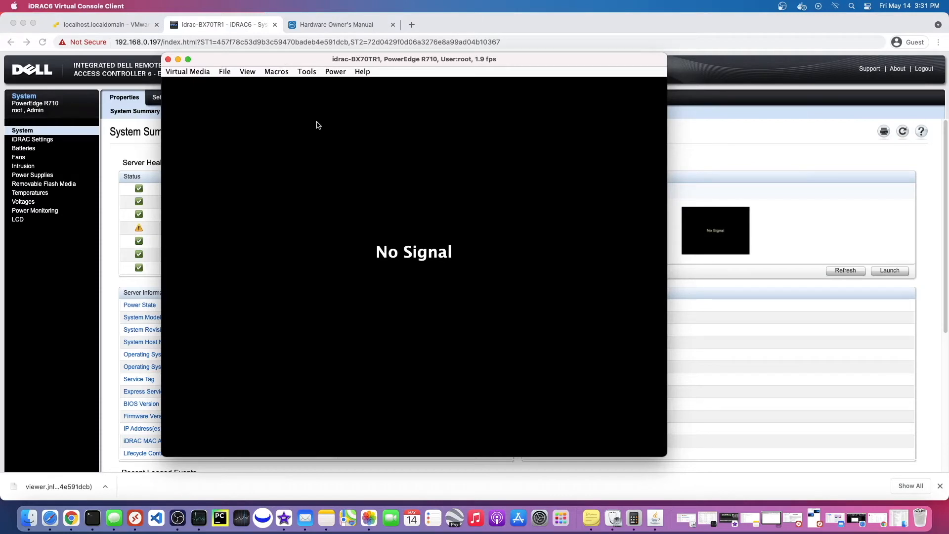
# Browse the Macros and View menus, then press F2 at the Dell screen for System Setup
pyautogui.click(276, 71)
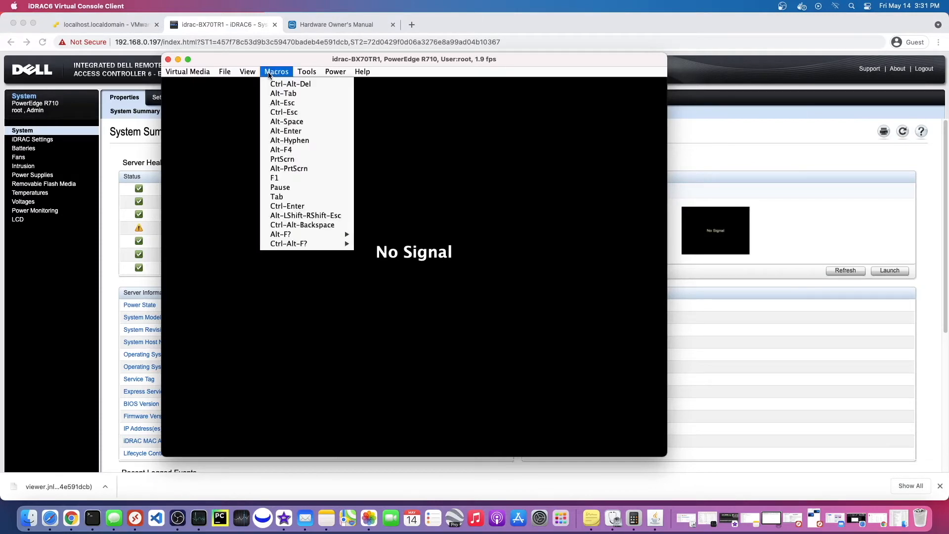
pyautogui.moveTo(285, 234)
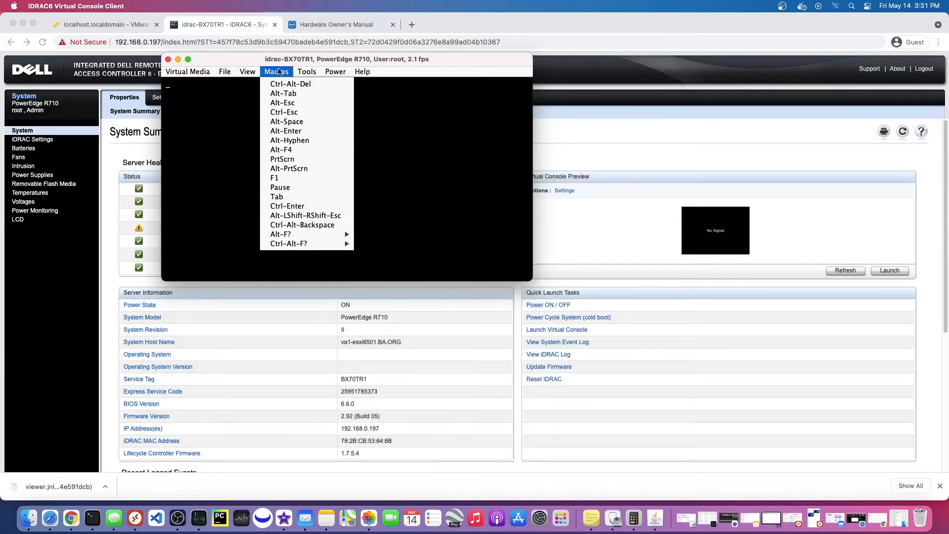
pyautogui.click(247, 71)
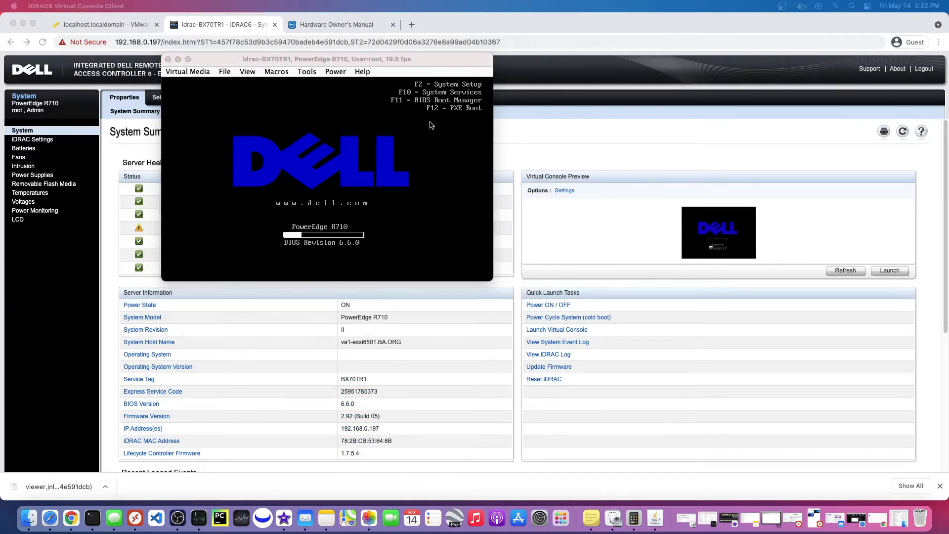
pyautogui.moveTo(411, 111)
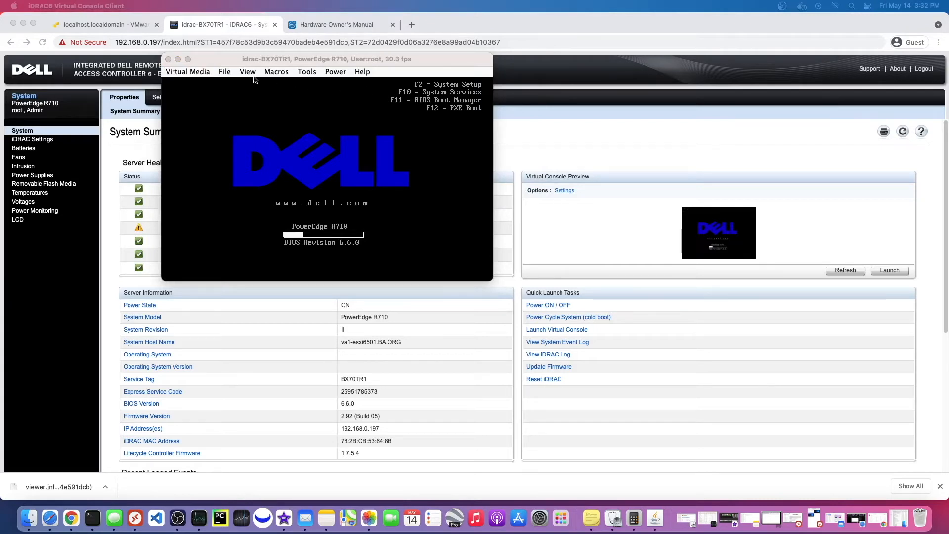
pyautogui.click(276, 71)
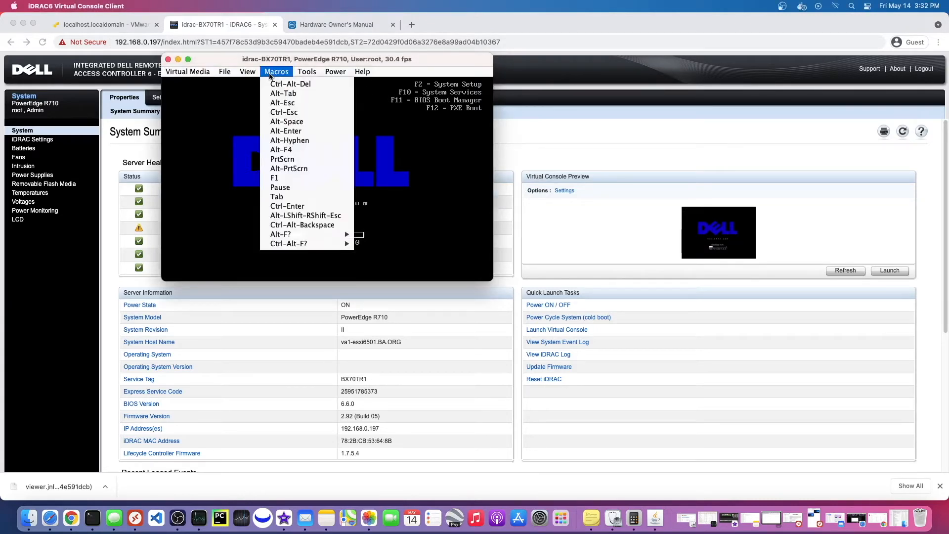
pyautogui.moveTo(289, 168)
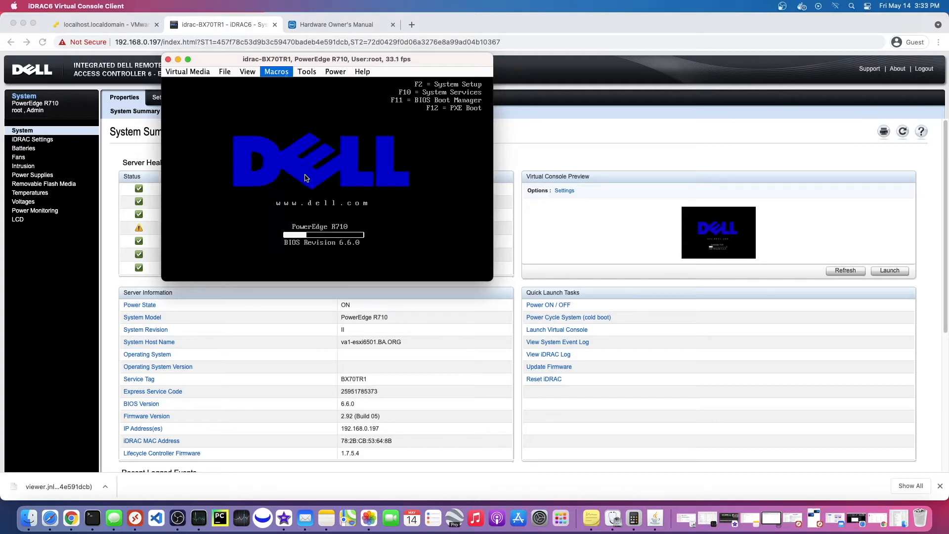
pyautogui.click(276, 71)
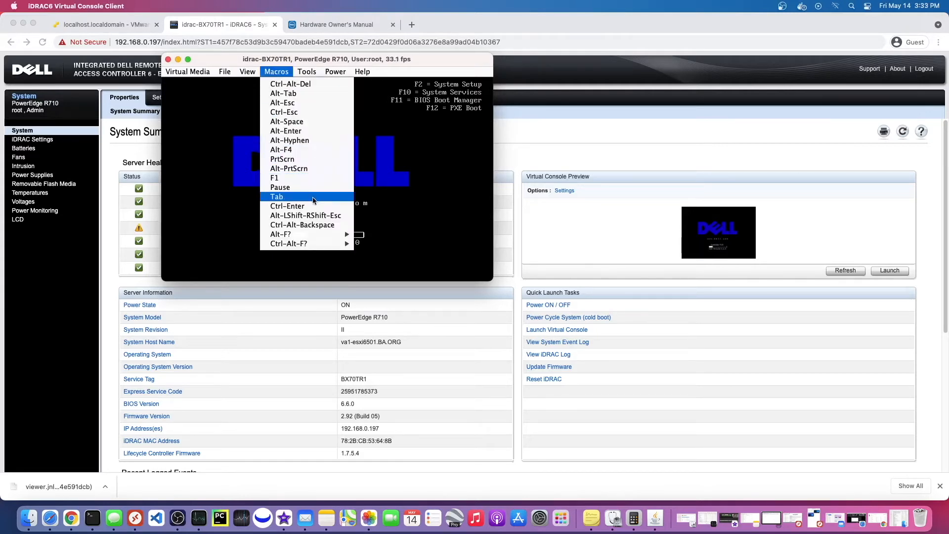
pyautogui.click(247, 71)
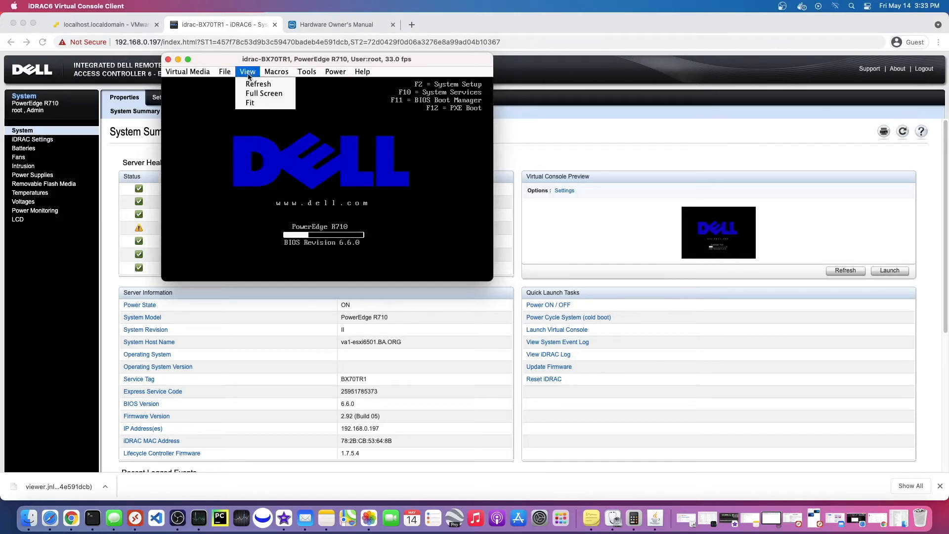
pyautogui.click(276, 71)
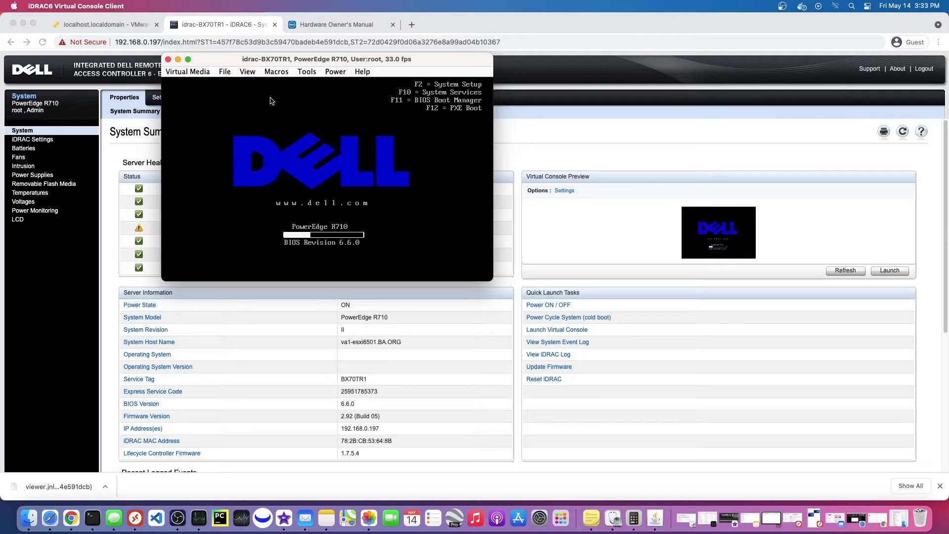
pyautogui.press('f2')
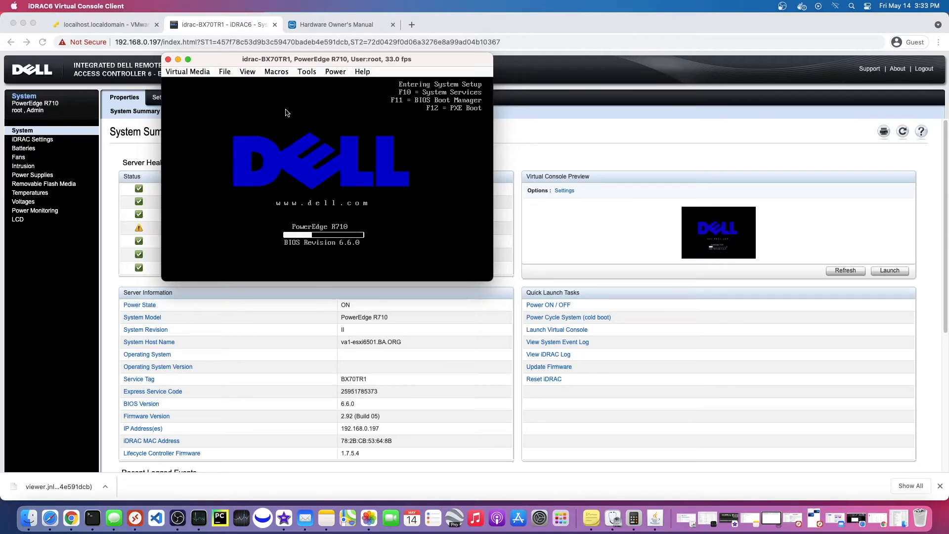
pyautogui.moveTo(339, 119)
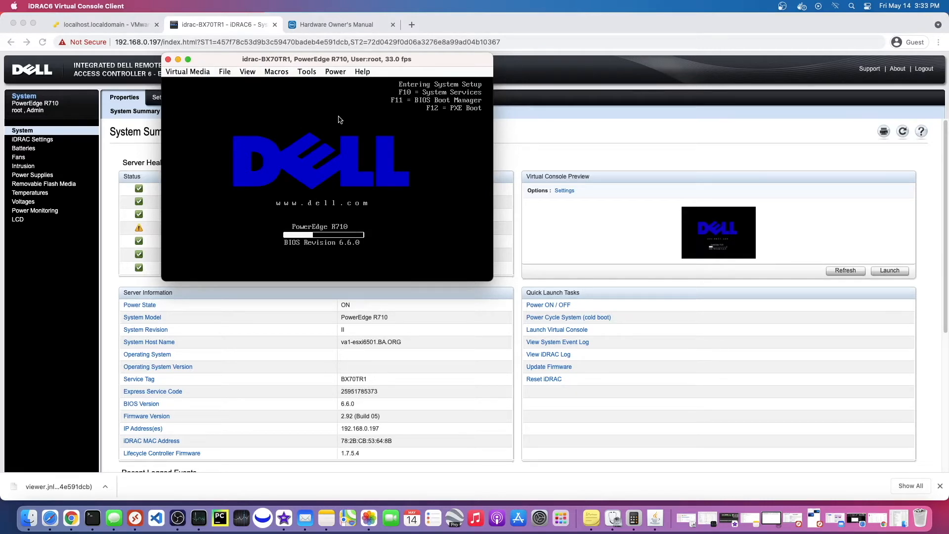
pyautogui.moveTo(300, 65)
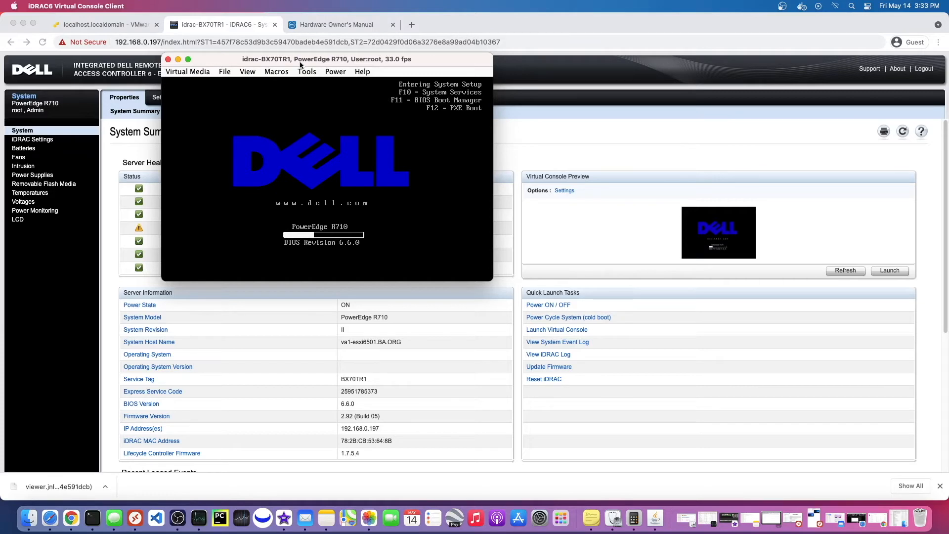
pyautogui.moveTo(300, 59); pyautogui.dragTo(424, 117)
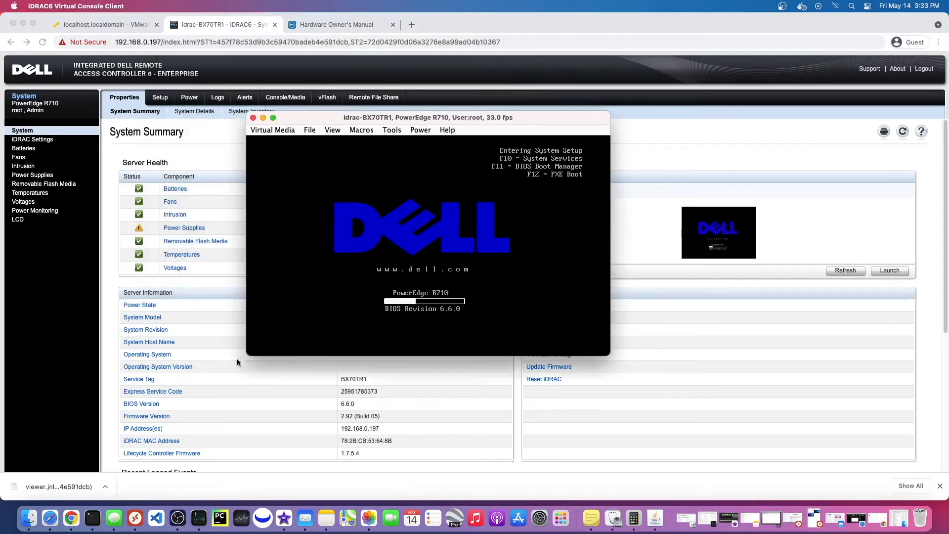
# Review BIOS Memory Settings: 80.0 GB ECC DDR3, 800 MHz, 1.5V, Optimizer Mode
pyautogui.moveTo(427, 117); pyautogui.dragTo(383, 64)
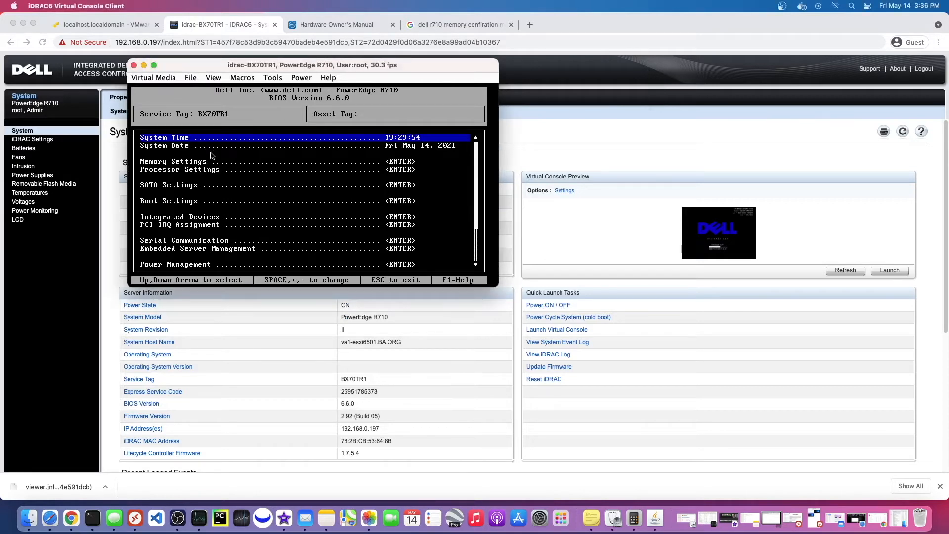
pyautogui.press('Down')
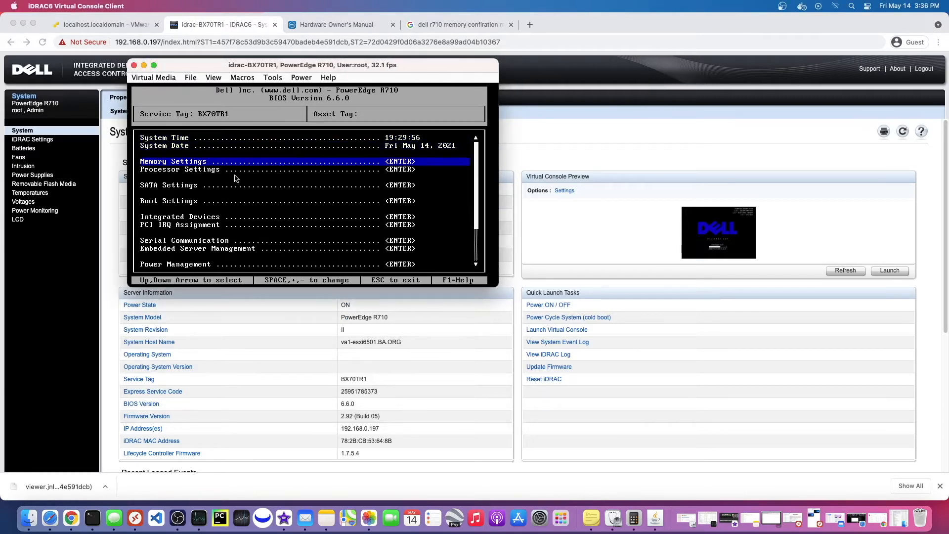
pyautogui.press('enter')
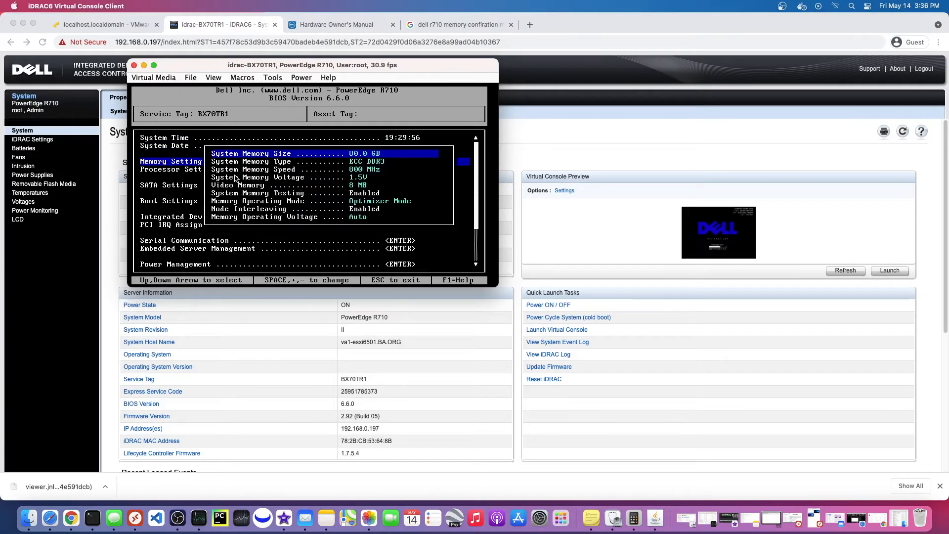
pyautogui.press('Down')
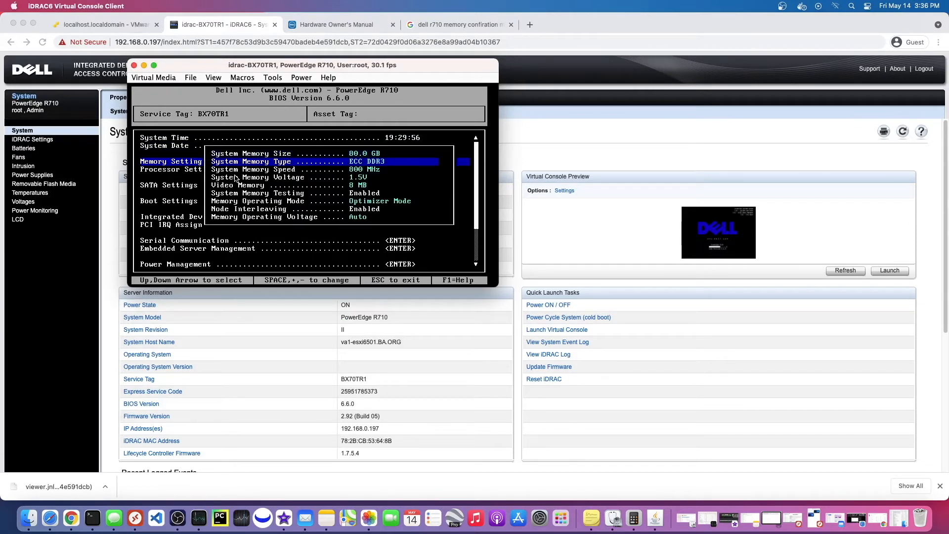
pyautogui.press('Escape')
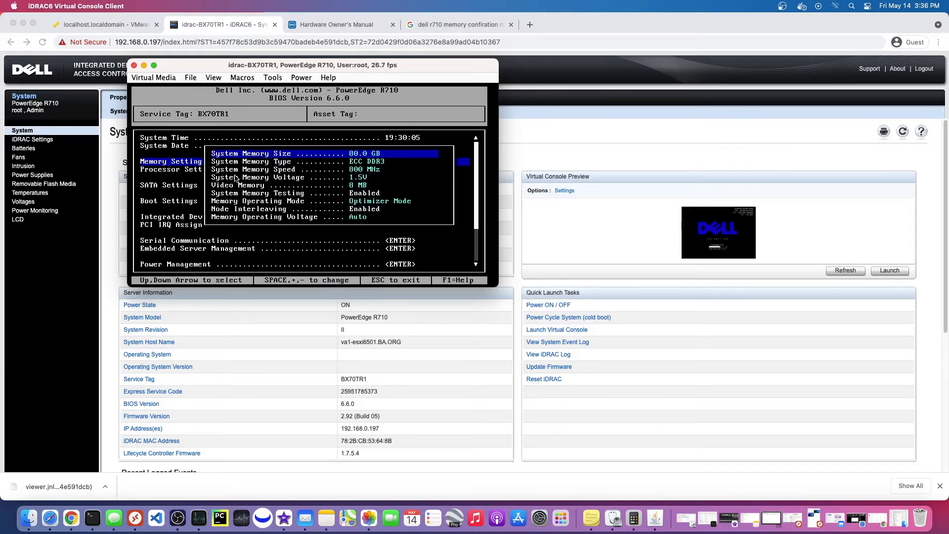
pyautogui.press('Down')
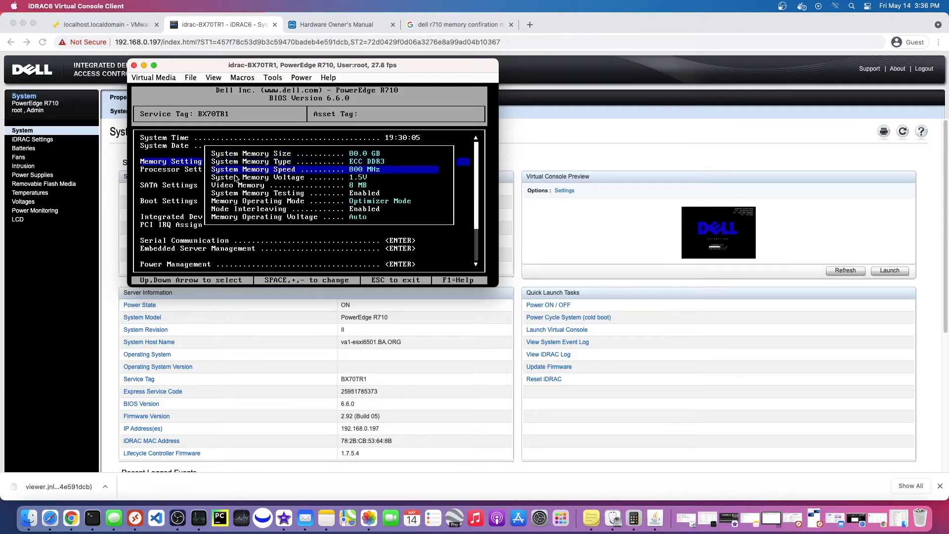
pyautogui.press('Down')
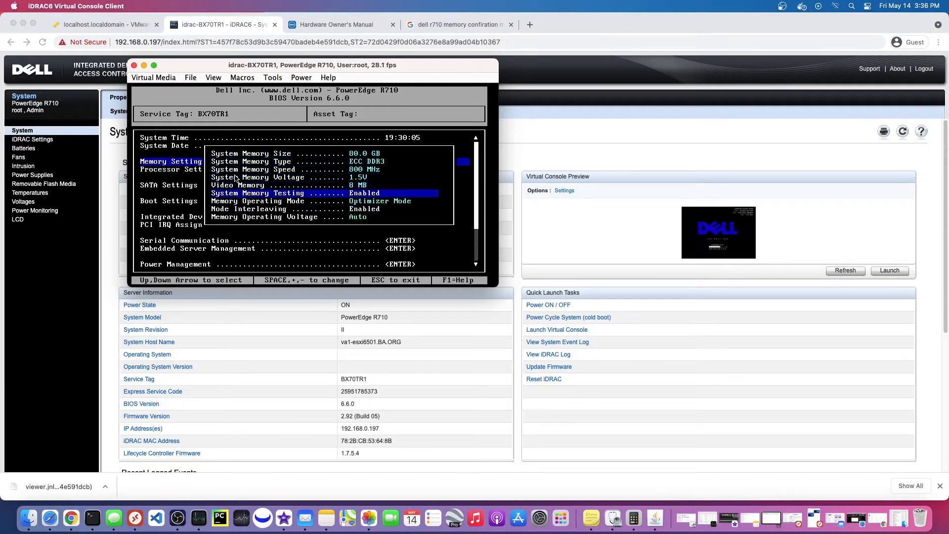
pyautogui.press('Down')
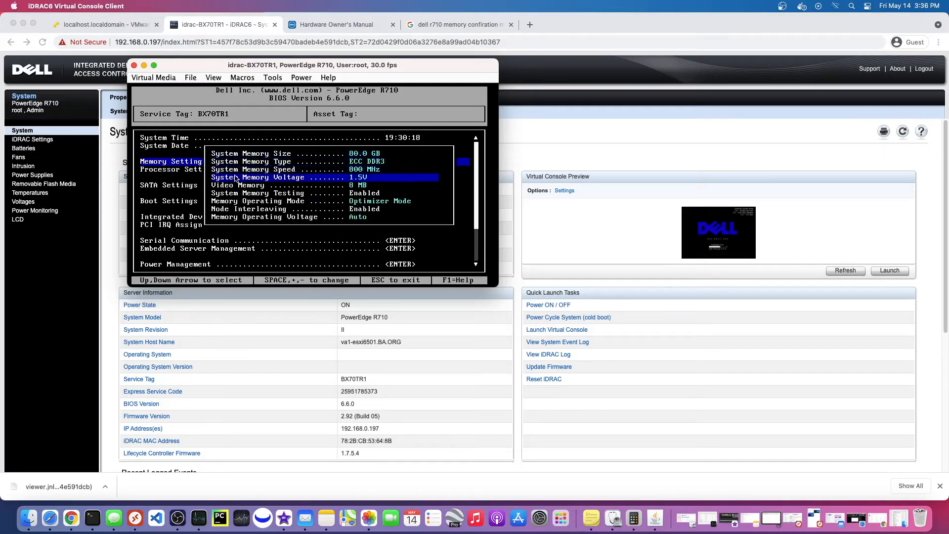
pyautogui.press('Down')
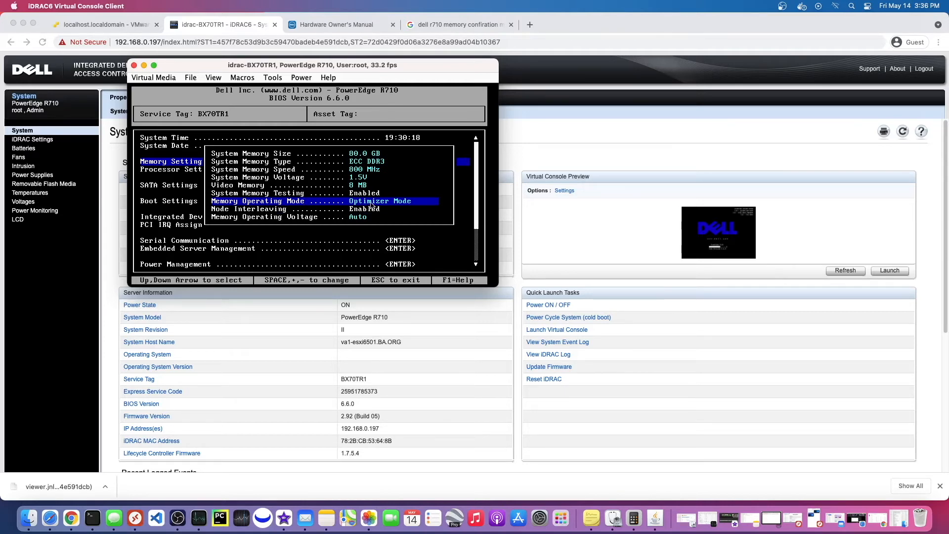
pyautogui.press('Down')
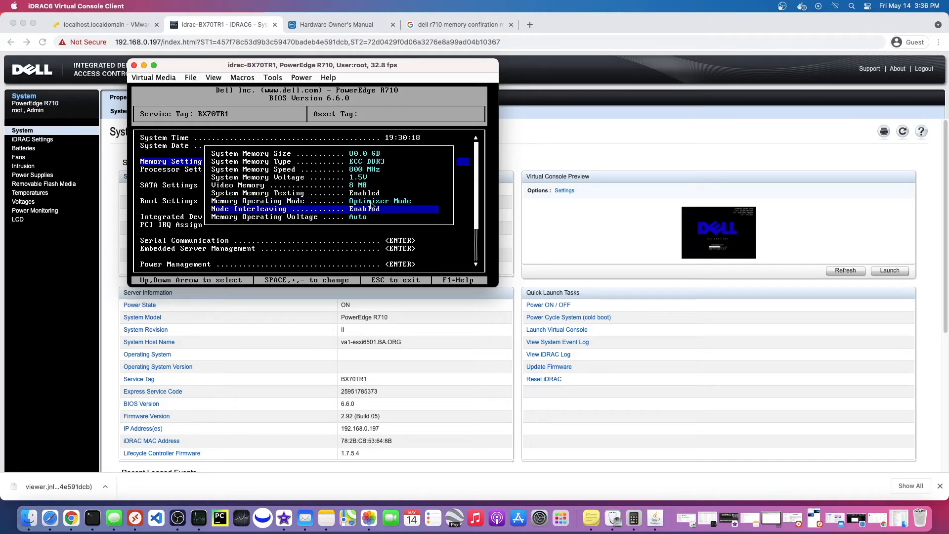
pyautogui.press('up')
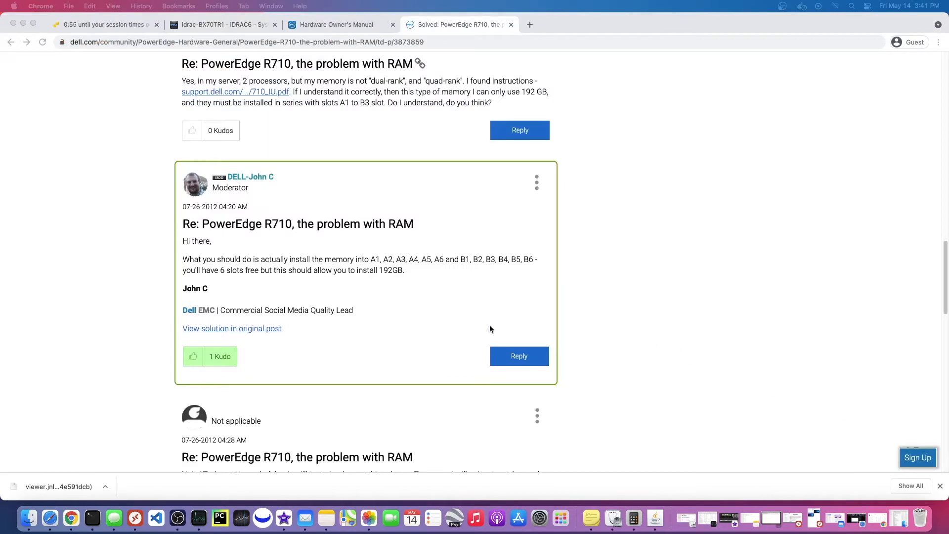
pyautogui.moveTo(384, 272)
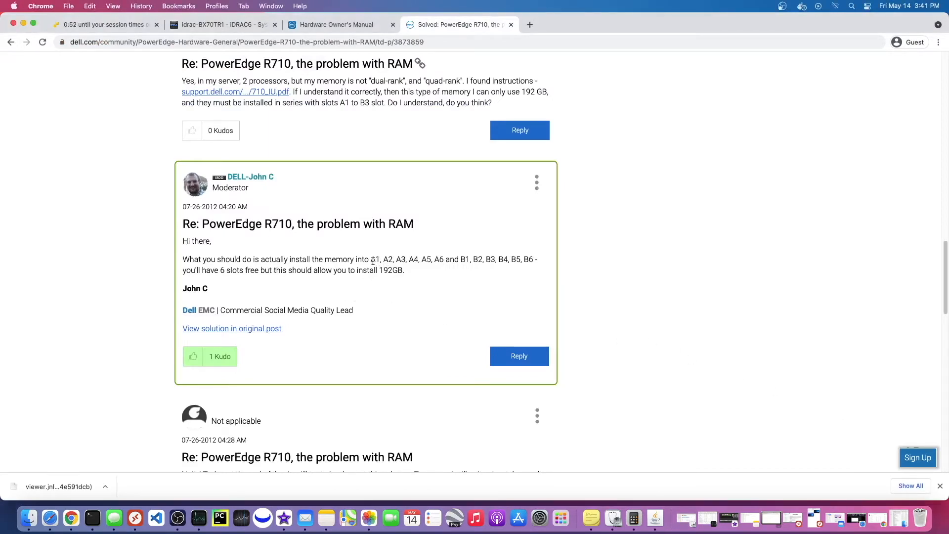
# Read the moderator's answer recommending slots A1–A6 and B1–B6 for 192GB
pyautogui.moveTo(371, 259); pyautogui.dragTo(431, 259)
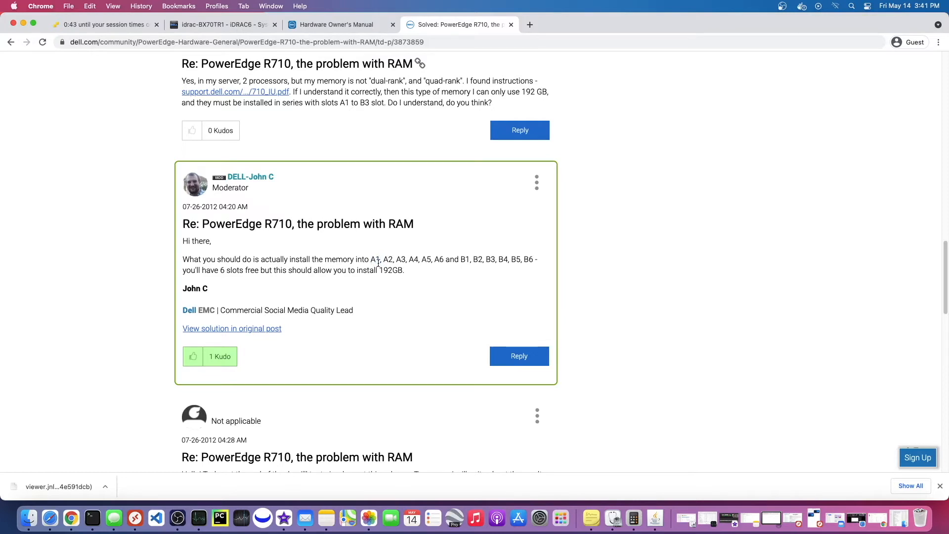
pyautogui.doubleClick(374, 259)
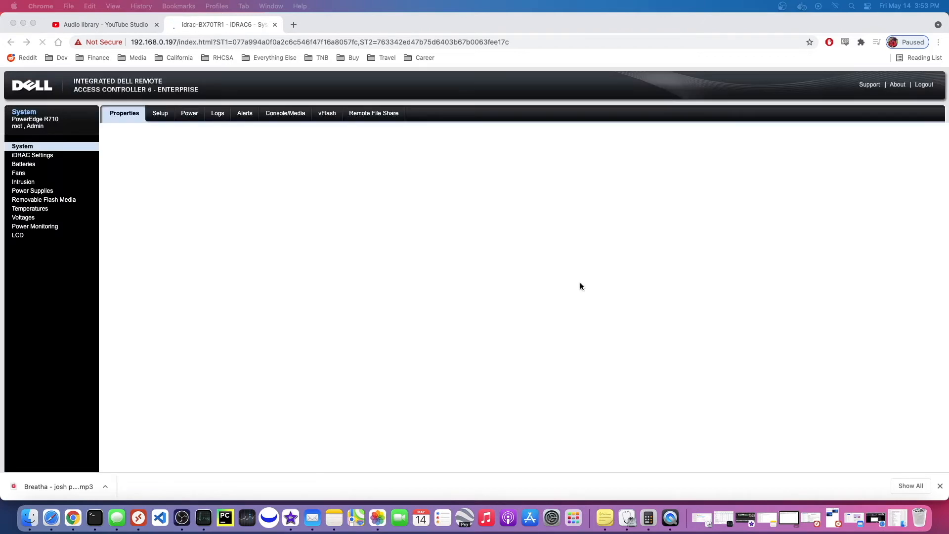
# Load the System Summary and download viewer.jnlp from the Virtual Console Preview Launch button
pyautogui.click(124, 113)
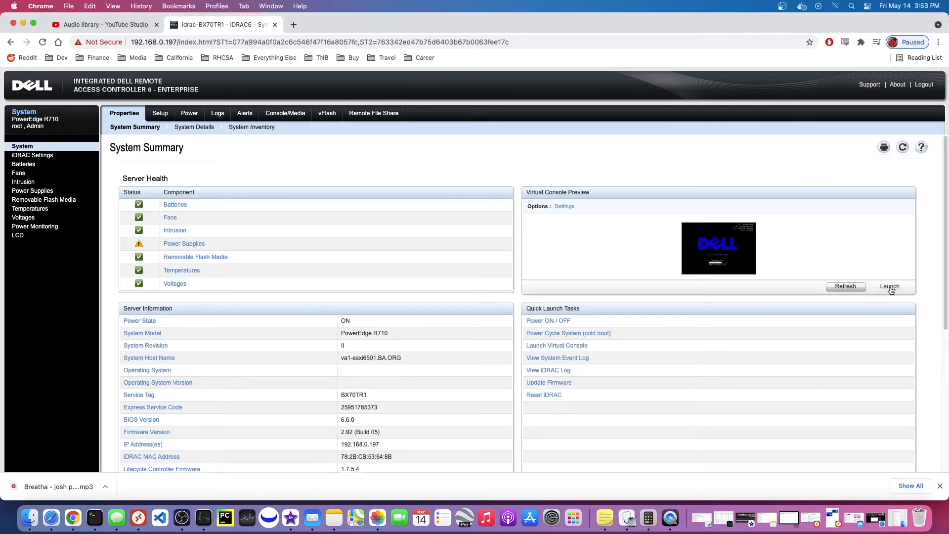
pyautogui.click(889, 286)
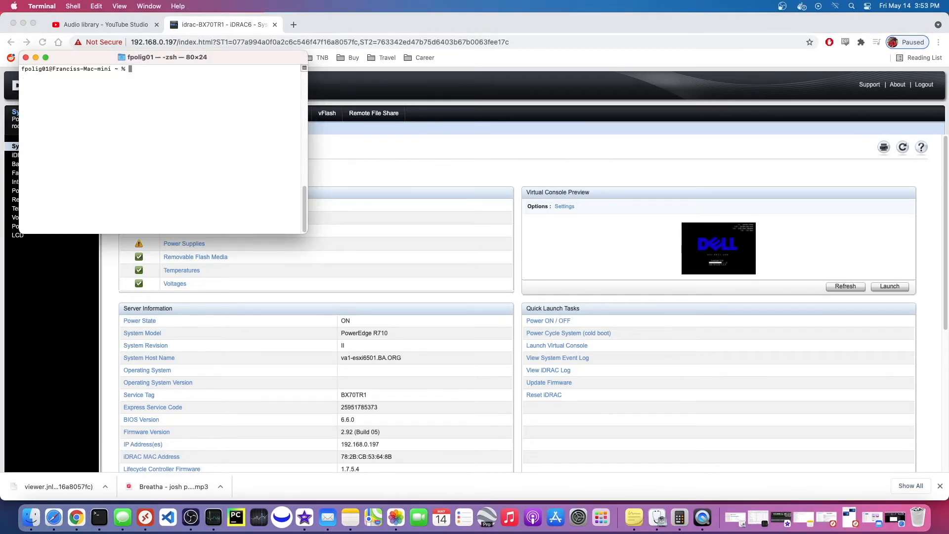
# Run javaws on viewer.jnlp, accepting the certificate, security-risk and KVM Native Library notices
pyautogui.write('javaws /Users/fpolig01/Downloads/viewer.jnlp\\(192')
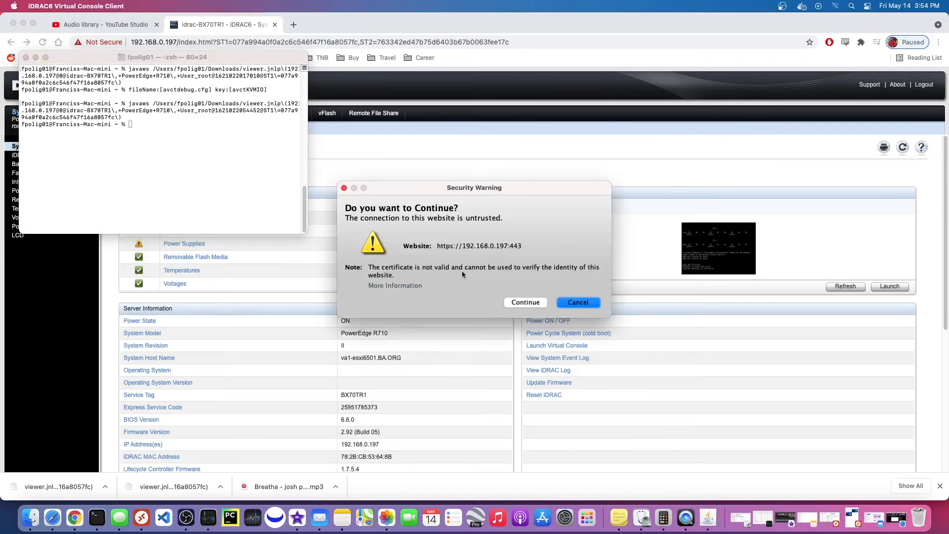
pyautogui.click(524, 302)
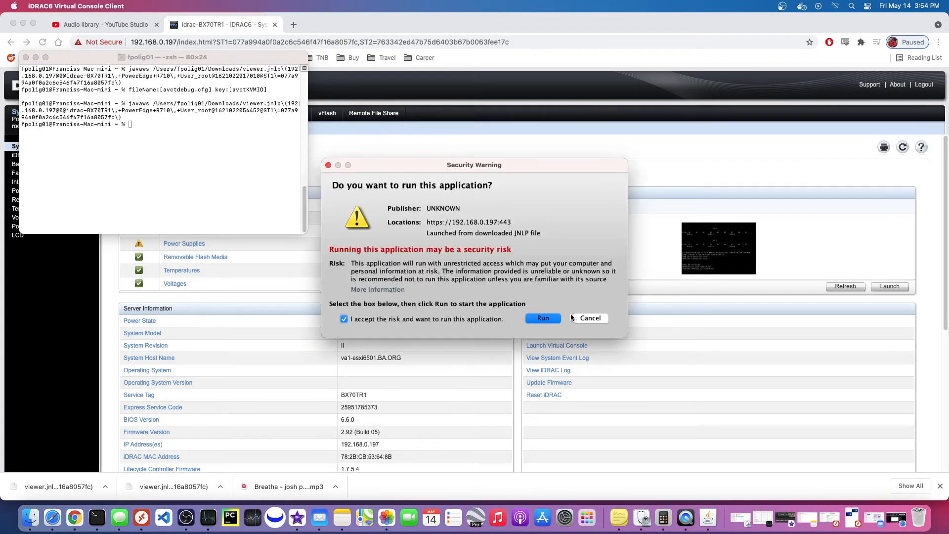
pyautogui.click(542, 318)
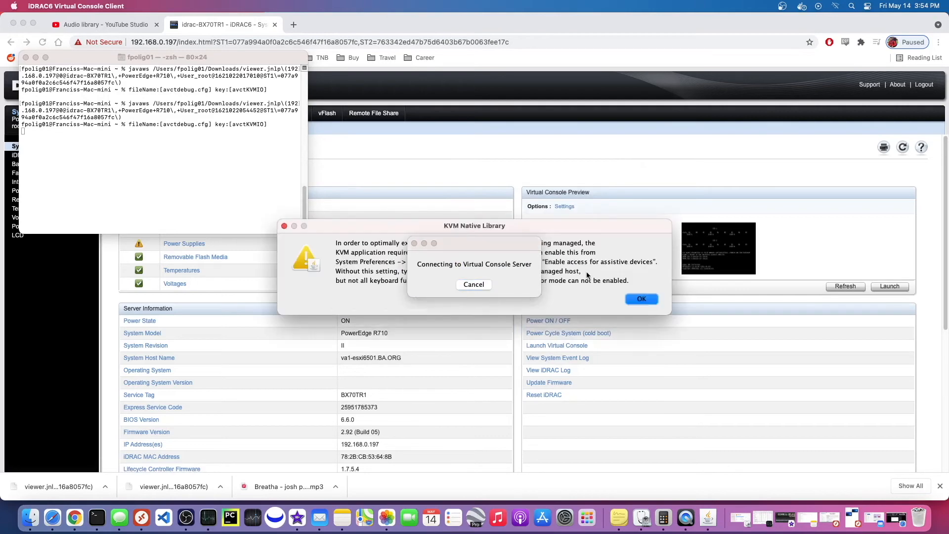
pyautogui.click(641, 299)
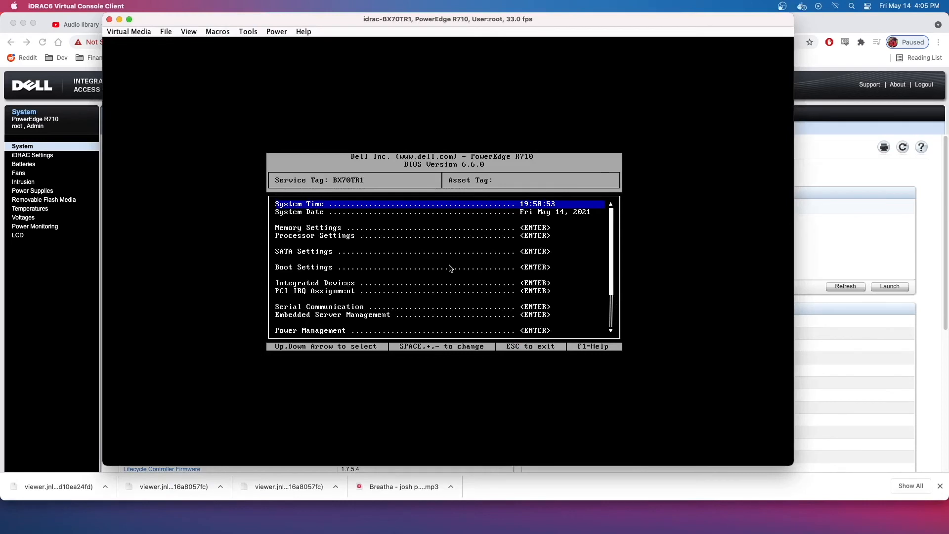
# Step through BIOS Memory Settings showing 136.0 GB of ECC DDR3 at 1067 MHz
pyautogui.press('Down')
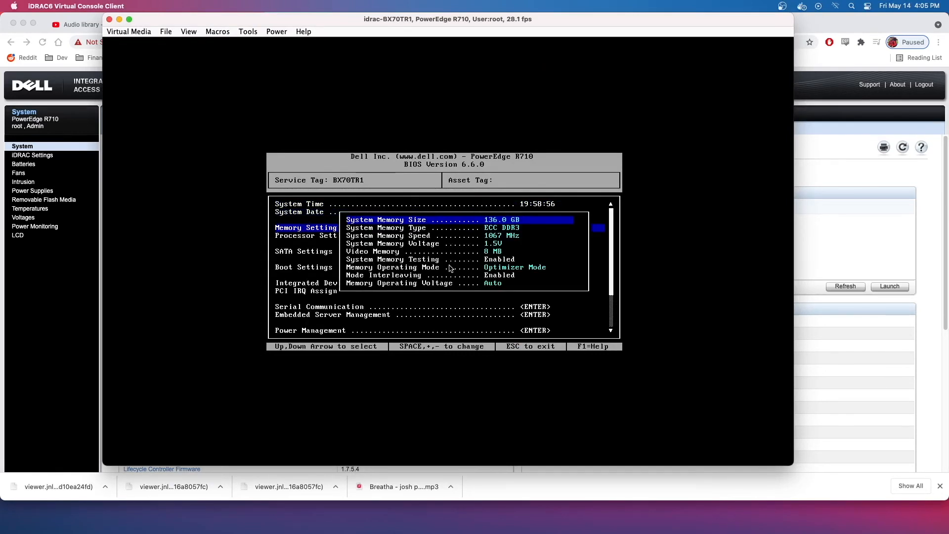
pyautogui.press('Down')
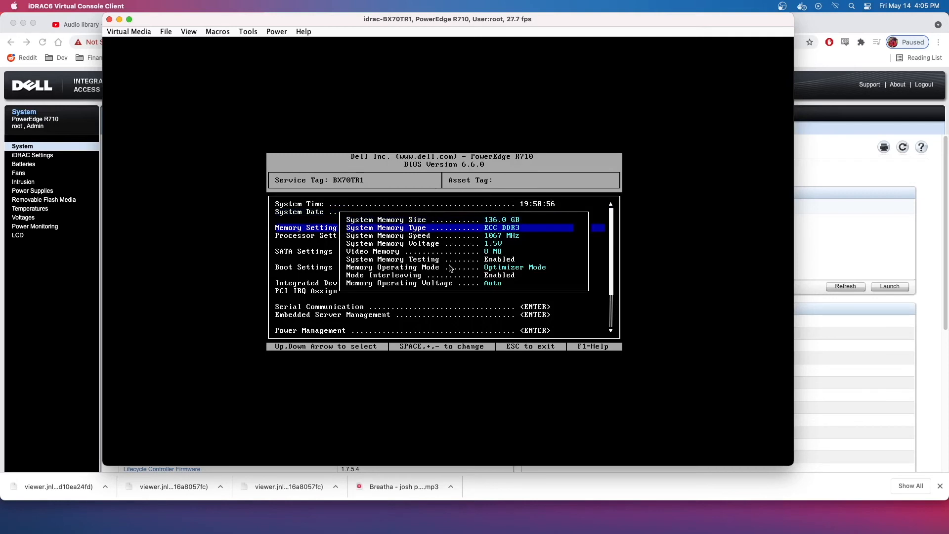
pyautogui.press('Down')
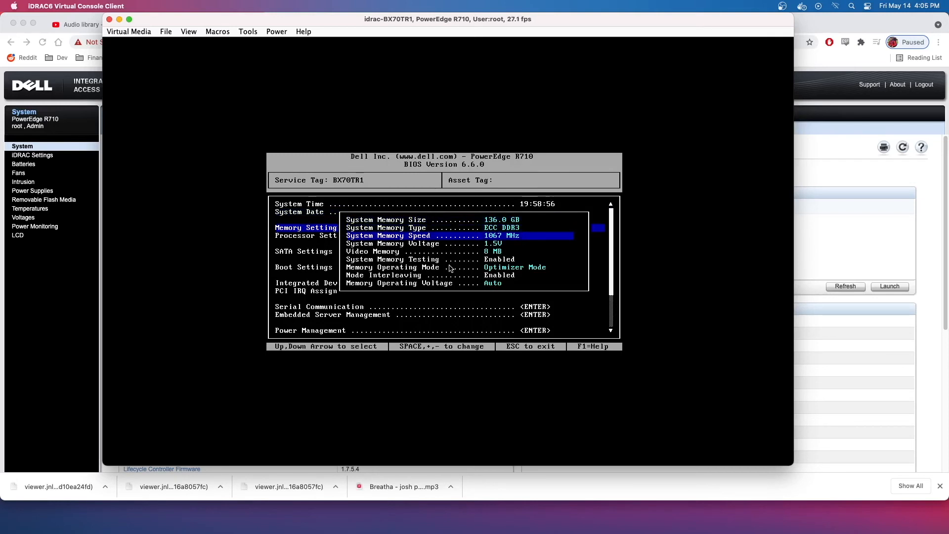
pyautogui.press('Up')
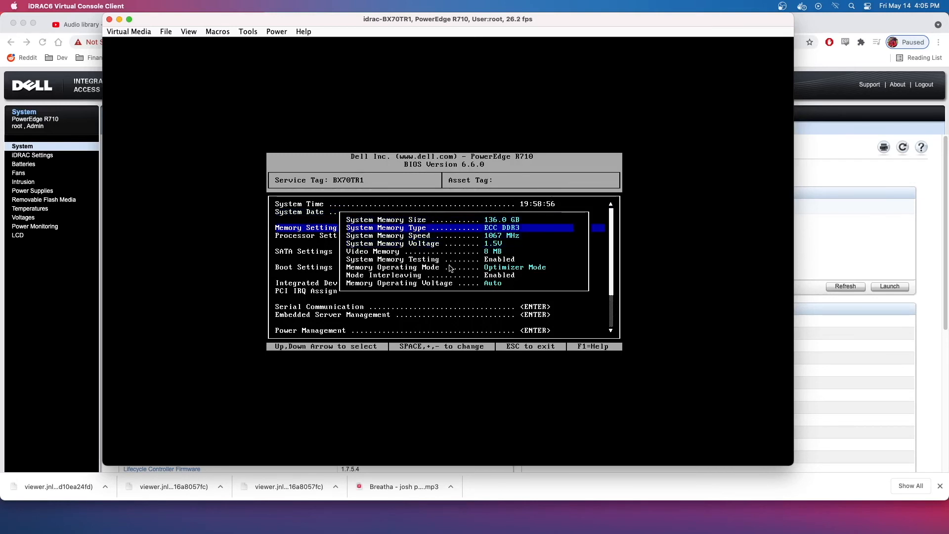
pyautogui.press('Down')
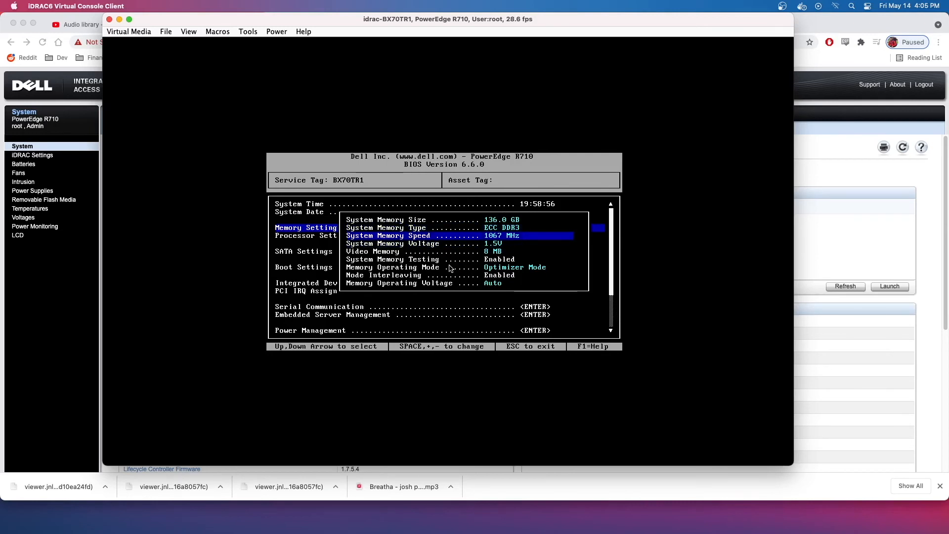
pyautogui.press('Up')
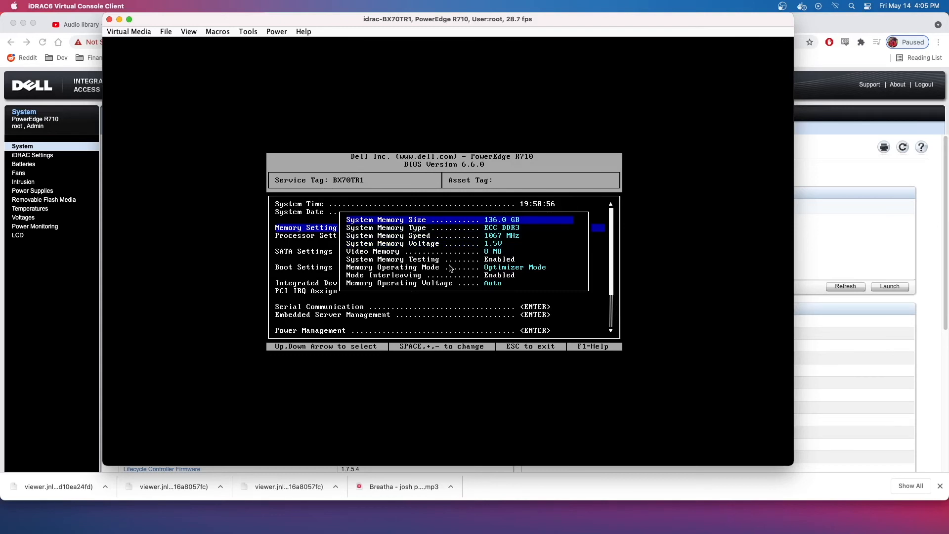
pyautogui.press('Down')
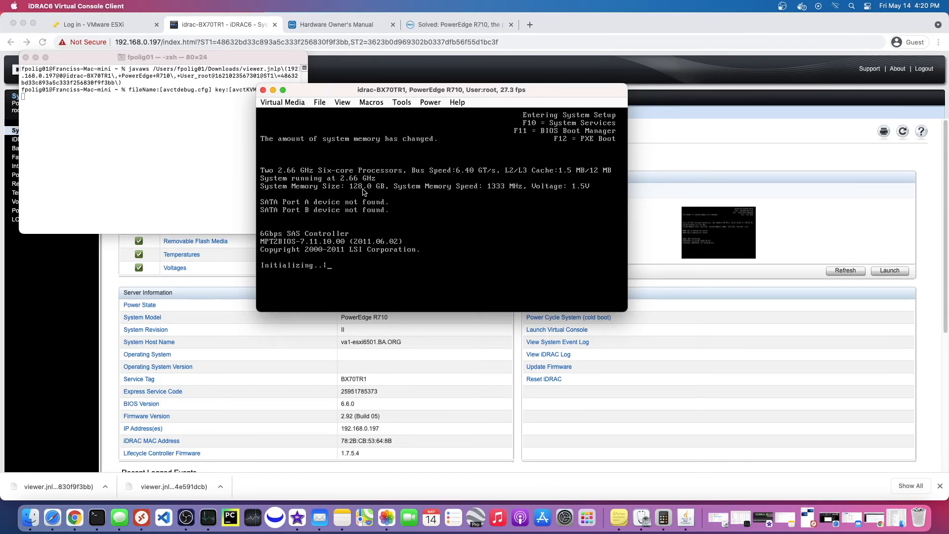
pyautogui.moveTo(498, 192)
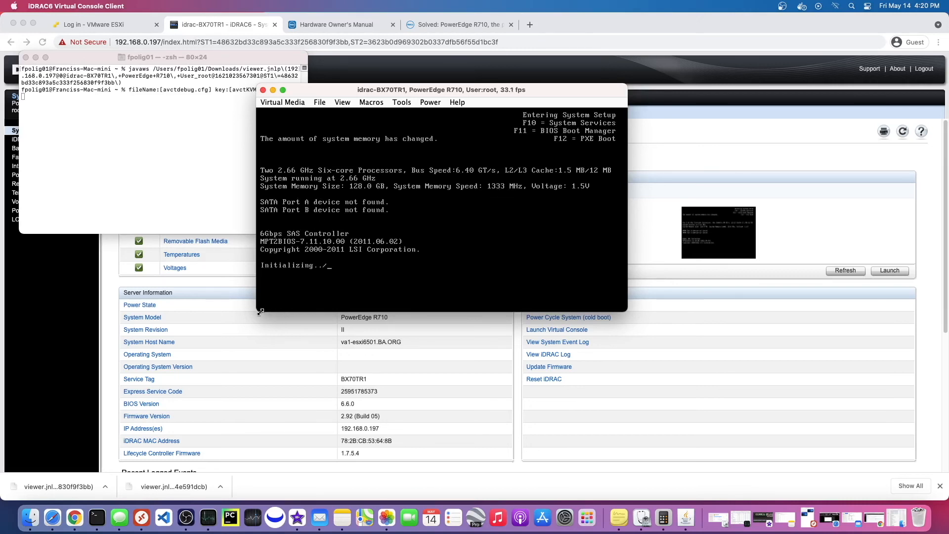
# Widen the Virtual Console window to read the POST line showing 128.0 GB memory at 1333 MHz
pyautogui.moveTo(440, 90); pyautogui.dragTo(423, 89)
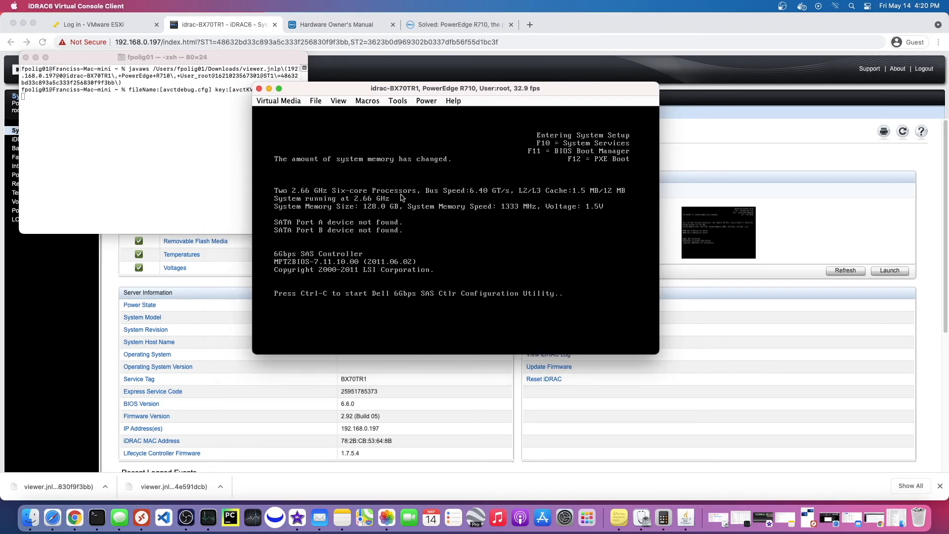
pyautogui.moveTo(518, 221)
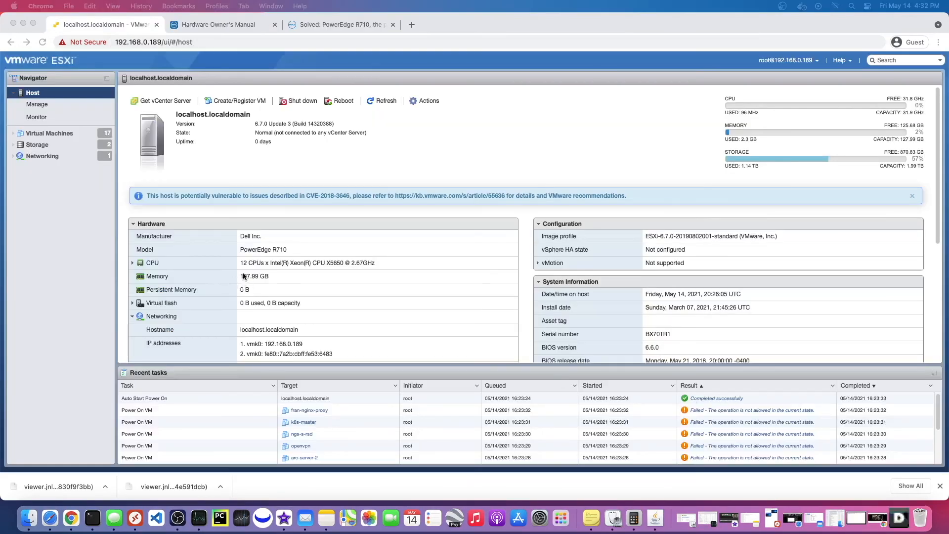
pyautogui.doubleClick(254, 276)
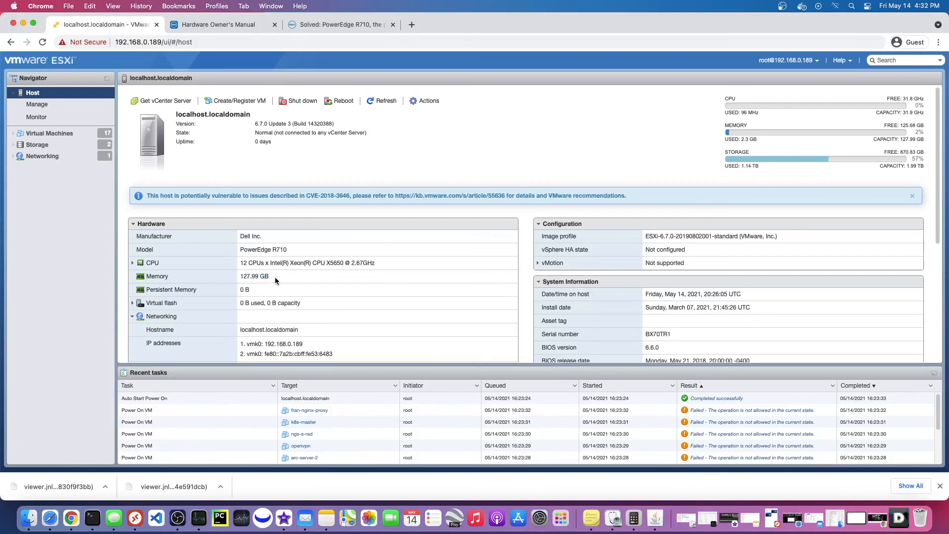
pyautogui.moveTo(259, 293)
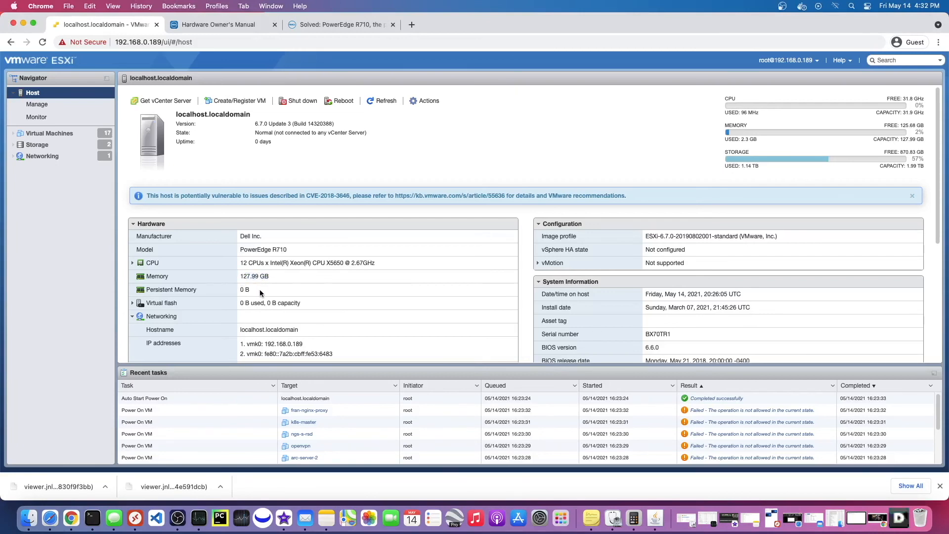
pyautogui.click(50, 133)
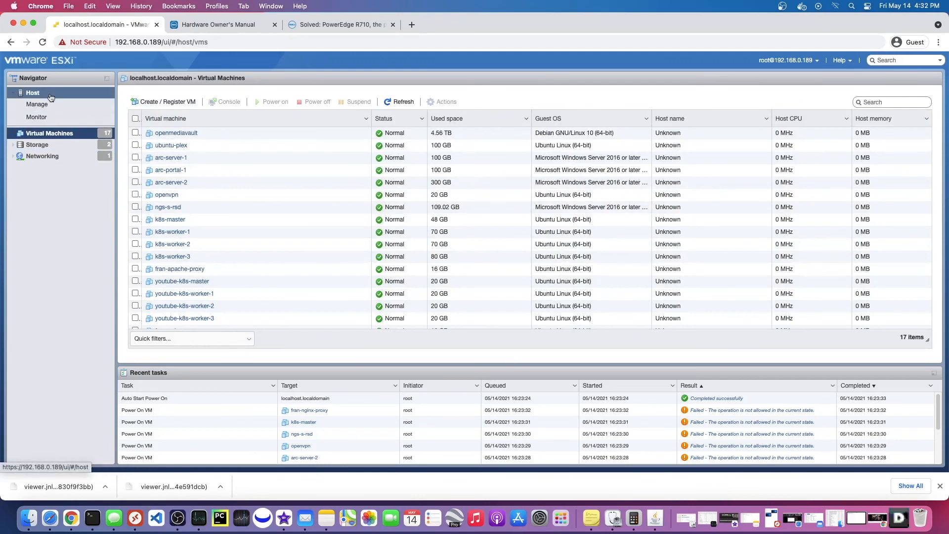
pyautogui.click(32, 92)
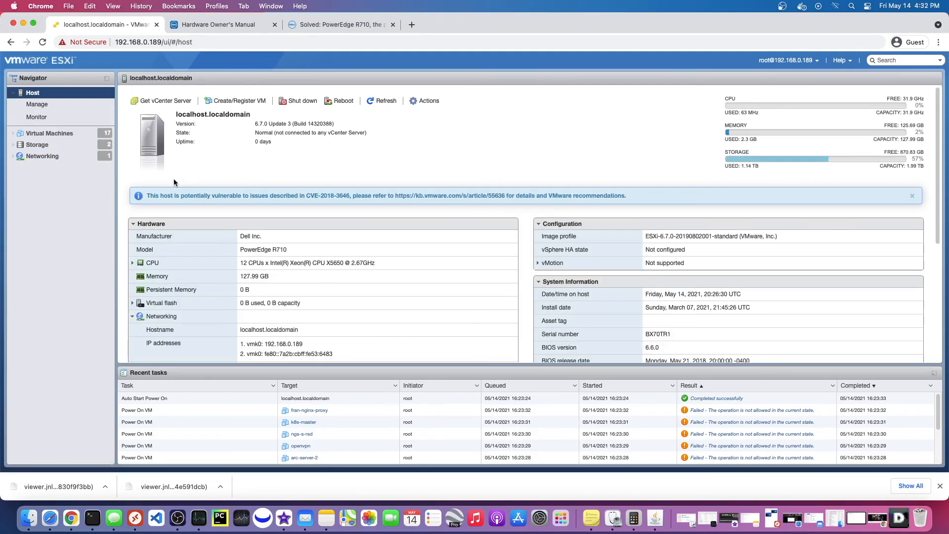
pyautogui.moveTo(193, 78)
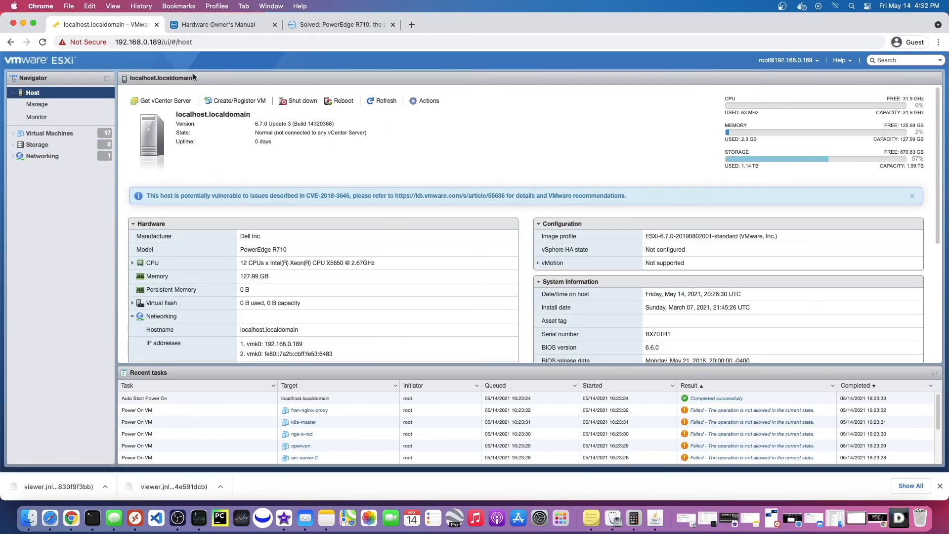
pyautogui.click(222, 24)
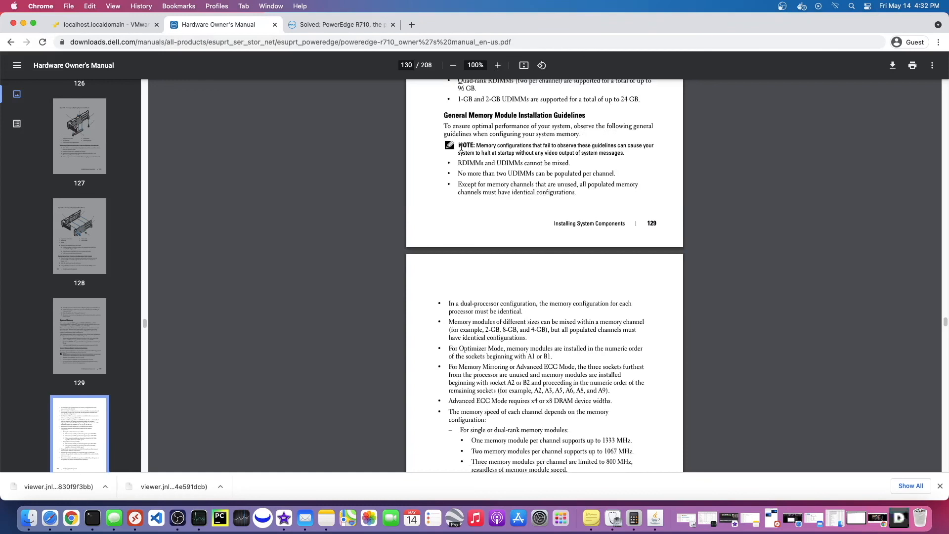
# Switch to the 'Solved: PowerEdge R710, the problem with RAM' forum thread tab
pyautogui.click(340, 24)
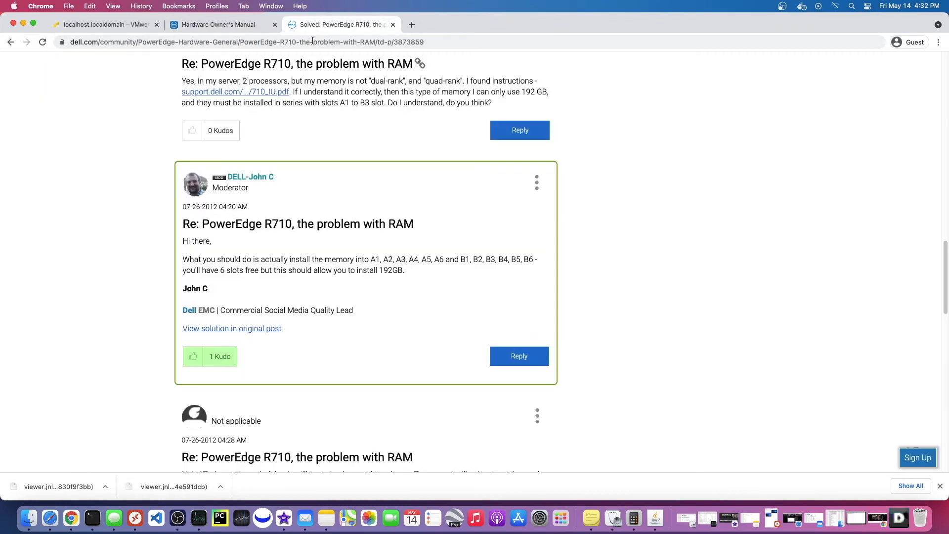
pyautogui.moveTo(230, 208)
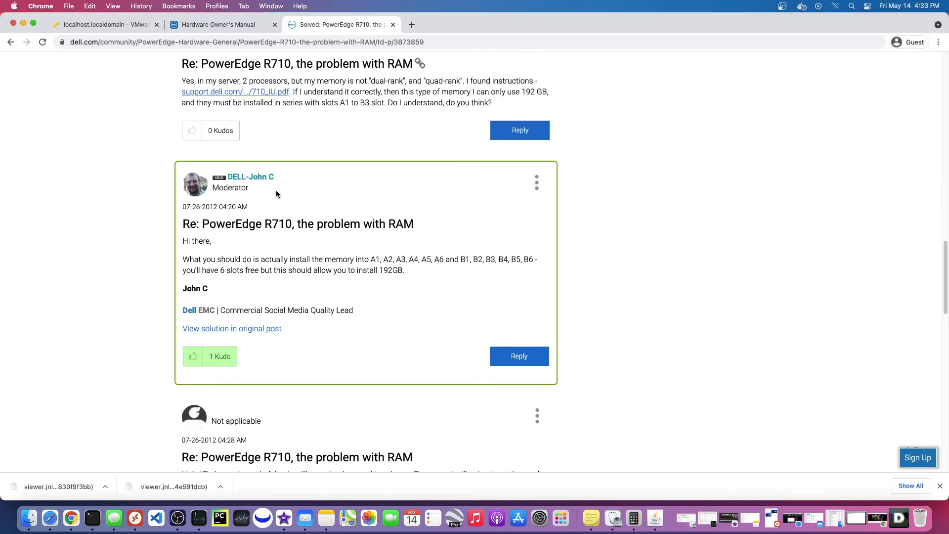
pyautogui.moveTo(134, 273)
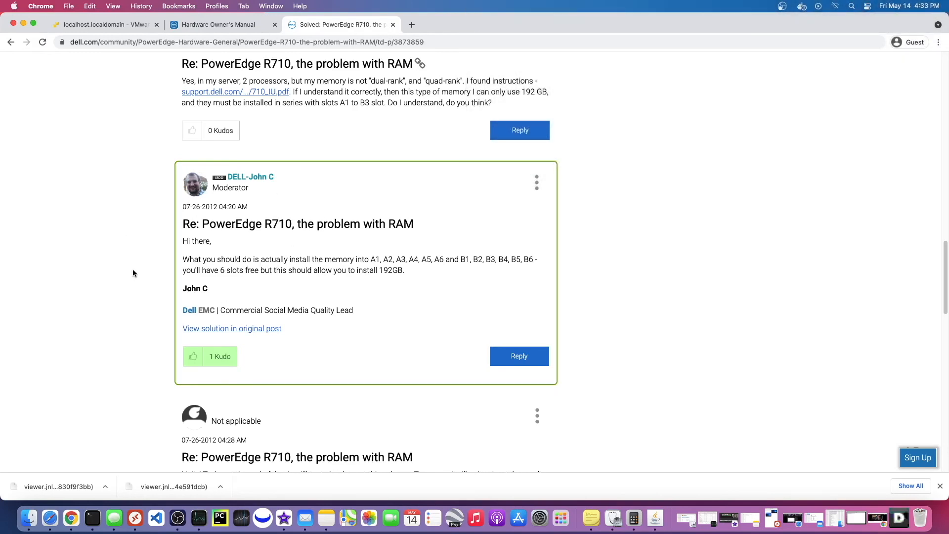
pyautogui.moveTo(163, 272)
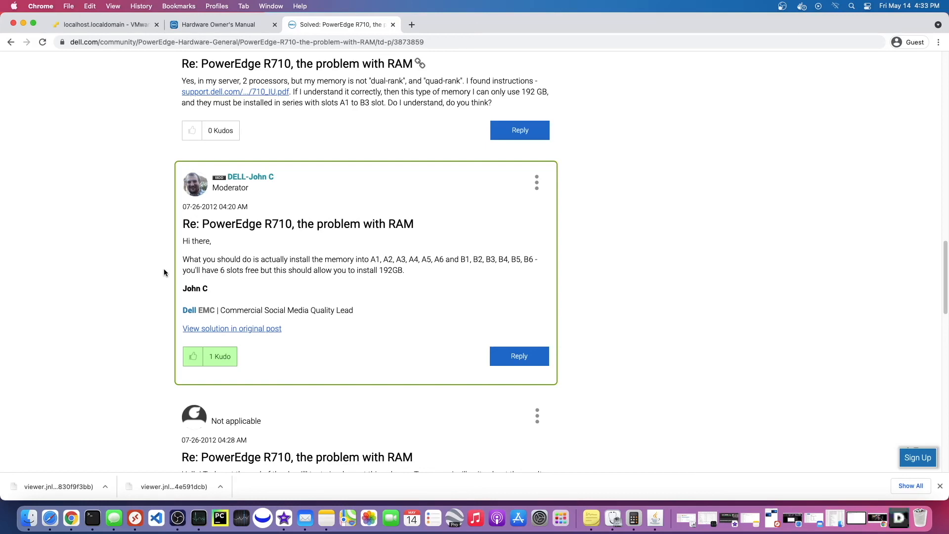
pyautogui.moveTo(140, 269)
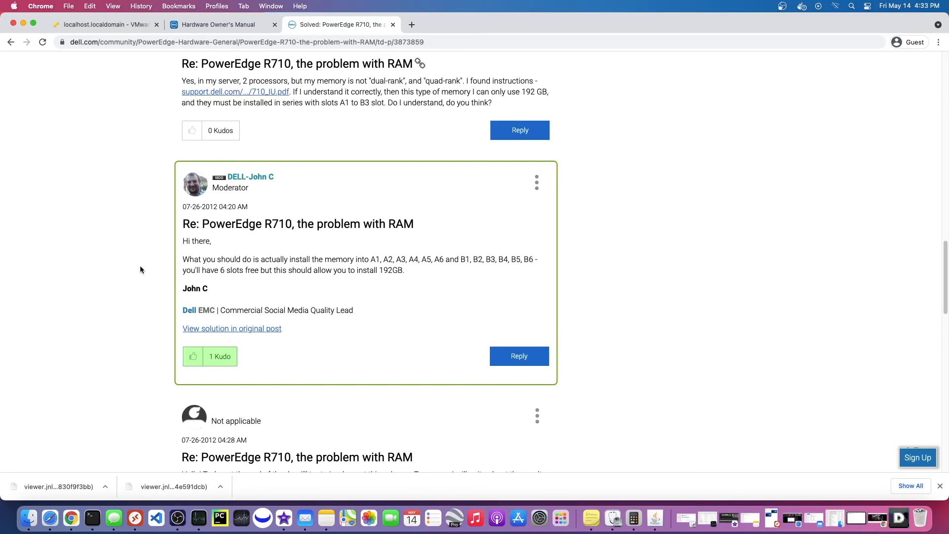